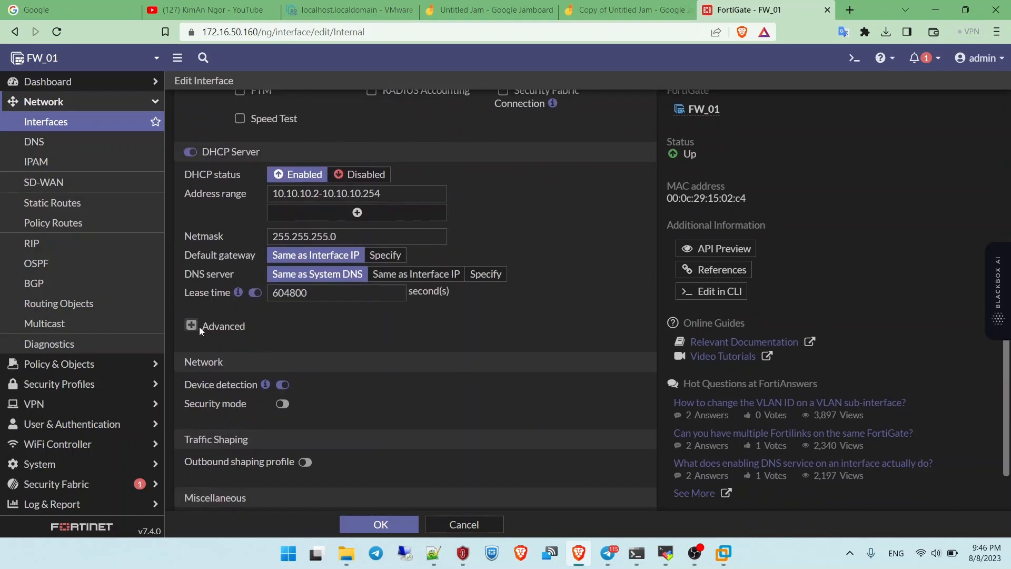
Set the Internal interface's DHCP mode to Relay with server 10.10.100.200, then reach the CLI console
{"action": "left_click", "coordinate": [319, 222]}
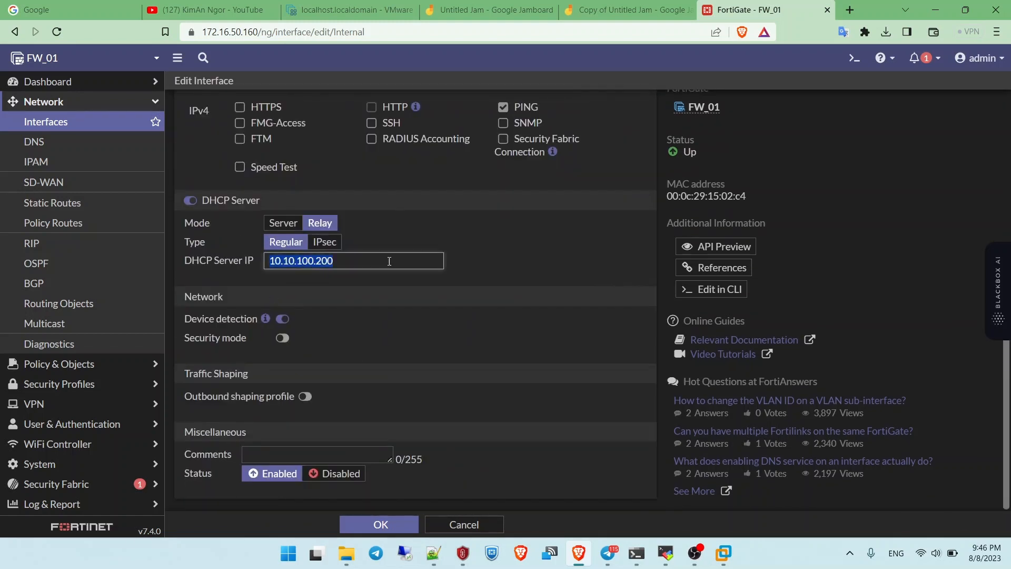
{"action": "left_click", "coordinate": [721, 553]}
{"action": "type", "text": "exe"}
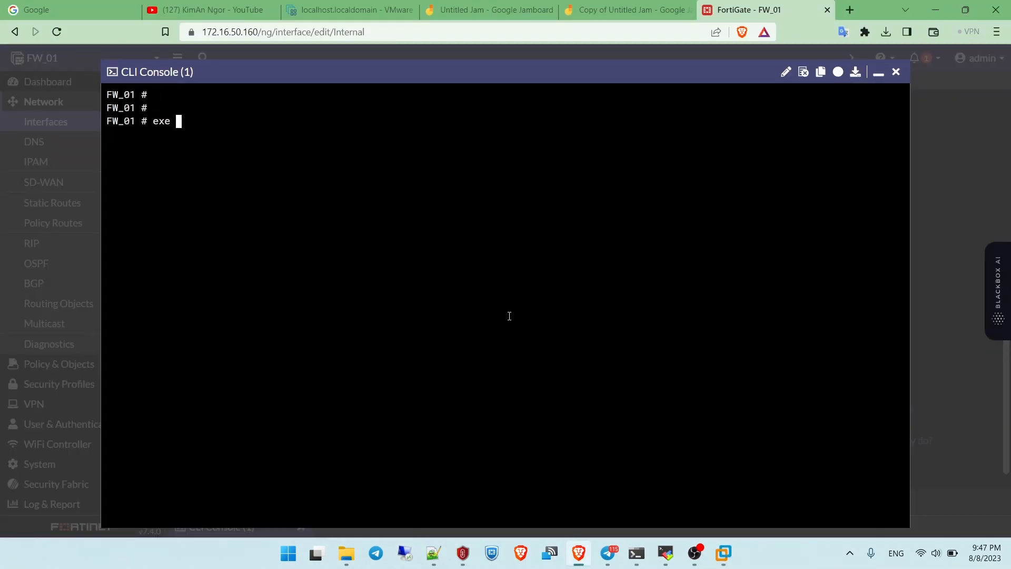
{"action": "left_click", "coordinate": [348, 9]}
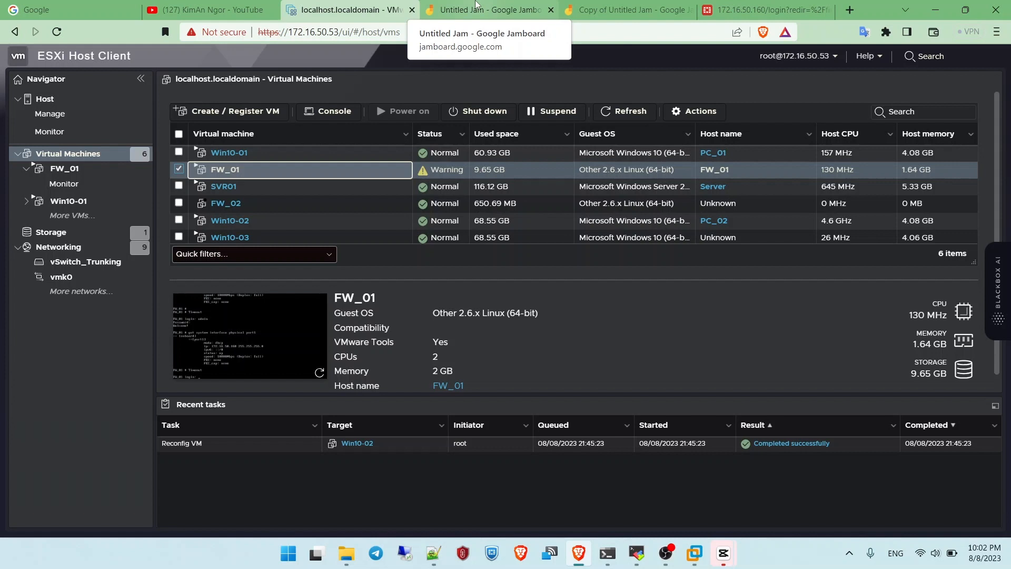
Show the original Untitled Jam DHCP topology with PC, SW, FW and Internet
{"action": "left_click", "coordinate": [487, 10]}
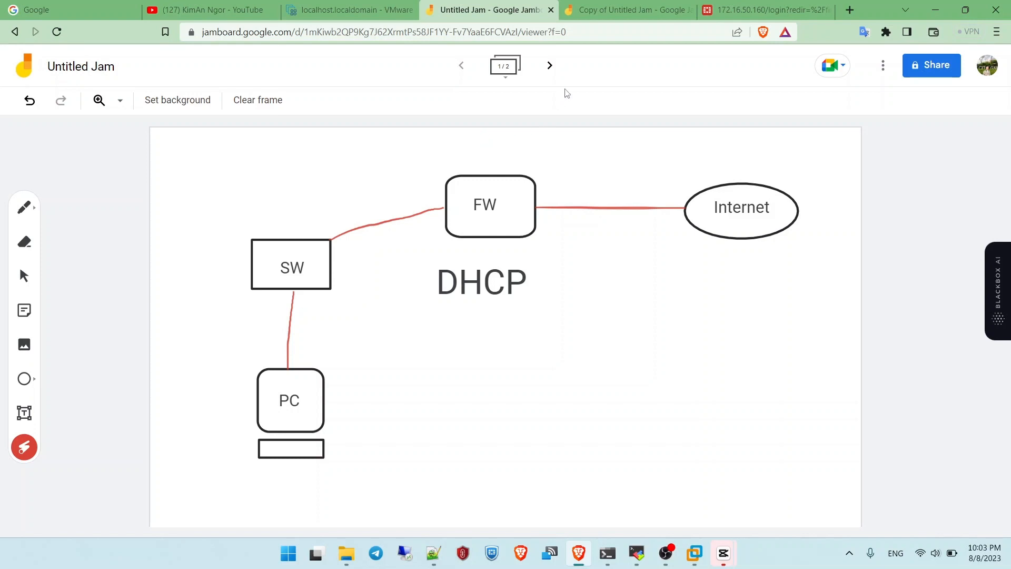
Compare the copied DHCP Relay diagram (Server below FW) against the original DHCP diagram
{"action": "left_click", "coordinate": [626, 9]}
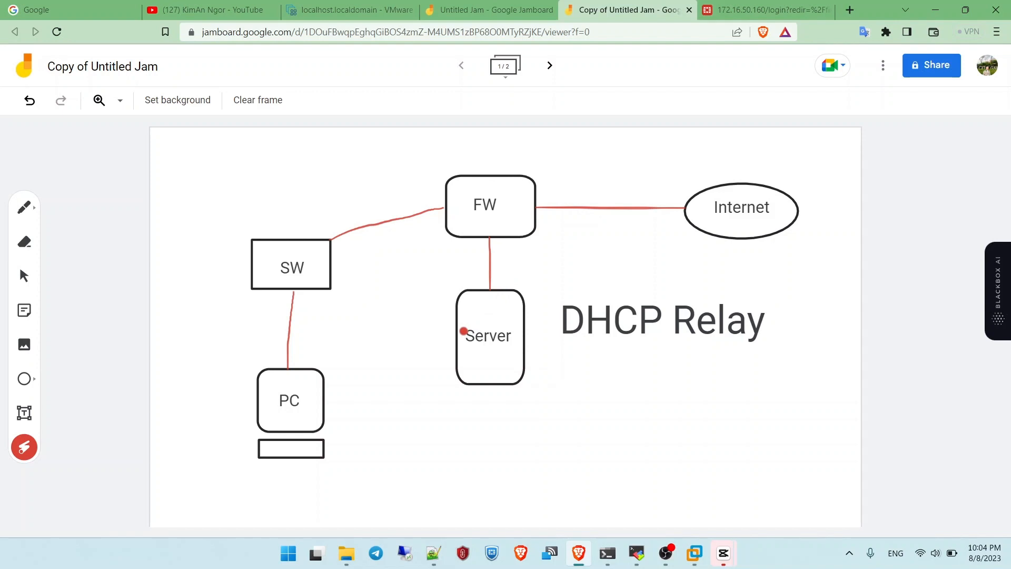
{"action": "mouse_move", "coordinate": [349, 280]}
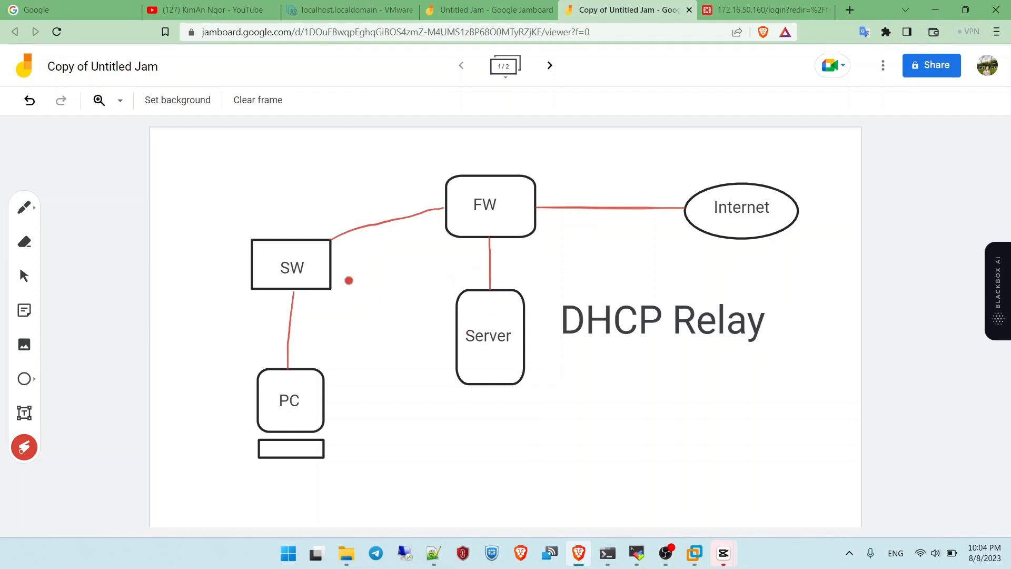
{"action": "left_click", "coordinate": [490, 9]}
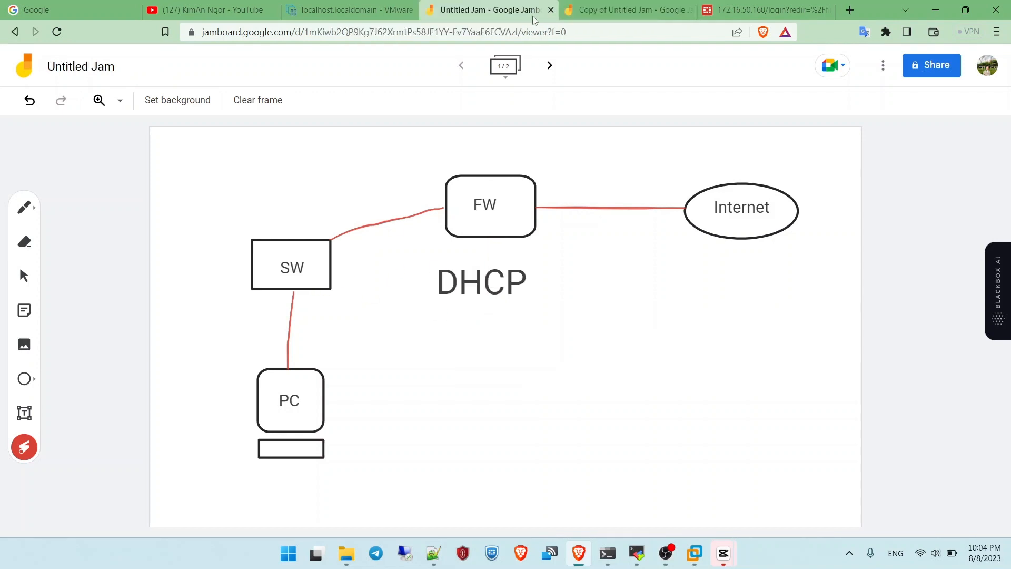
{"action": "left_click", "coordinate": [625, 10]}
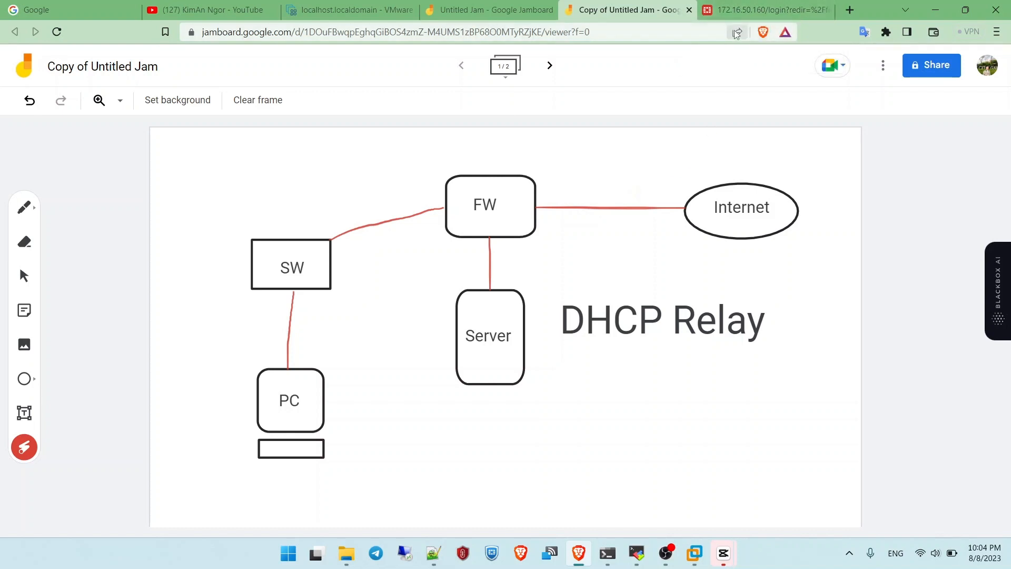
Postpone the FortiGate setup prompt and view SVR01's DHCP leases showing PC_01 at 10.10.10.101
{"action": "left_click", "coordinate": [764, 10]}
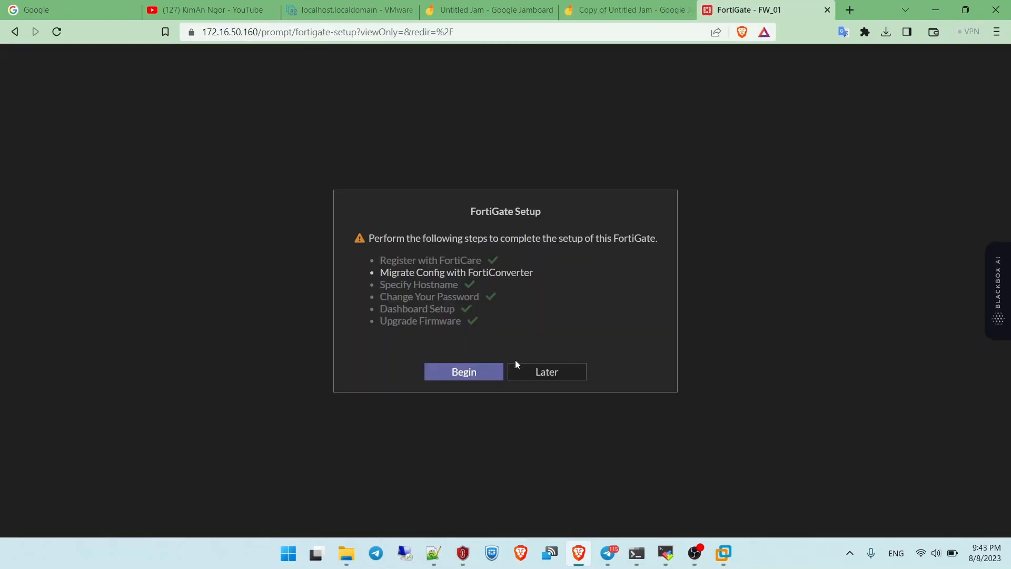
{"action": "left_click", "coordinate": [545, 372]}
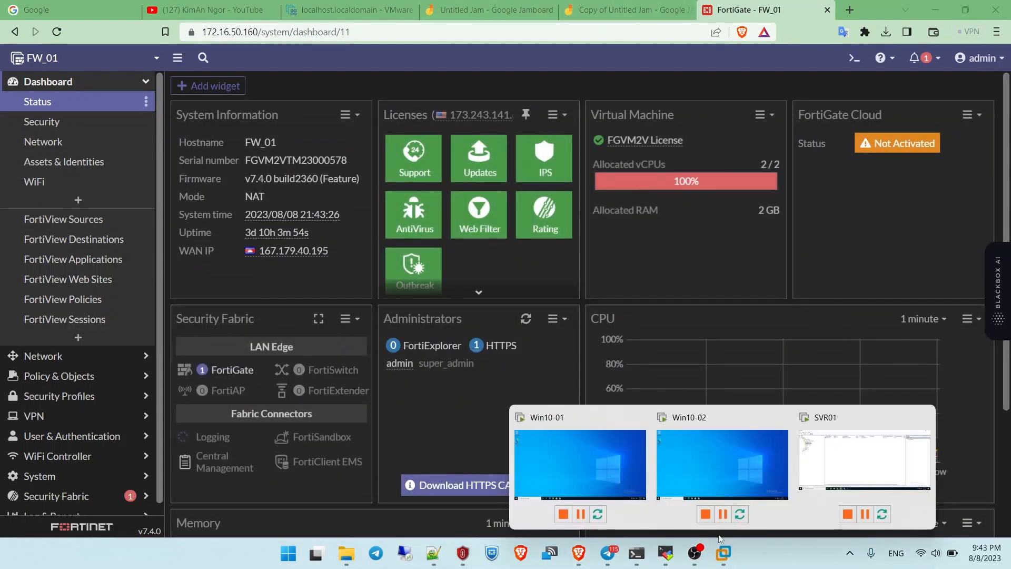
{"action": "left_click", "coordinate": [579, 464]}
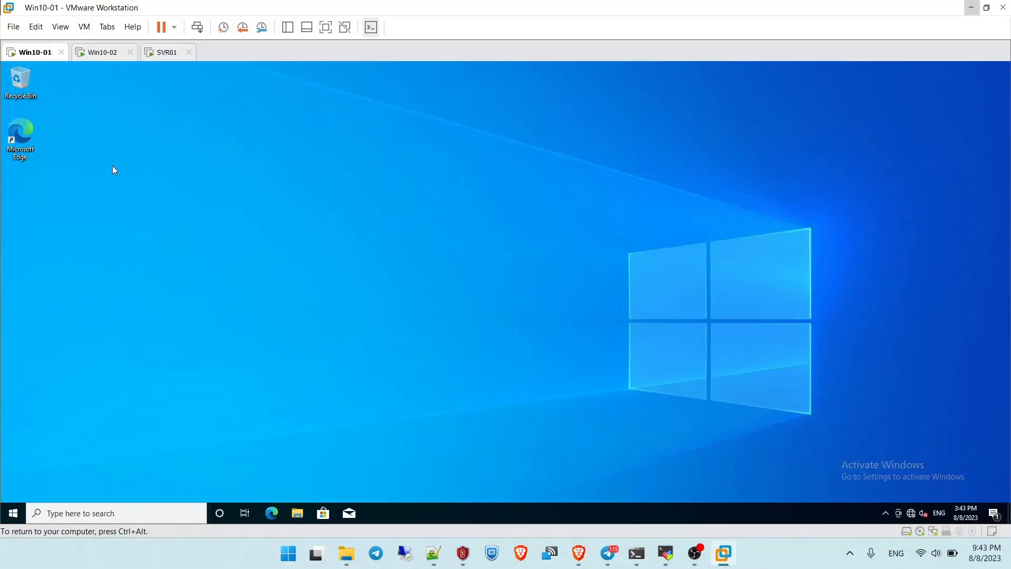
{"action": "mouse_move", "coordinate": [88, 65]}
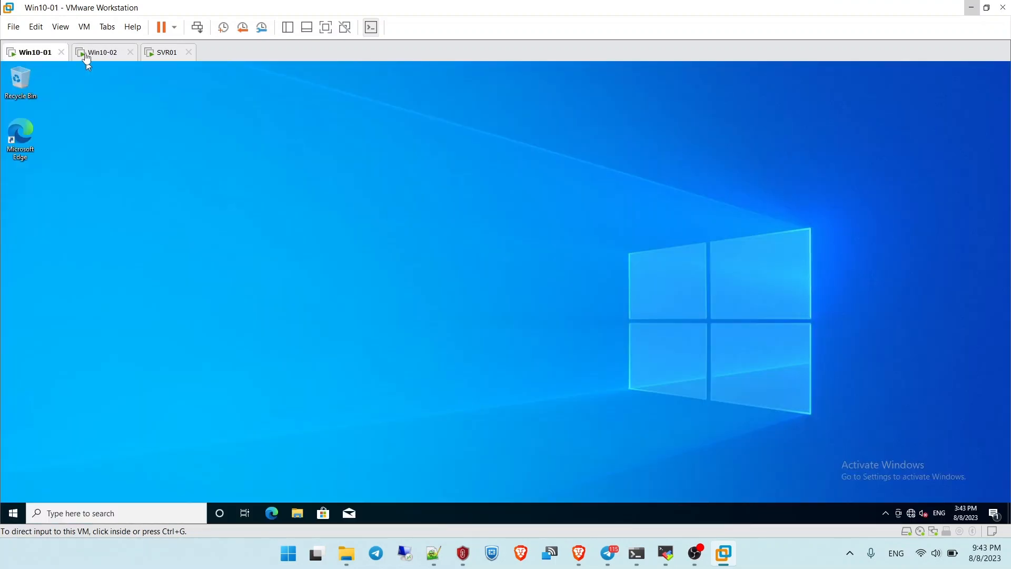
{"action": "left_click", "coordinate": [166, 53]}
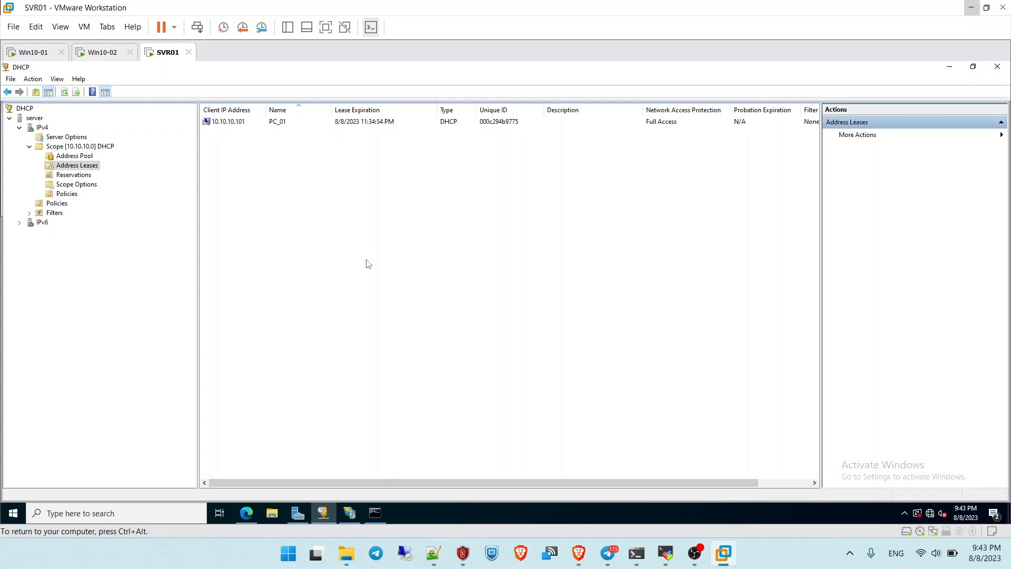
{"action": "left_click", "coordinate": [519, 552]}
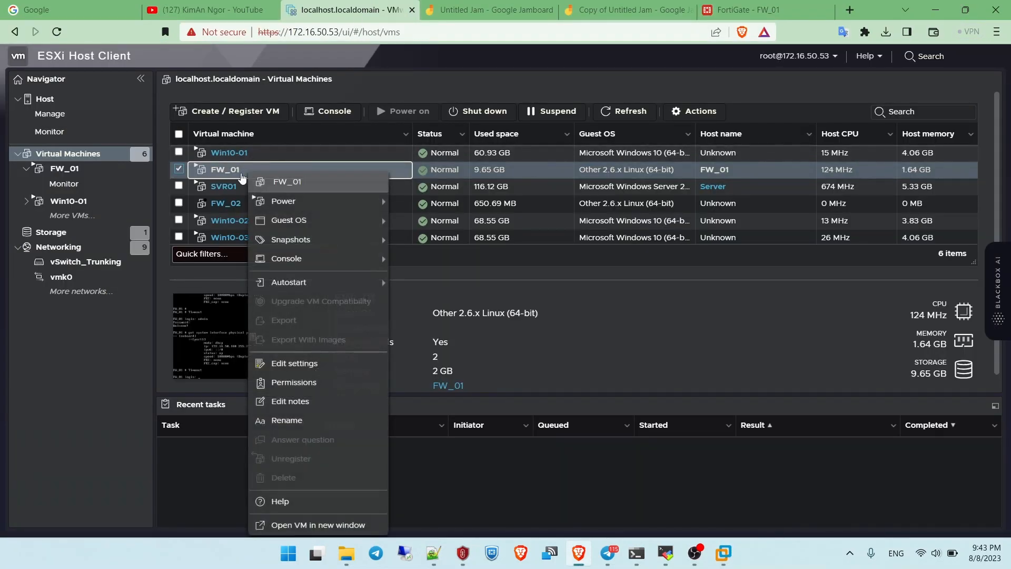
Confirm Win10-01's Network Adapter 1 is on port group PG_VLAN10_10.10.10.1 in its settings
{"action": "left_click", "coordinate": [228, 152]}
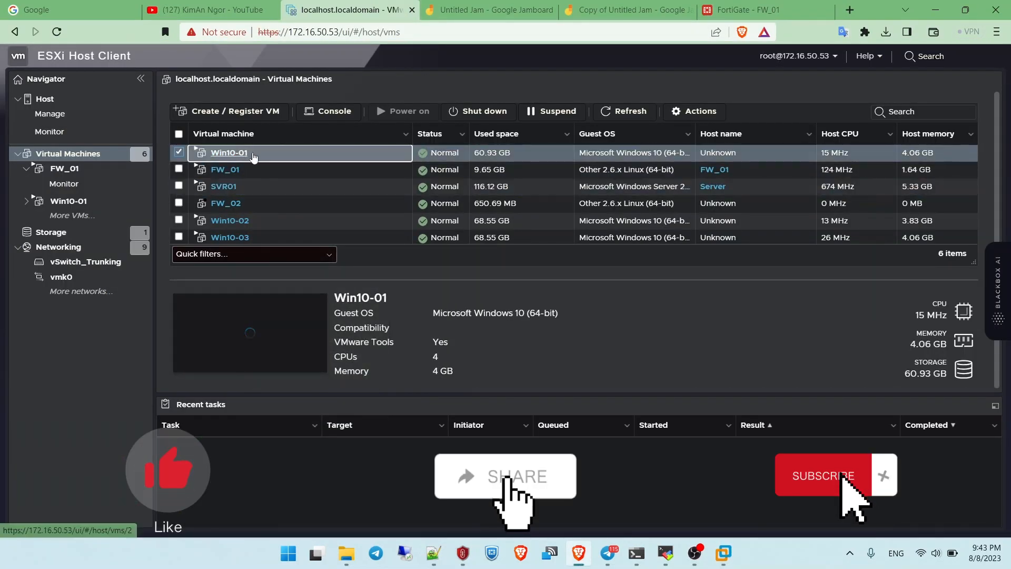
{"action": "right_click", "coordinate": [229, 153]}
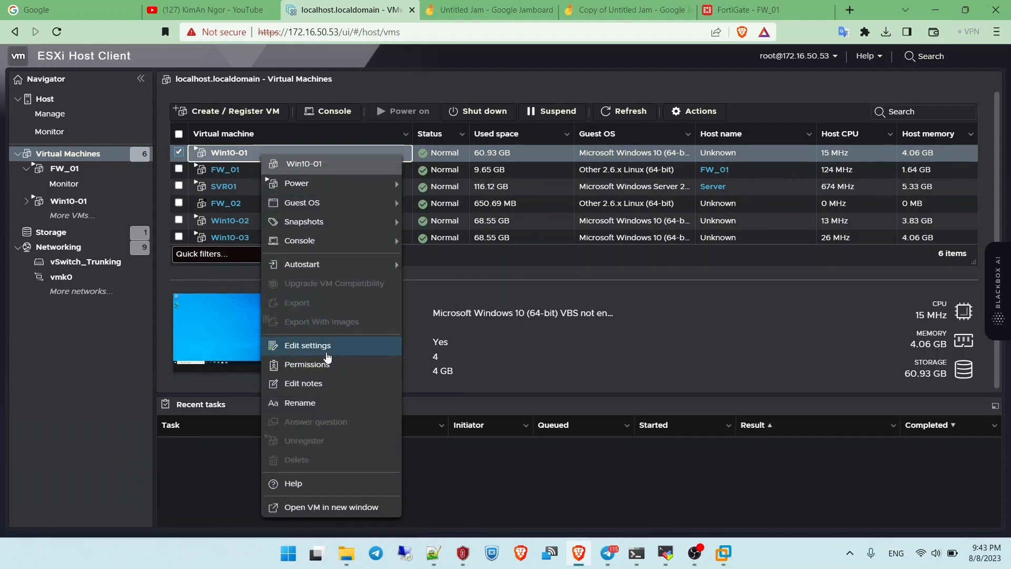
{"action": "left_click", "coordinate": [306, 345]}
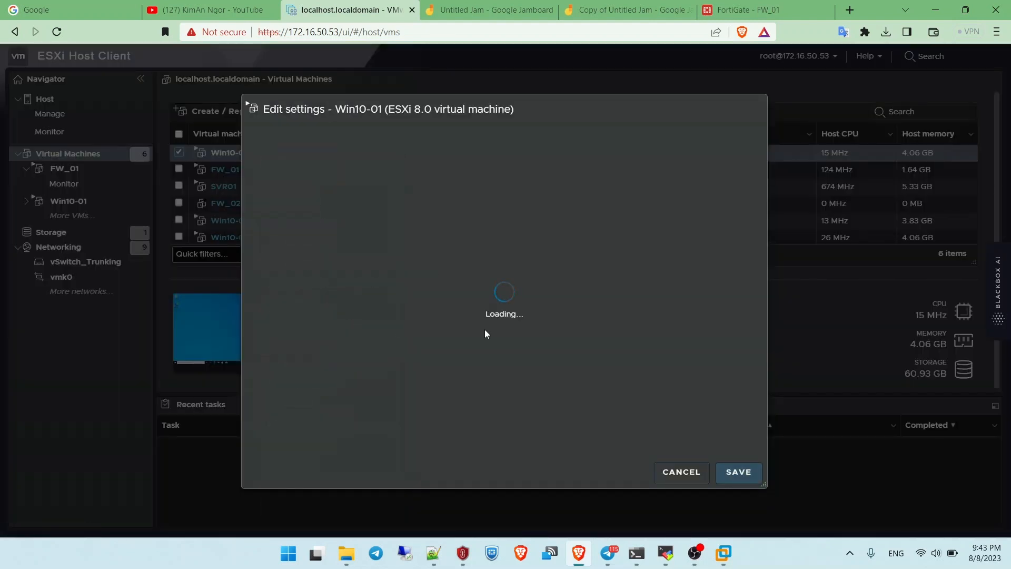
{"action": "left_click", "coordinate": [522, 376]}
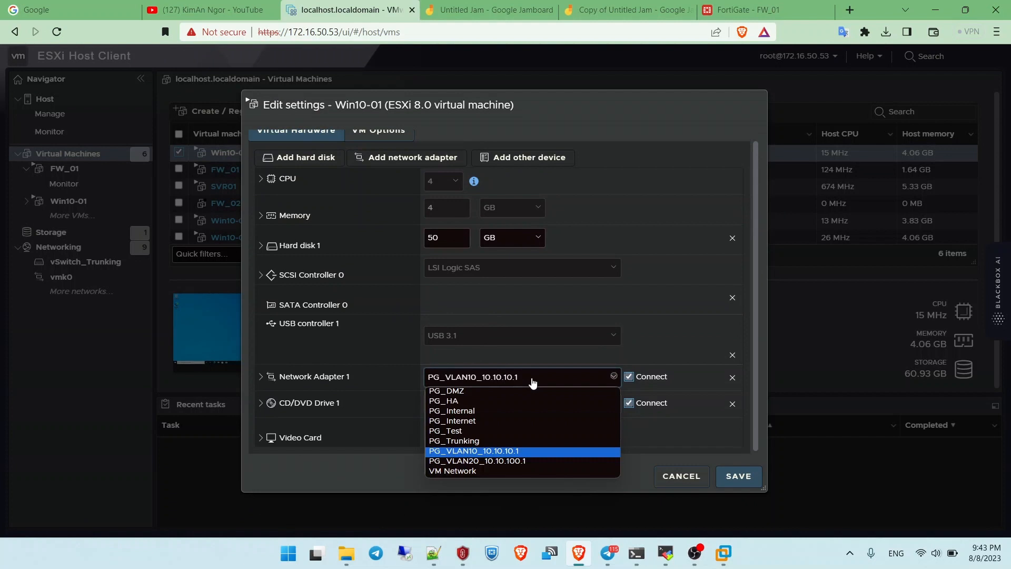
{"action": "left_click", "coordinate": [473, 449]}
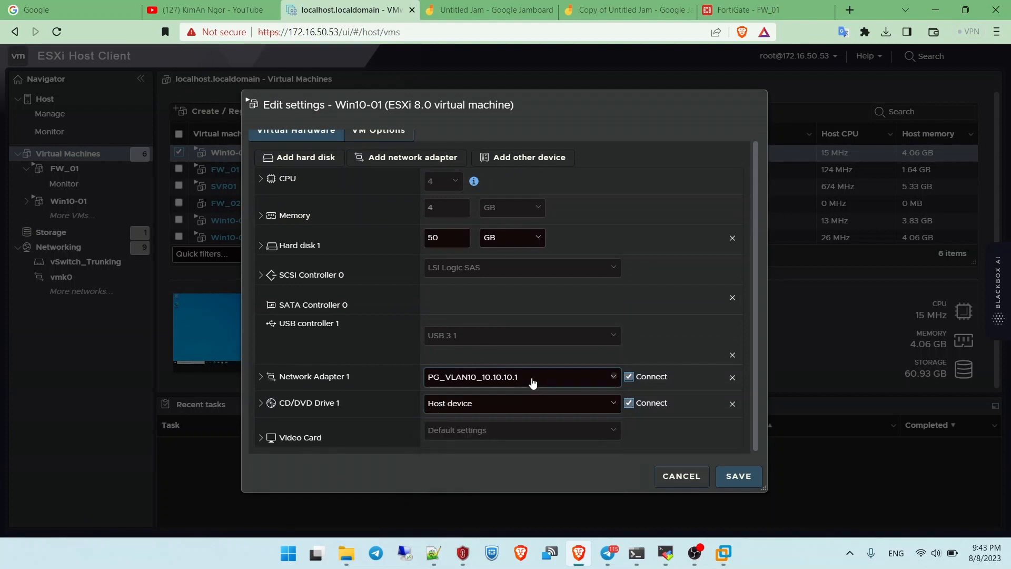
{"action": "left_click", "coordinate": [521, 376]}
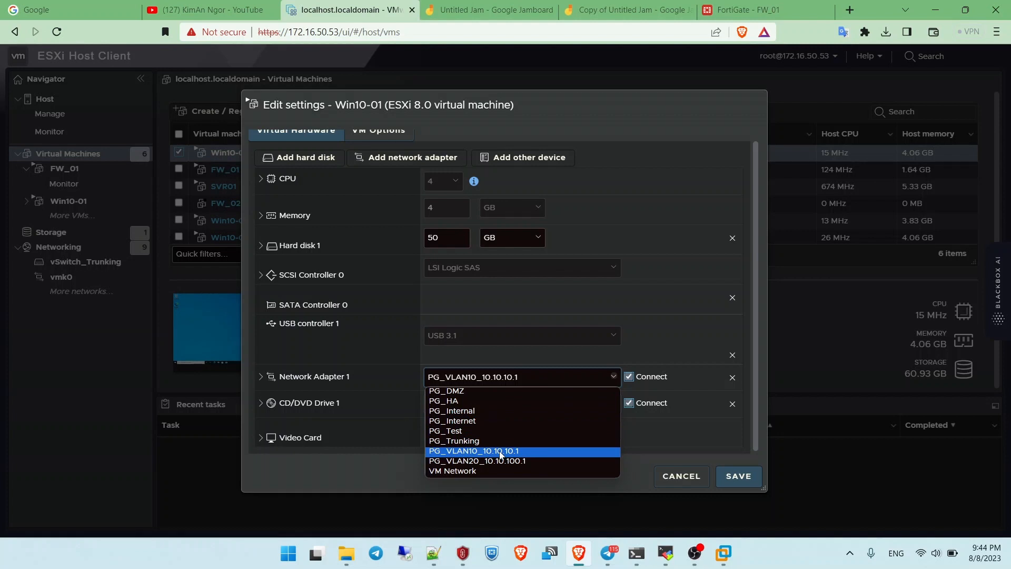
{"action": "left_click", "coordinate": [747, 10]}
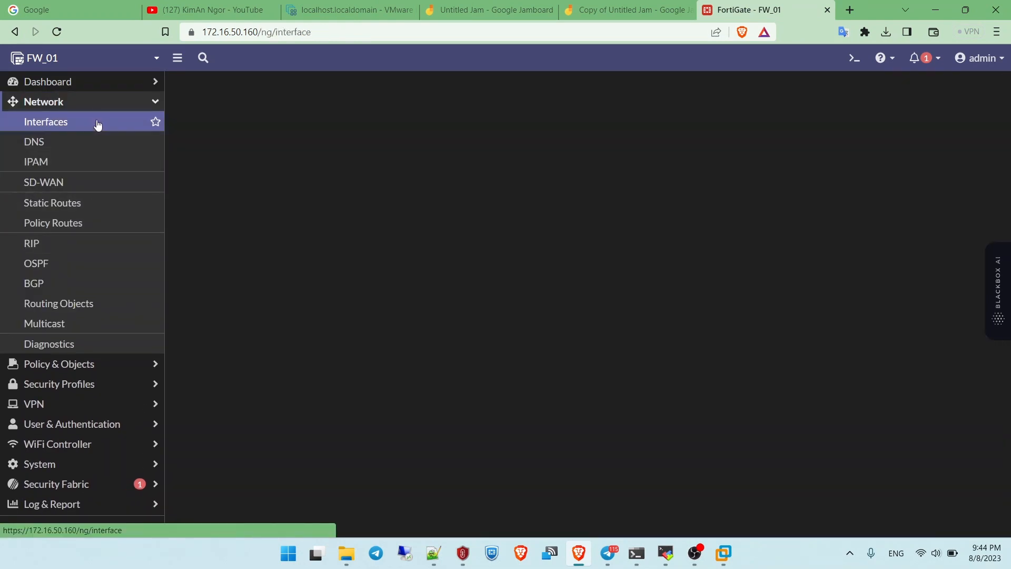
Expand port5 to show the Internal VLAN relaying to 10.10.100.200 and the Server (DMZ) VLAN
{"action": "left_click", "coordinate": [45, 121]}
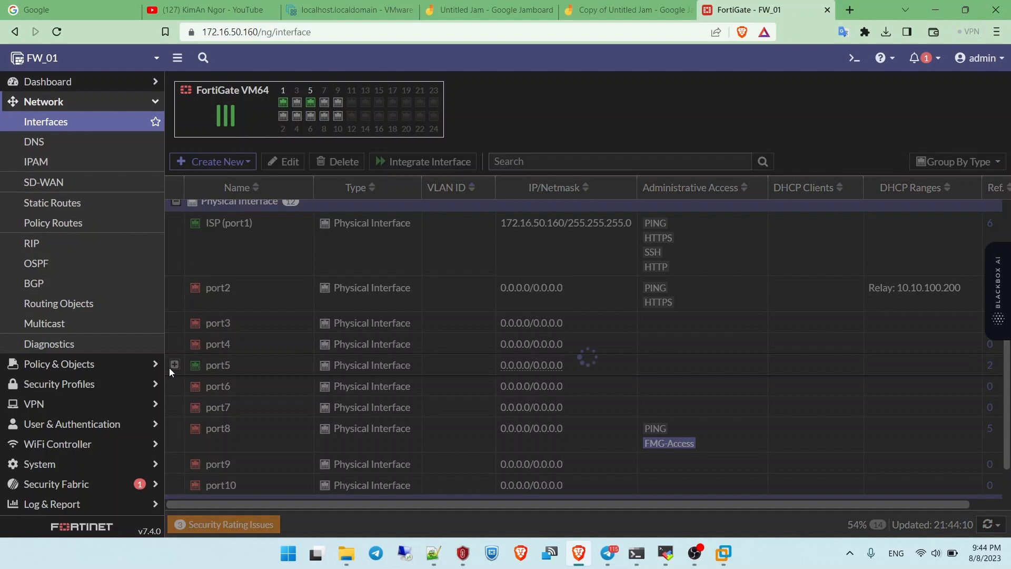
{"action": "left_click", "coordinate": [175, 365]}
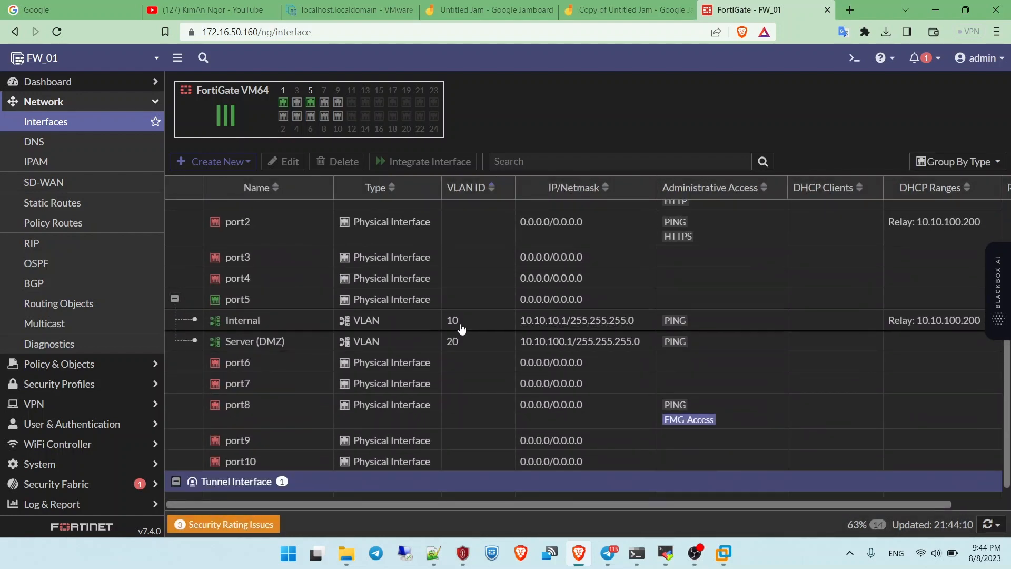
{"action": "left_click", "coordinate": [254, 342]}
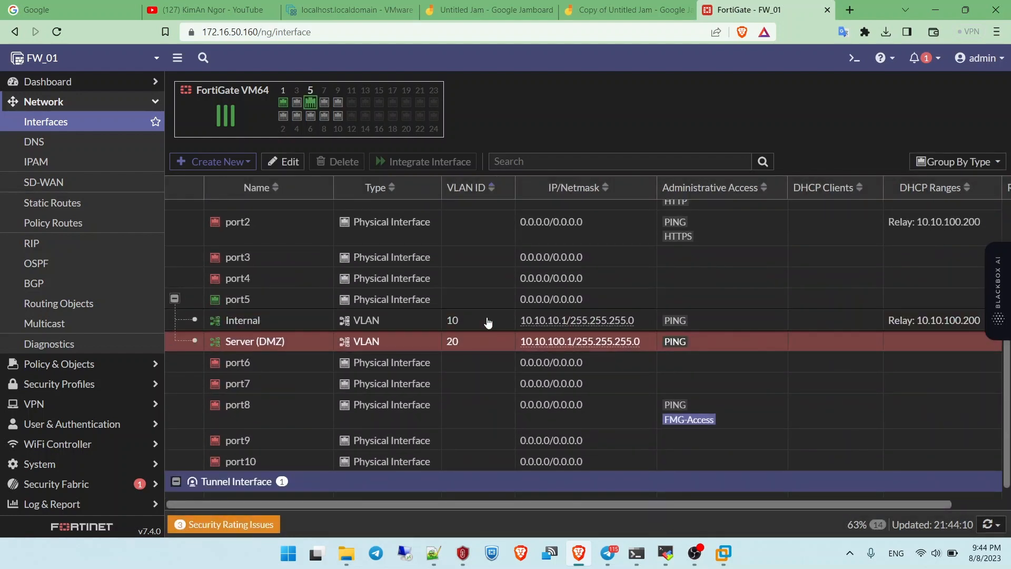
{"action": "left_click", "coordinate": [487, 320]}
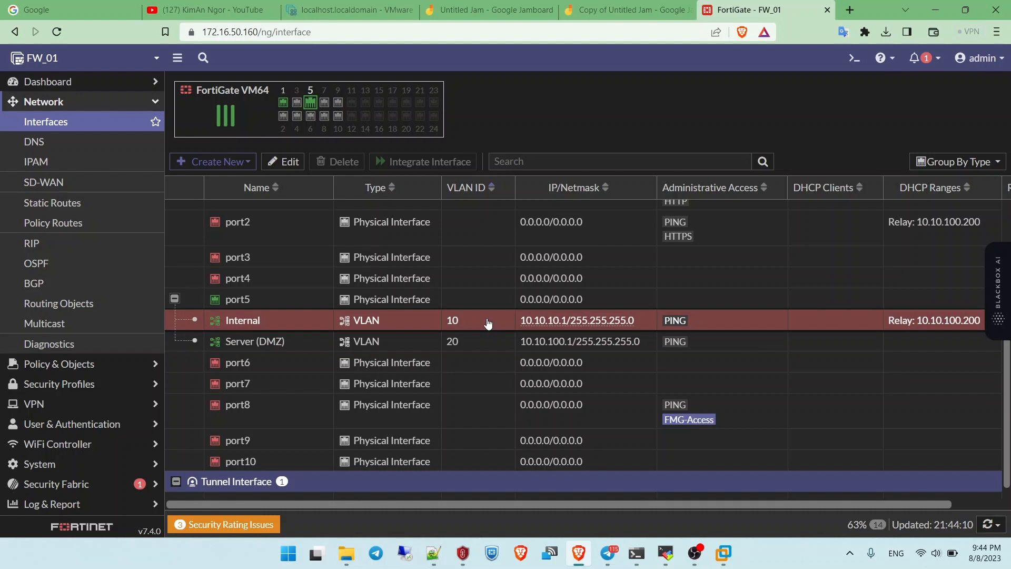
{"action": "mouse_move", "coordinate": [483, 340]}
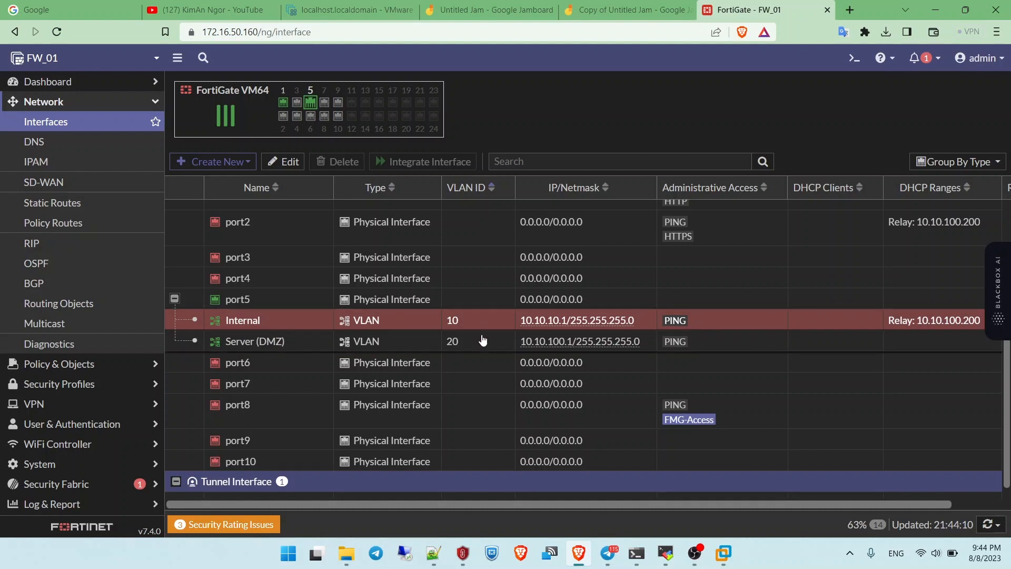
{"action": "mouse_move", "coordinate": [283, 315]}
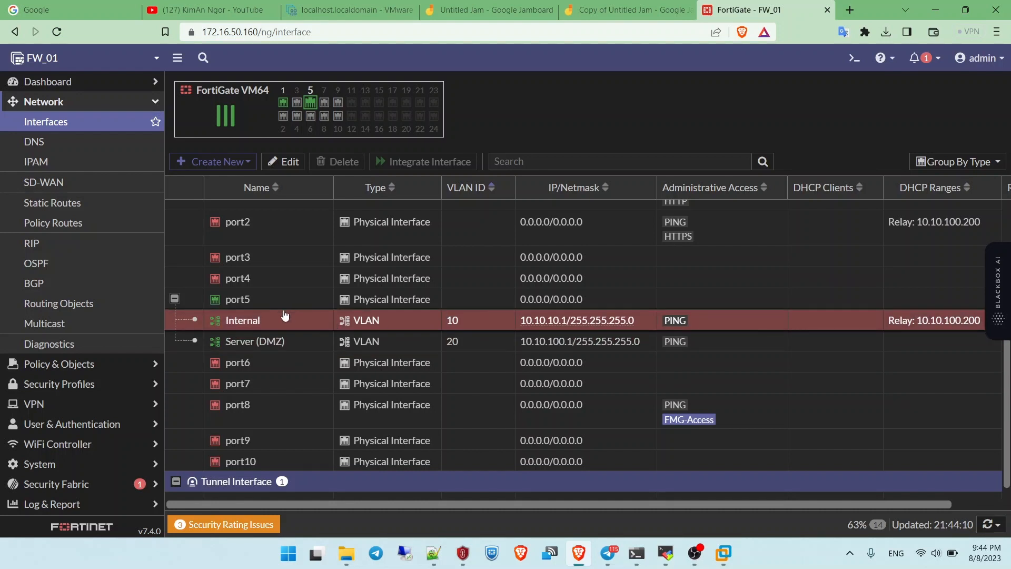
{"action": "mouse_move", "coordinate": [348, 332]}
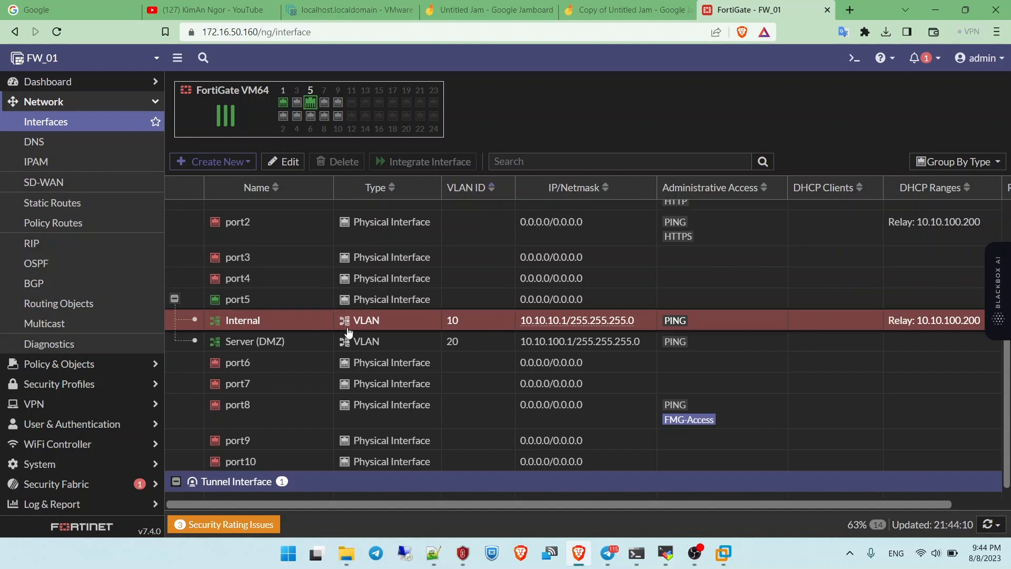
{"action": "mouse_move", "coordinate": [289, 320]}
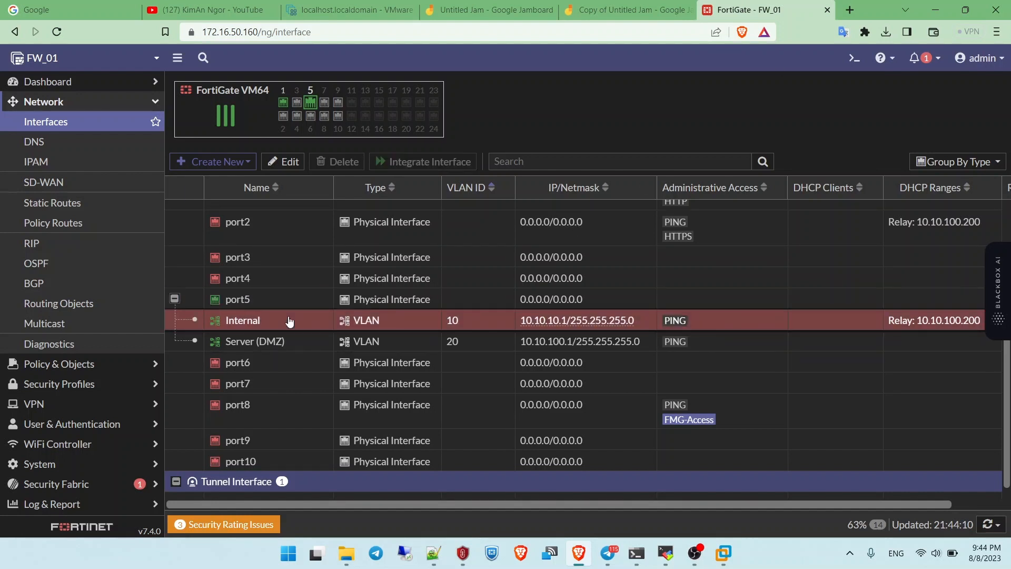
{"action": "left_click", "coordinate": [236, 298]}
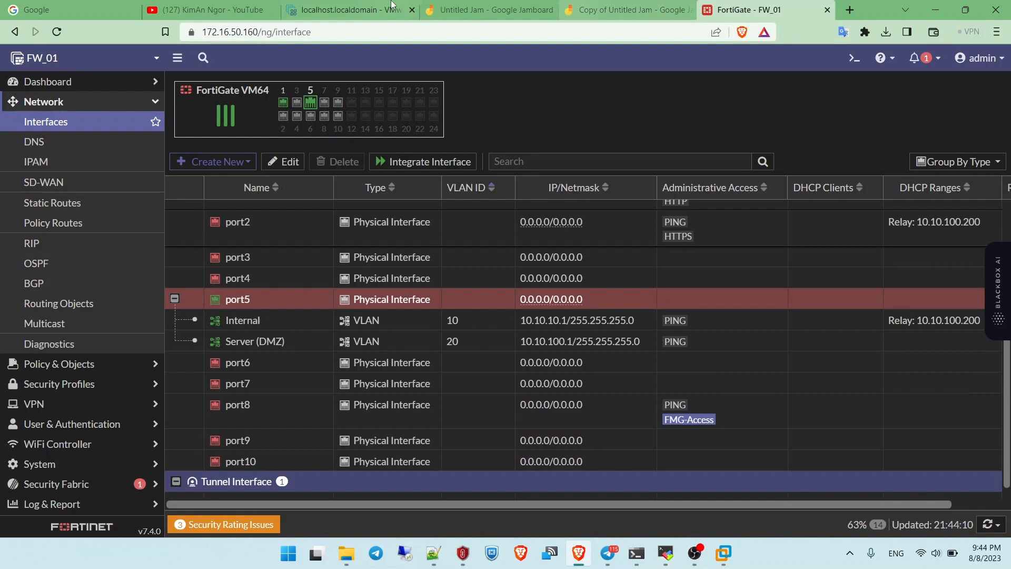
Review FW_01's virtual hardware settings in the ESXi Host Client
{"action": "left_click", "coordinate": [349, 10]}
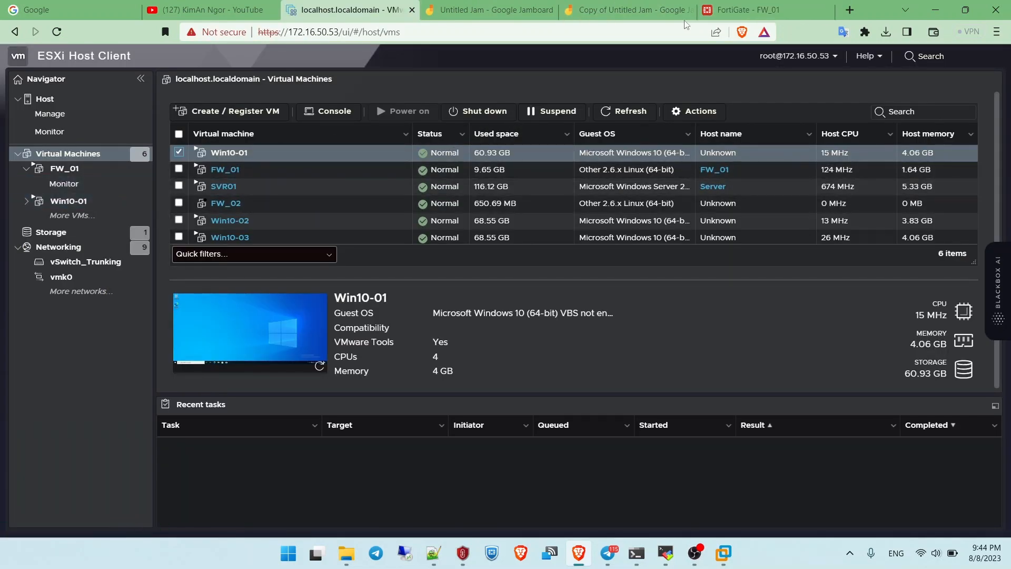
{"action": "left_click", "coordinate": [225, 169]}
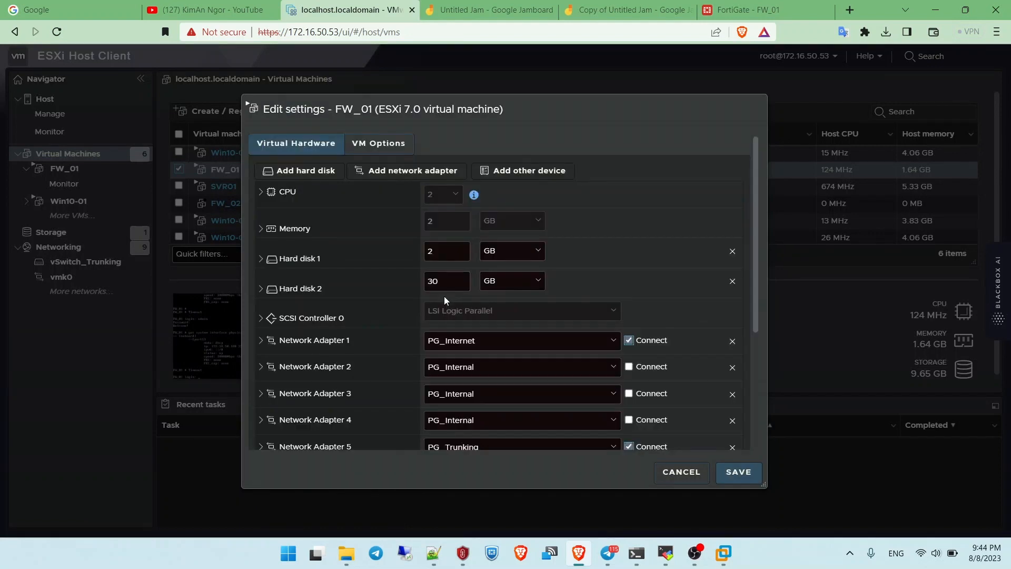
{"action": "scroll", "scroll_direction": "down", "scroll_amount": 3}
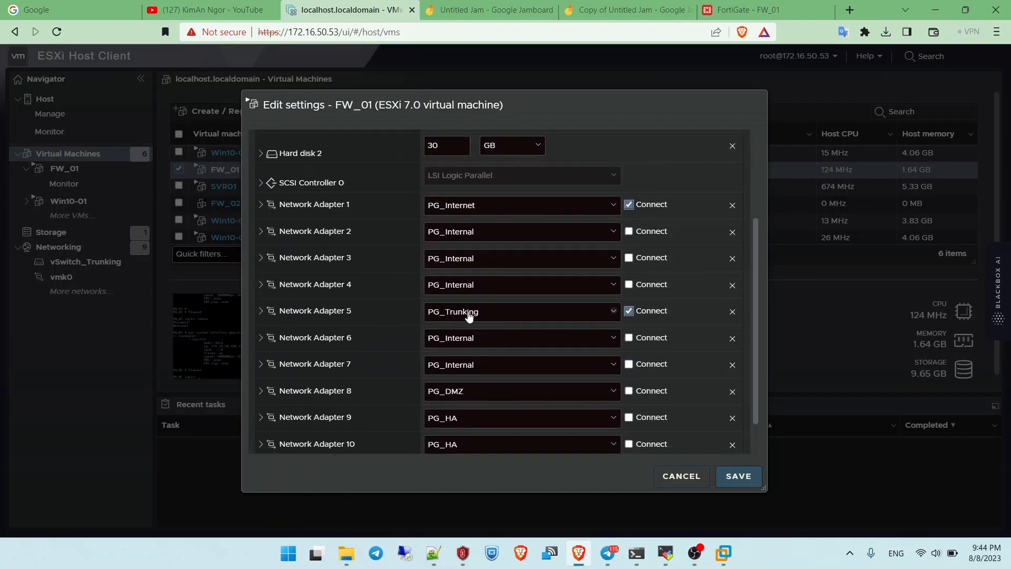
{"action": "mouse_move", "coordinate": [443, 316]}
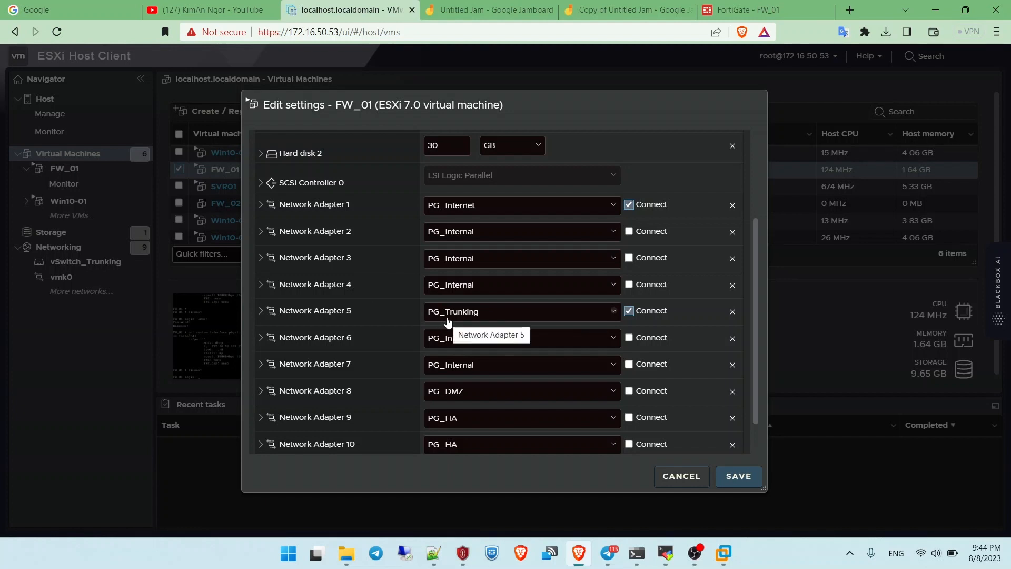
List the host's port groups and view PG_VLAN10_10.10.10.1 on vSwitch_Trunking
{"action": "left_click", "coordinate": [58, 246]}
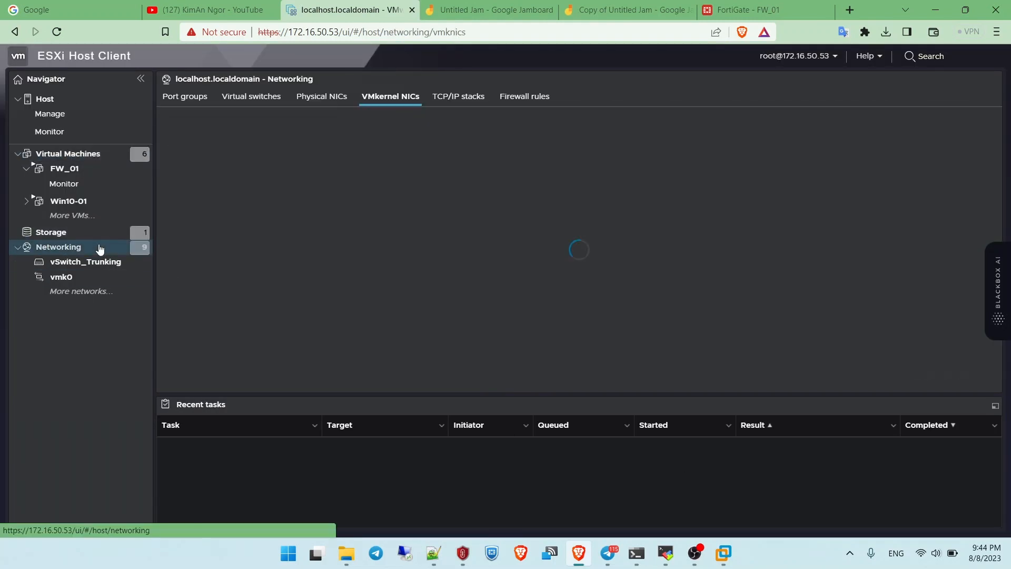
{"action": "left_click", "coordinate": [185, 95]}
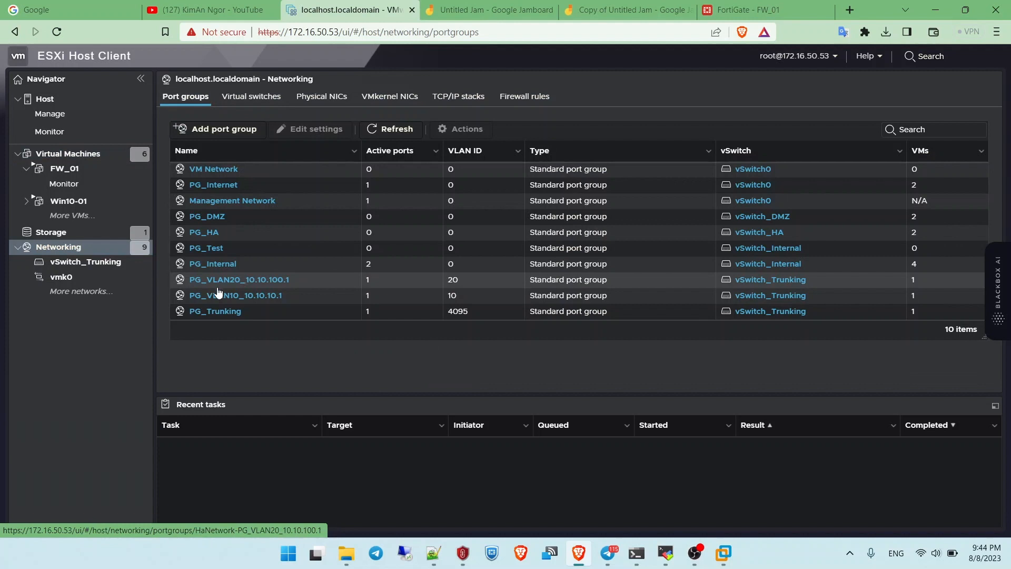
{"action": "mouse_move", "coordinate": [769, 311]}
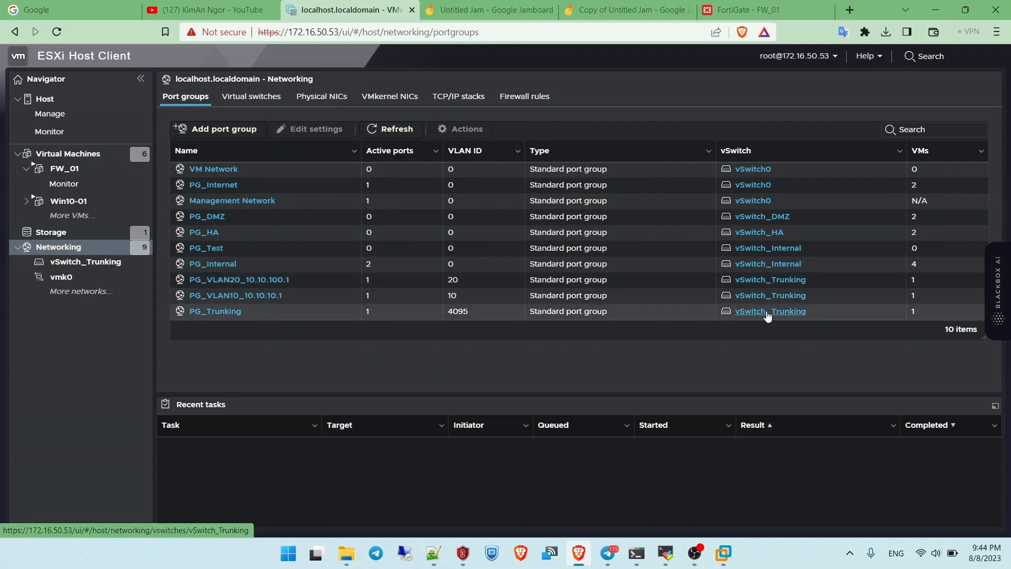
{"action": "mouse_move", "coordinate": [340, 286]}
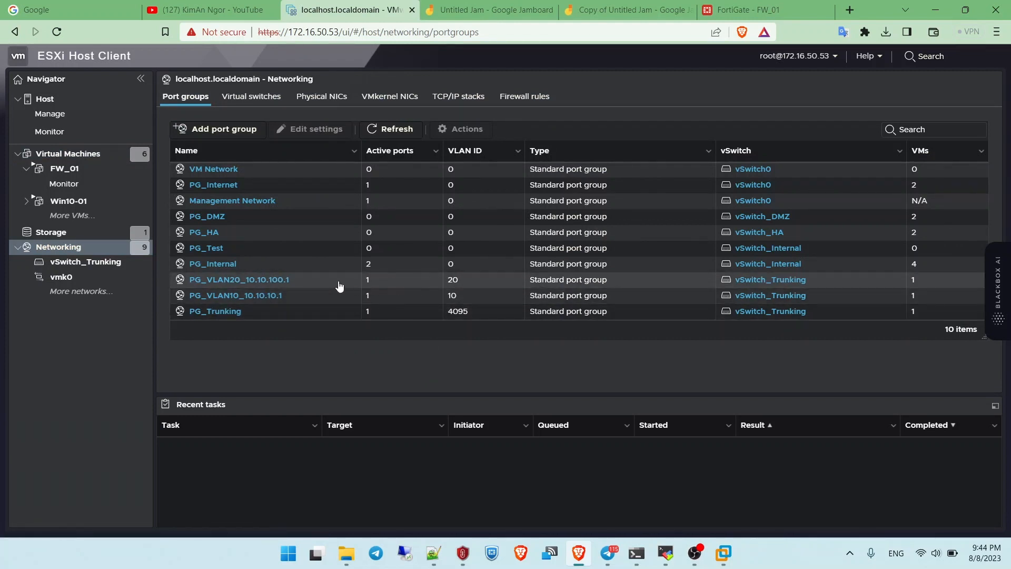
{"action": "left_click", "coordinate": [239, 279]}
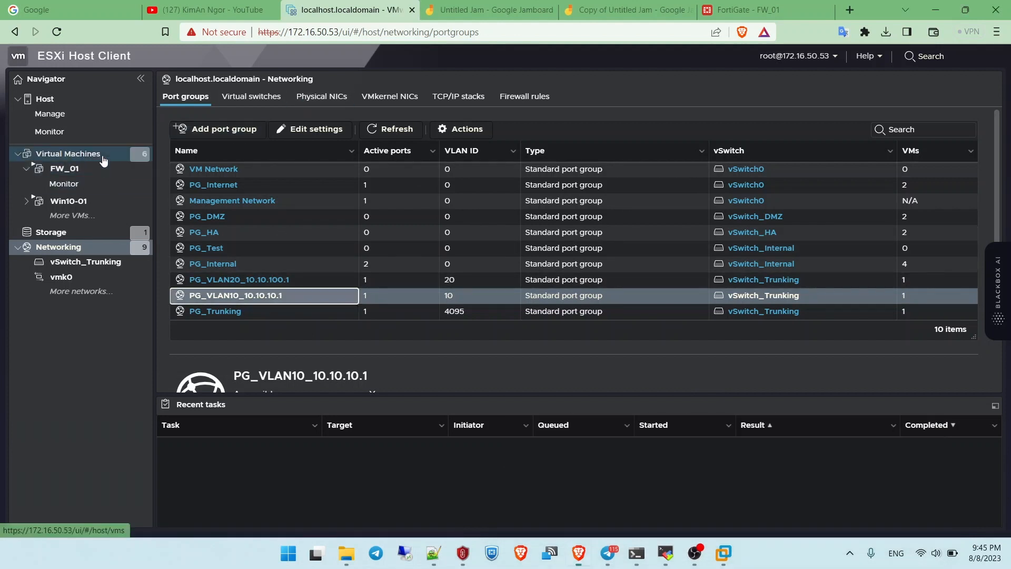
Check Win10-01's Network Adapter 1 port group and cancel without changes
{"action": "left_click", "coordinate": [67, 154]}
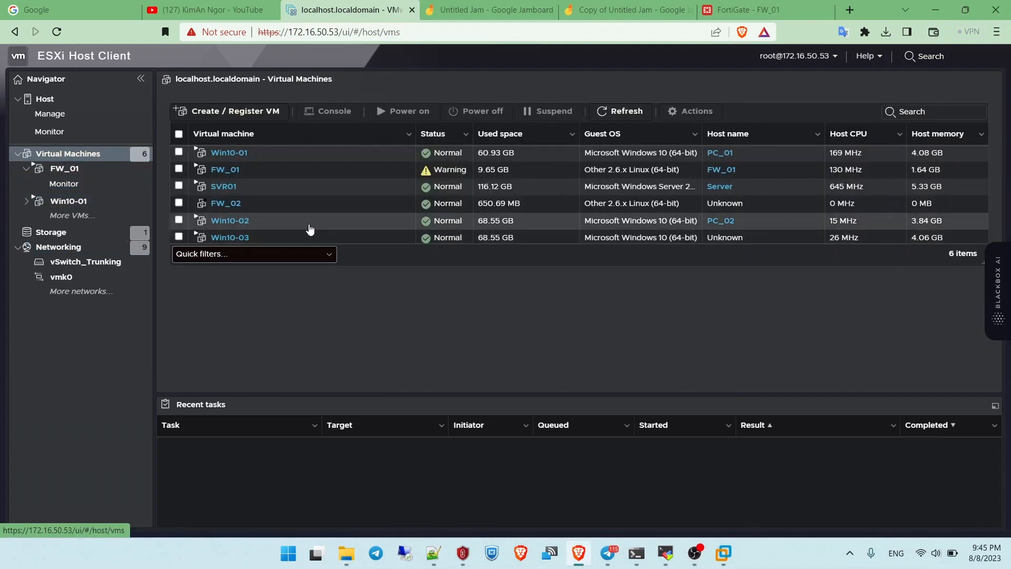
{"action": "left_click", "coordinate": [222, 187]}
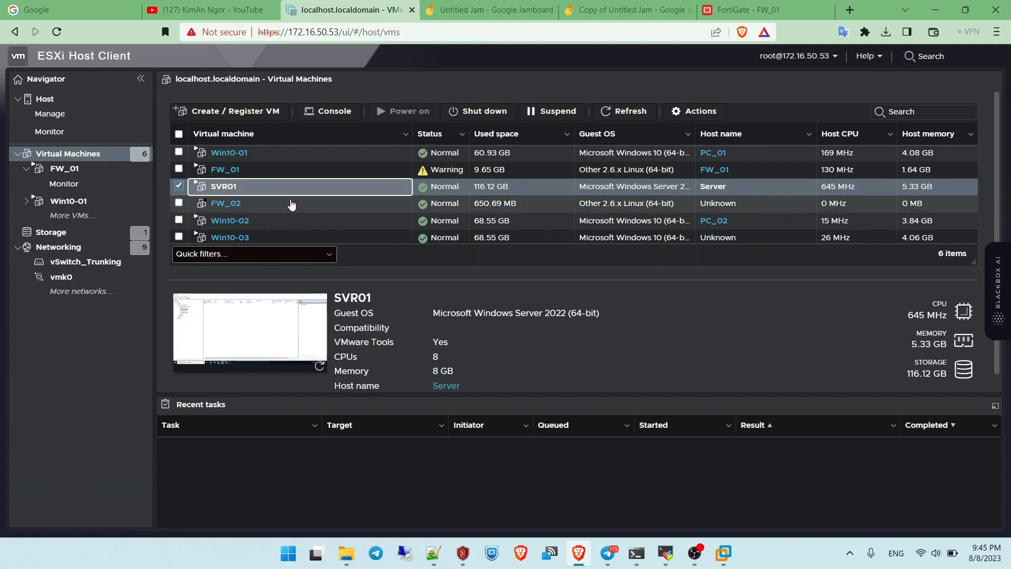
{"action": "right_click", "coordinate": [229, 152]}
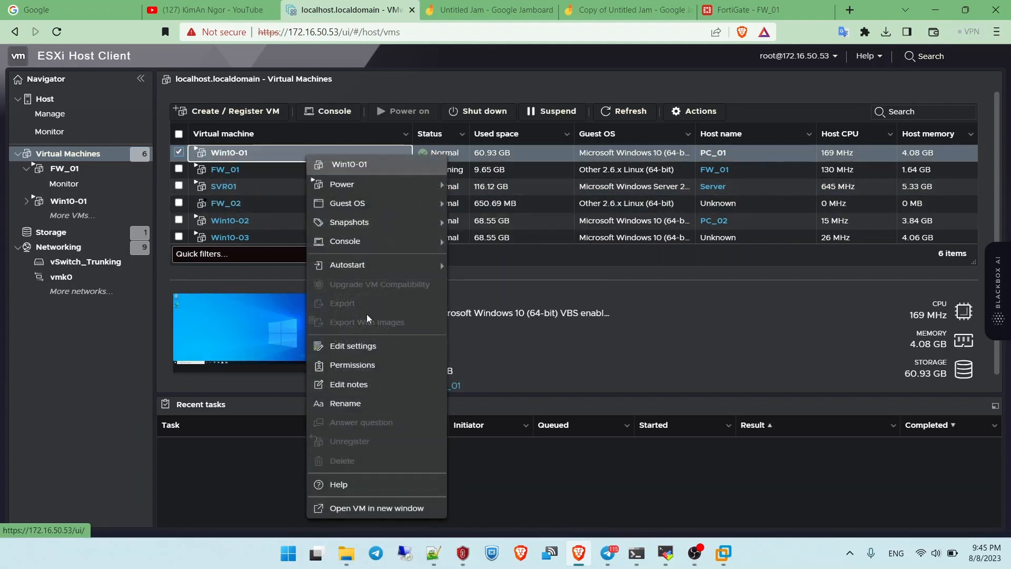
{"action": "left_click", "coordinate": [353, 345]}
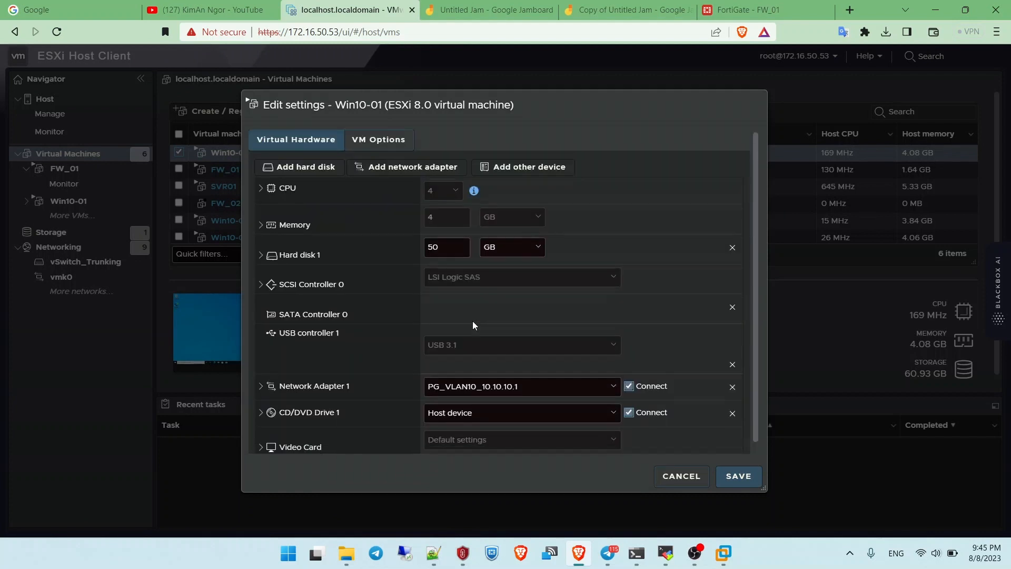
{"action": "left_click", "coordinate": [521, 385]}
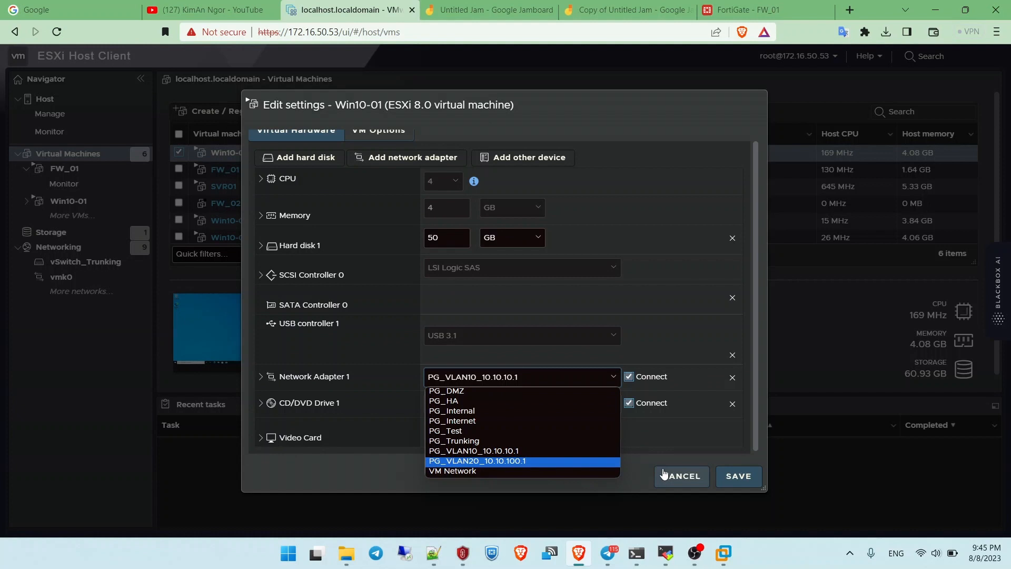
{"action": "left_click", "coordinate": [680, 476]}
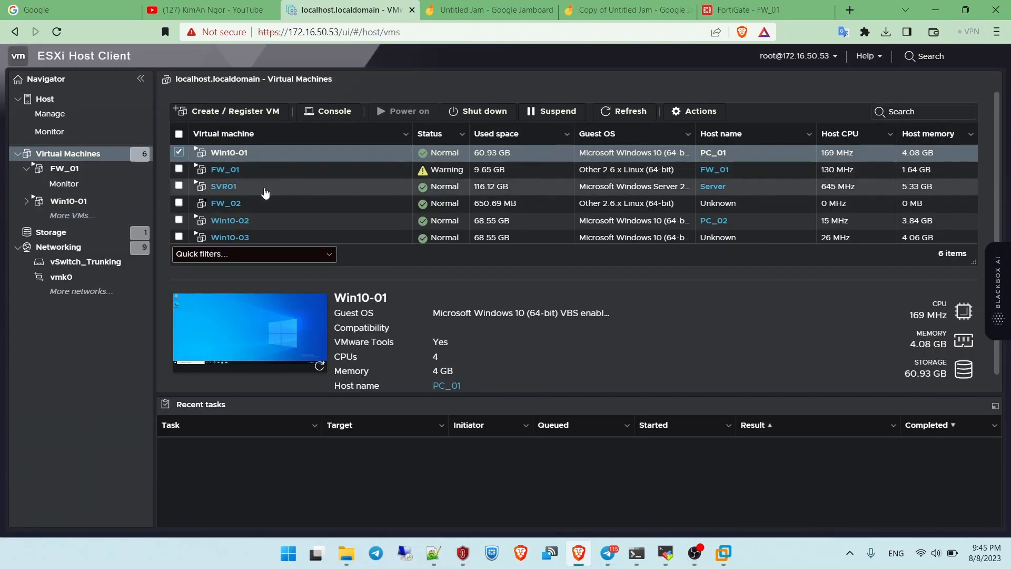
Save Win10-02's adapter settings, then view SVR01's adapter on PG_VLAN20_10.10.100.1 and cancel
{"action": "right_click", "coordinate": [230, 220]}
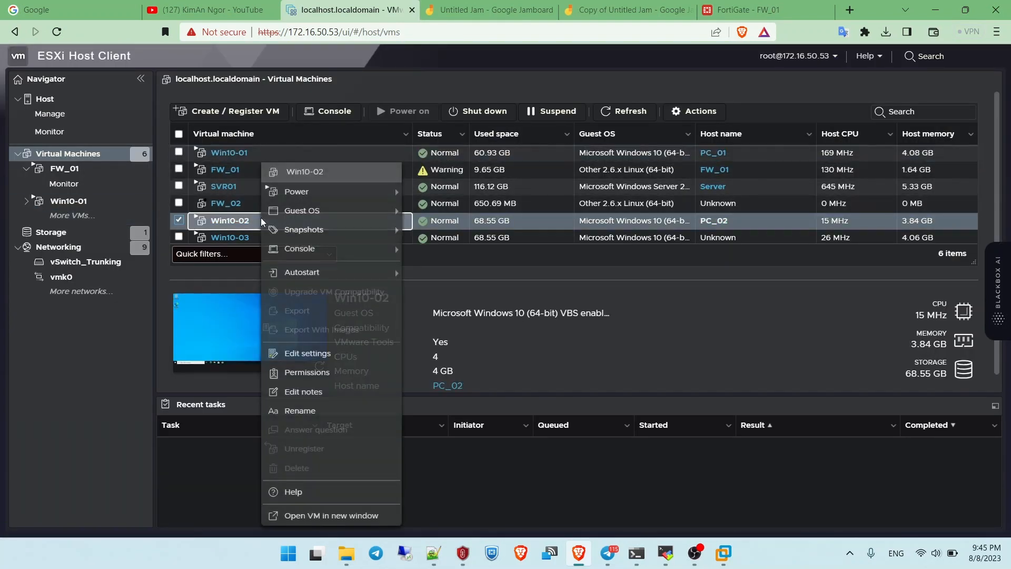
{"action": "left_click", "coordinate": [307, 353]}
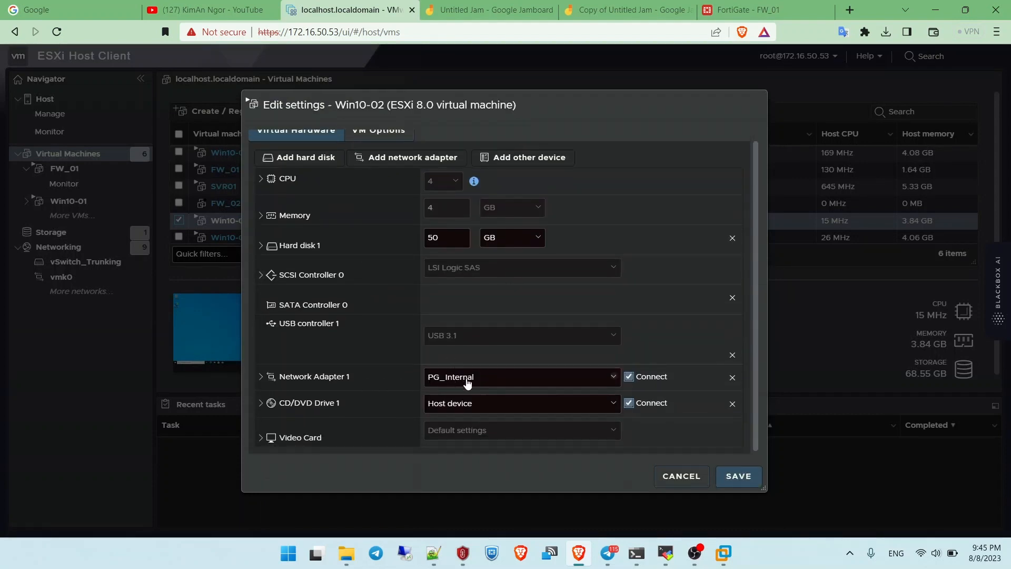
{"action": "mouse_move", "coordinate": [495, 456]}
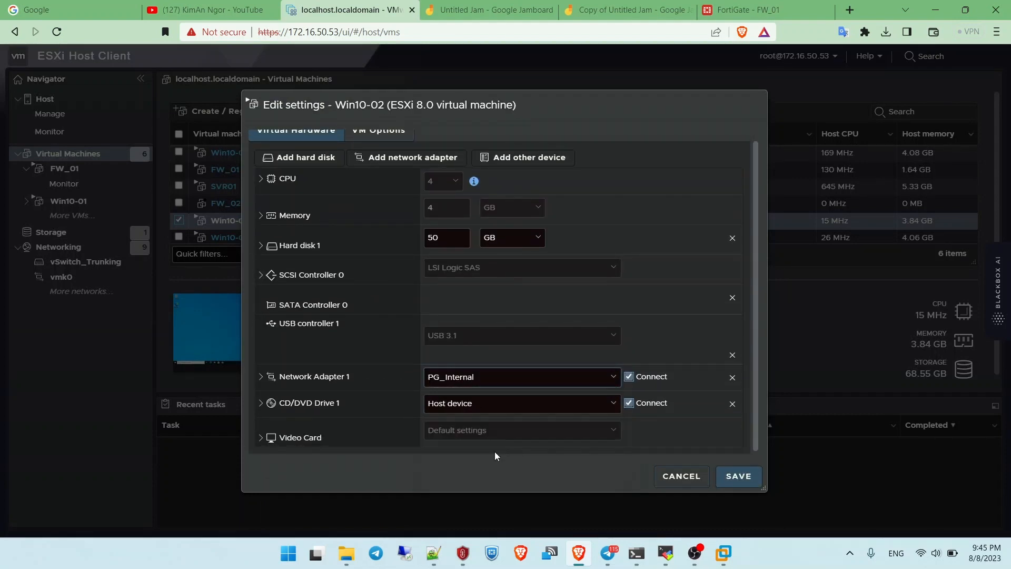
{"action": "left_click", "coordinate": [737, 476]}
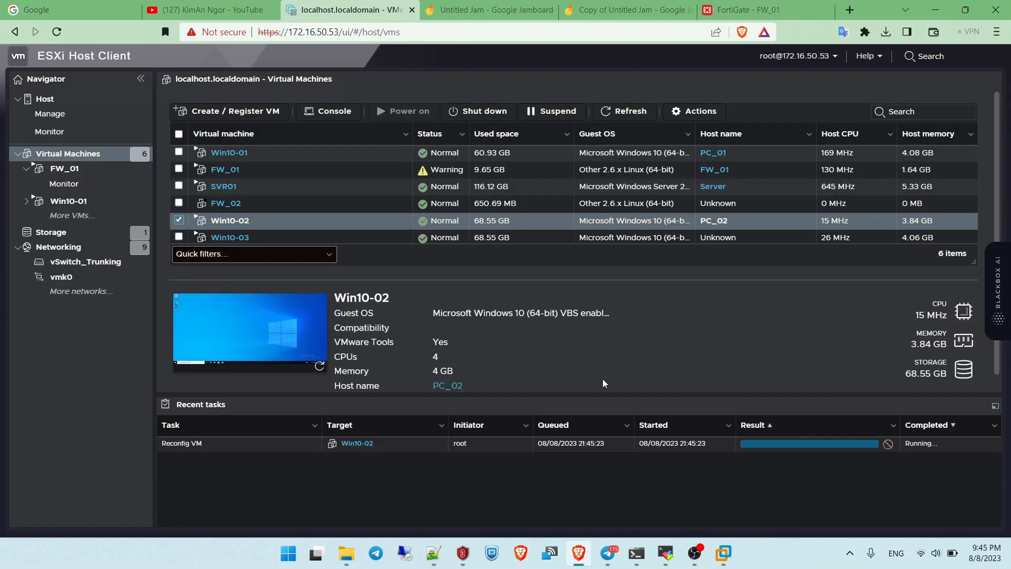
{"action": "left_click", "coordinate": [223, 186]}
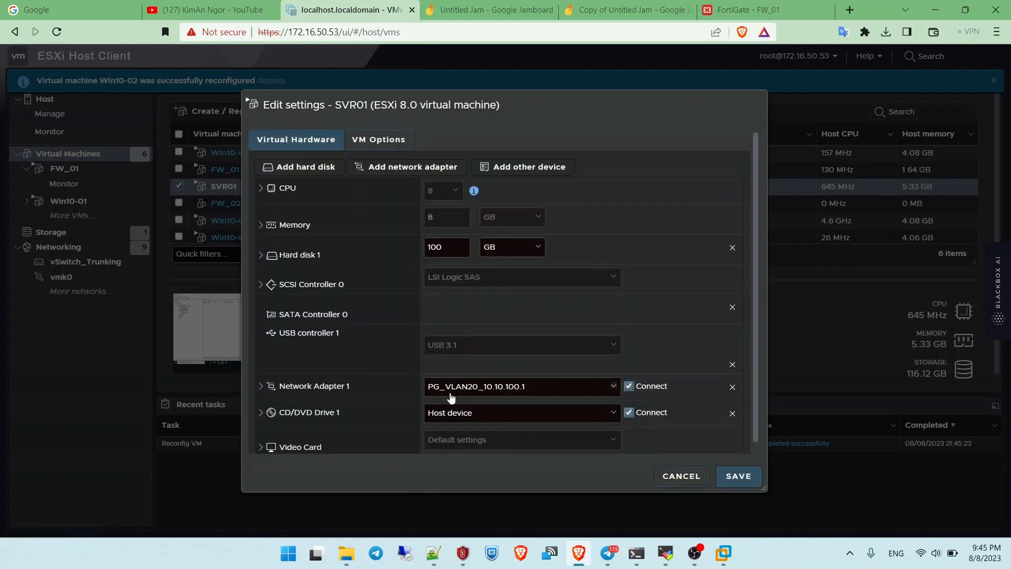
{"action": "mouse_move", "coordinate": [543, 415]}
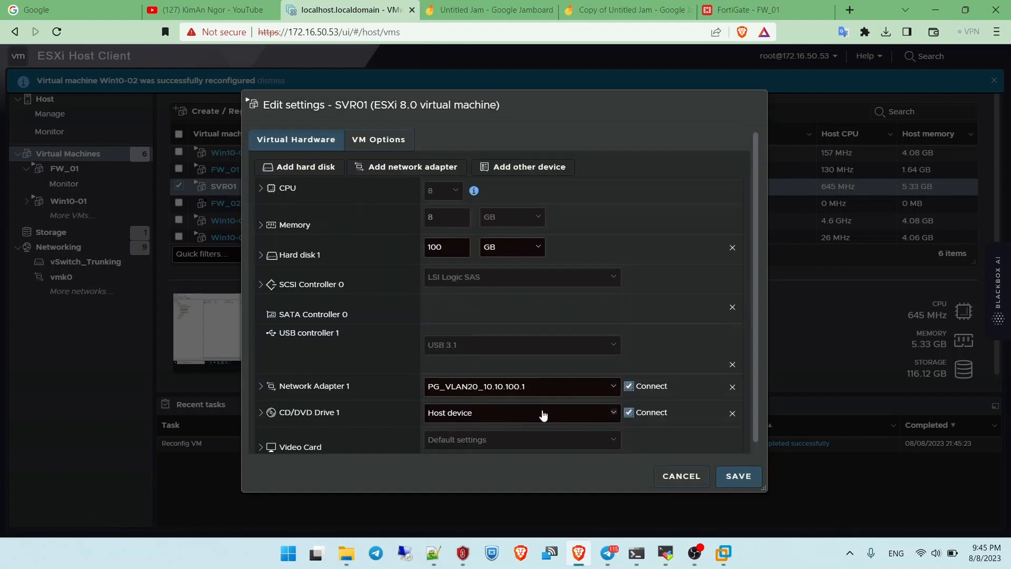
{"action": "left_click", "coordinate": [737, 480]}
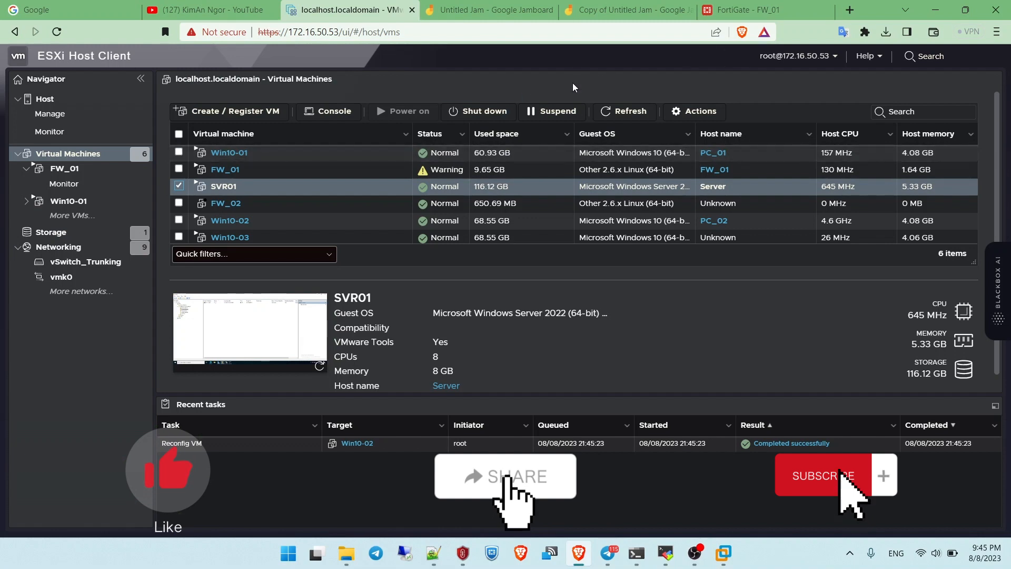
Return to FortiGate's interface list and select port5's Internal VLAN (10.10.10.1, relay to 10.10.100.200)
{"action": "left_click", "coordinate": [765, 9]}
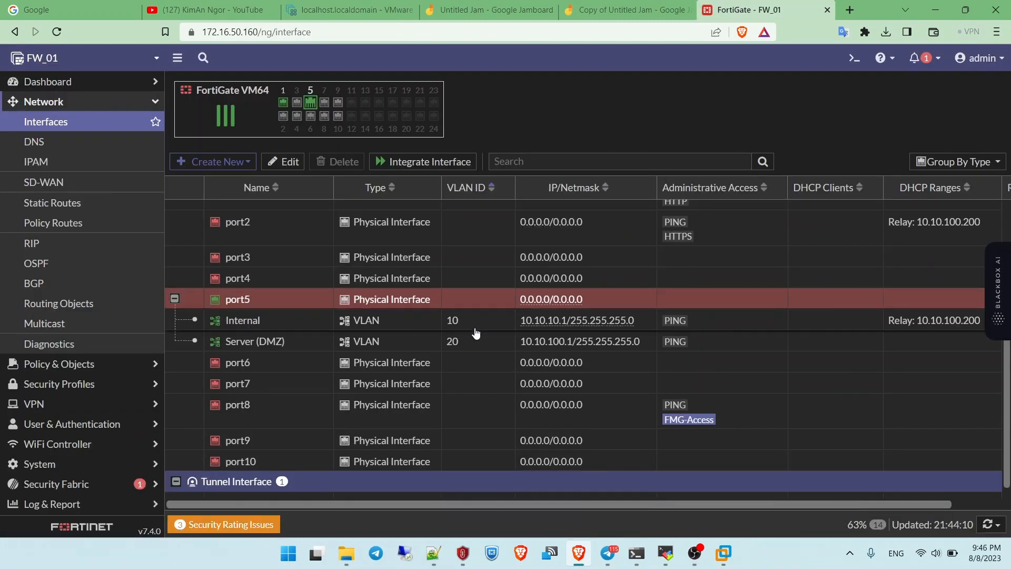
{"action": "left_click", "coordinate": [242, 320]}
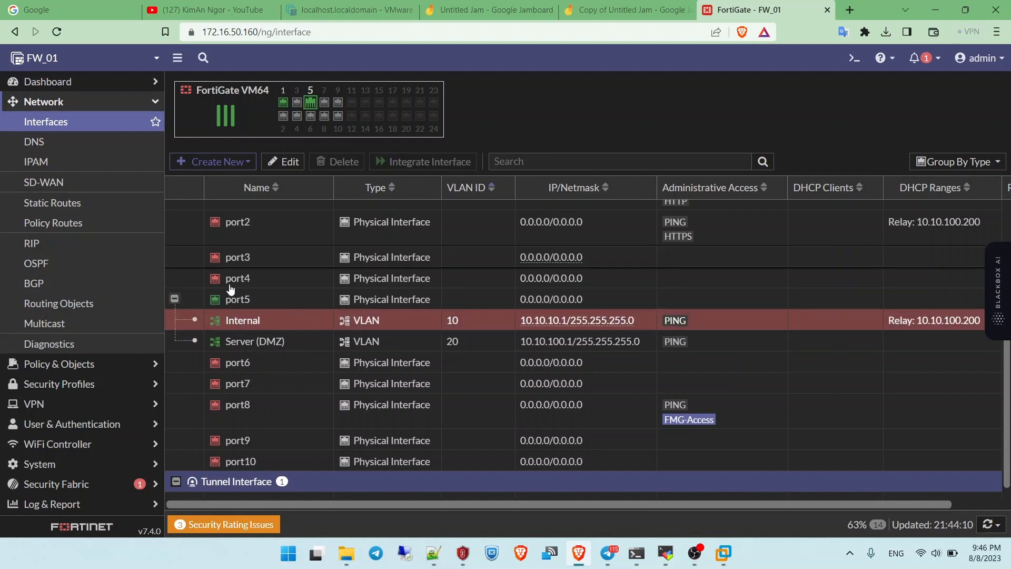
{"action": "mouse_move", "coordinate": [293, 328]}
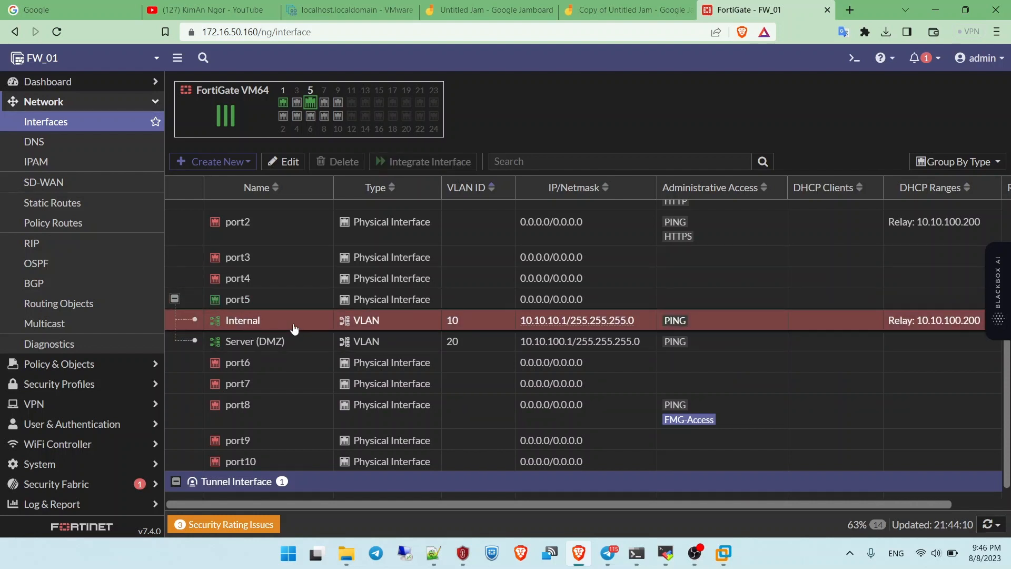
Edit the Internal VLAN and expand its DHCP Server advanced options covering 10.10.10.2-10.10.10.254
{"action": "double_click", "coordinate": [242, 320]}
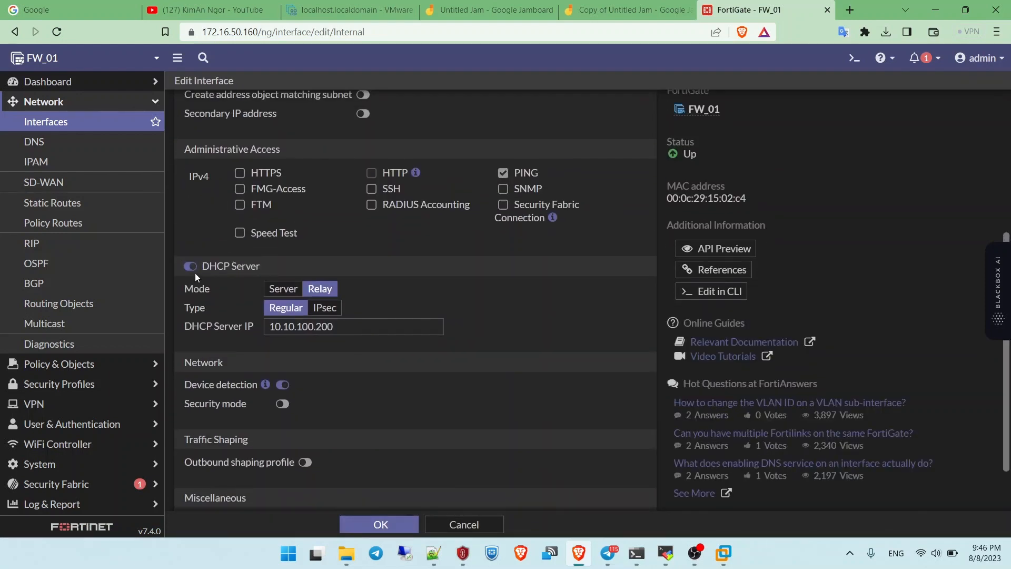
{"action": "left_click", "coordinate": [282, 288]}
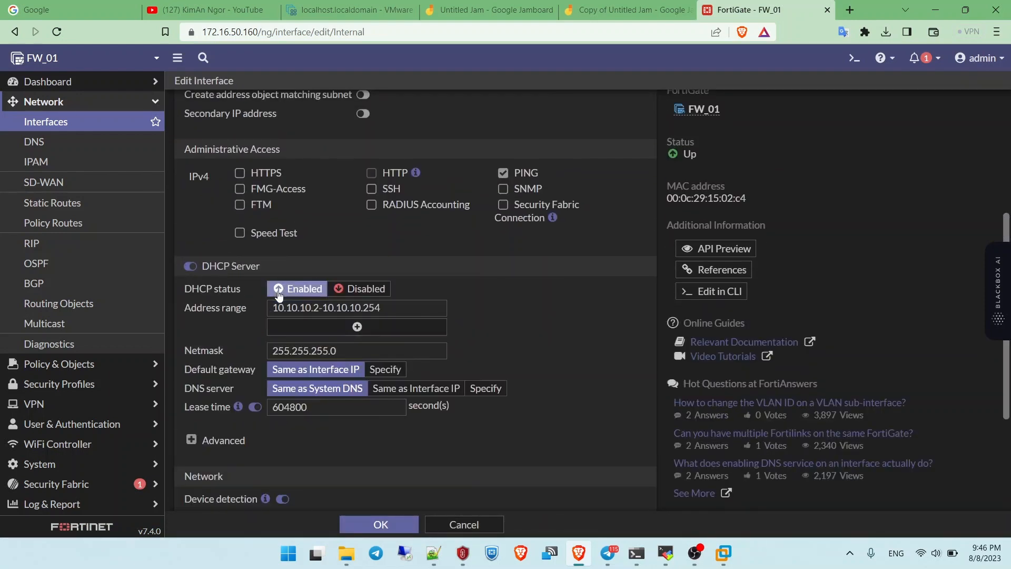
{"action": "scroll", "scroll_direction": "up", "scroll_amount": 3}
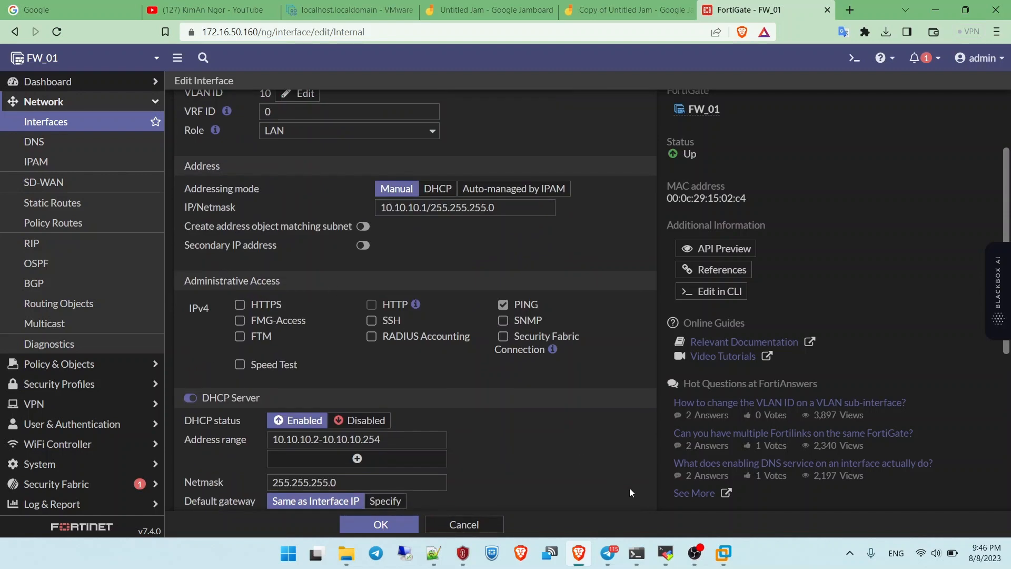
{"action": "scroll", "scroll_direction": "down", "scroll_amount": 3}
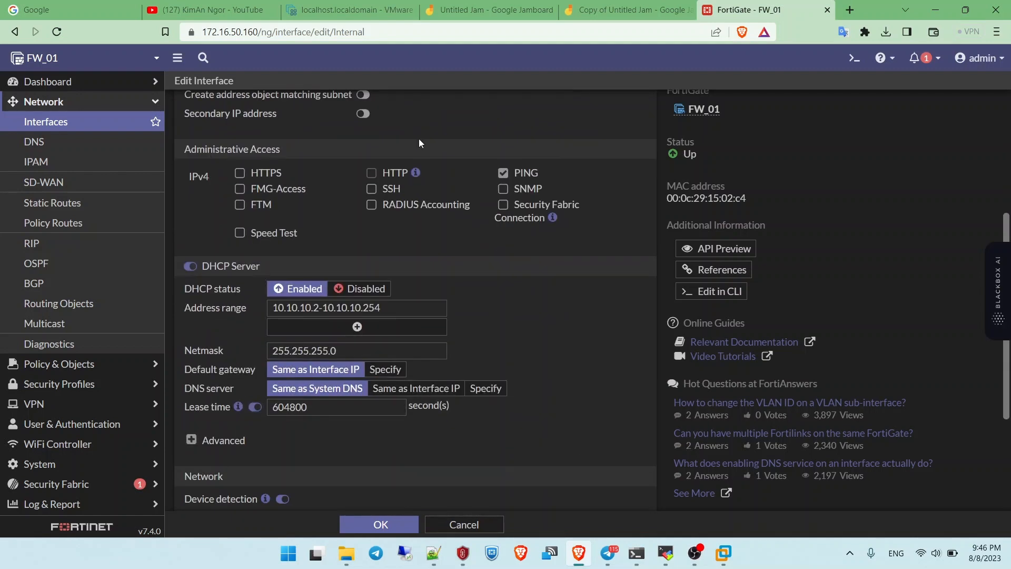
{"action": "scroll", "scroll_direction": "up", "scroll_amount": 3}
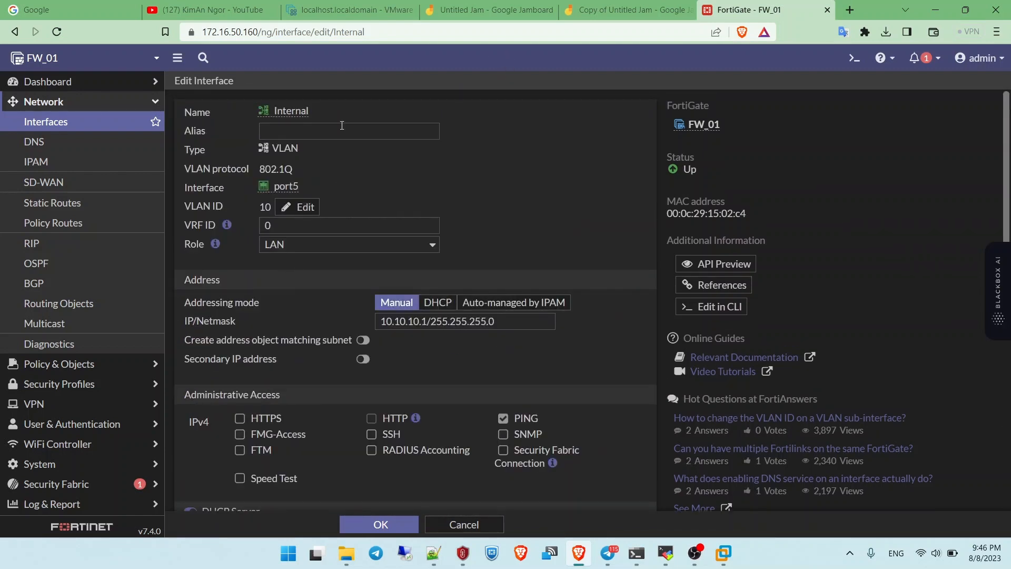
{"action": "scroll", "scroll_direction": "down", "scroll_amount": 3}
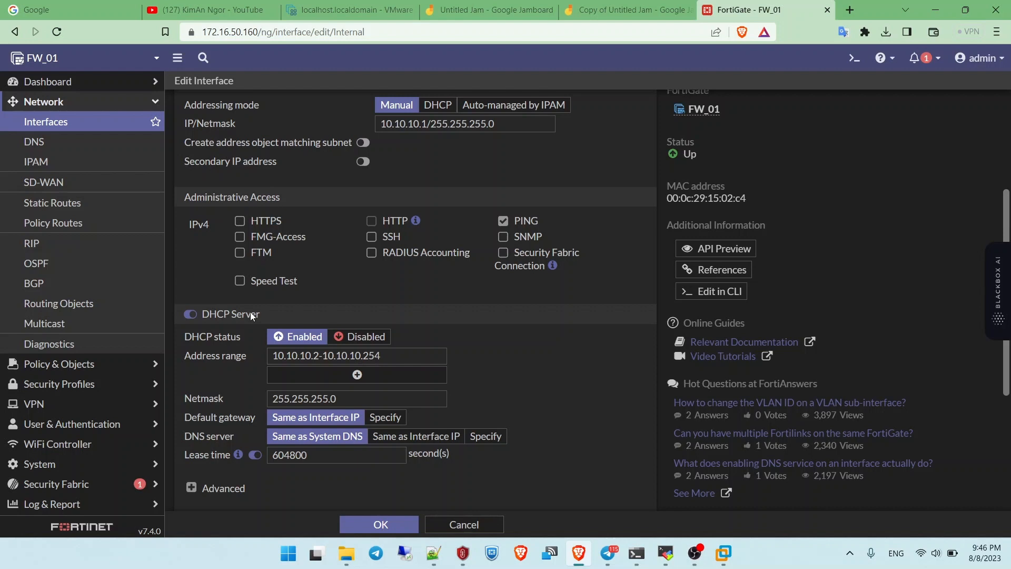
{"action": "scroll", "scroll_direction": "down", "scroll_amount": 3}
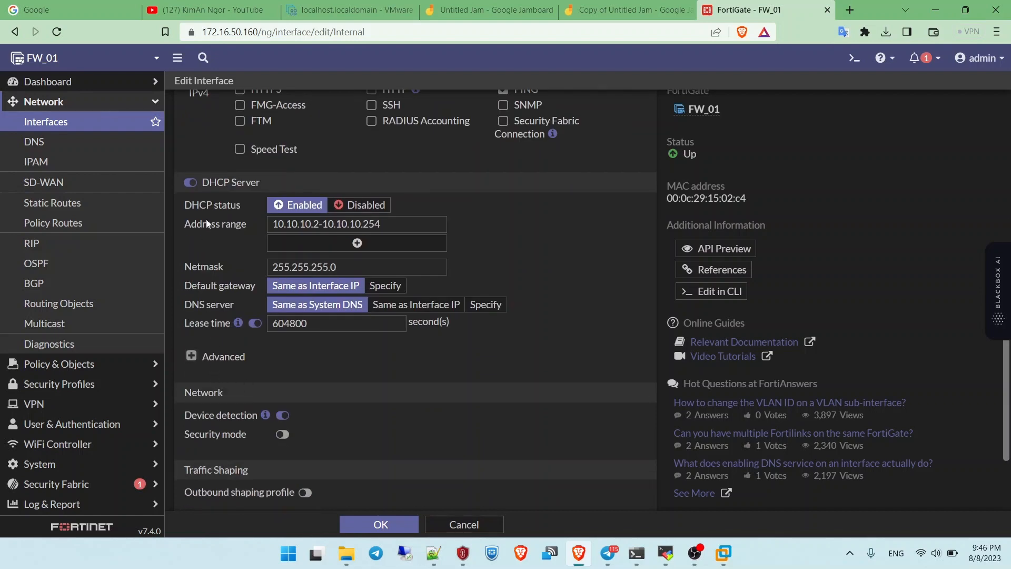
{"action": "scroll", "scroll_direction": "up", "scroll_amount": 3}
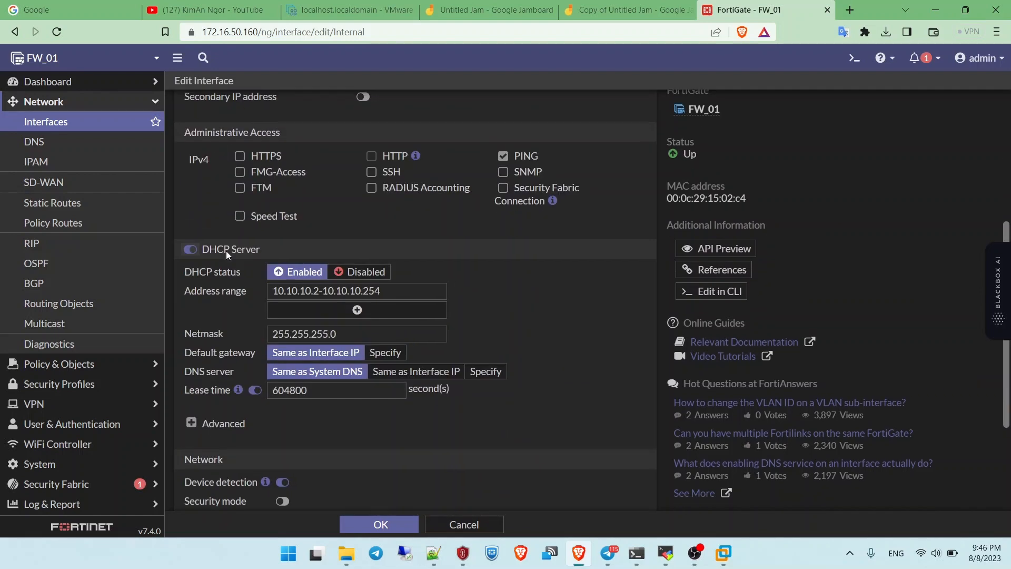
{"action": "scroll", "scroll_direction": "up", "scroll_amount": 3}
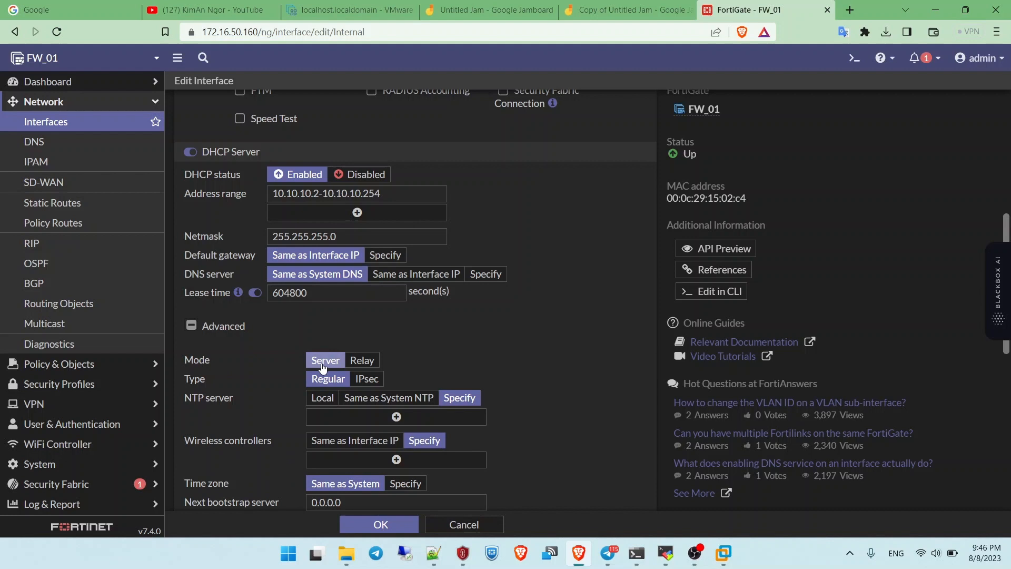
Set the Internal interface's DHCP mode to Relay toward server 10.10.100.200
{"action": "left_click", "coordinate": [361, 360]}
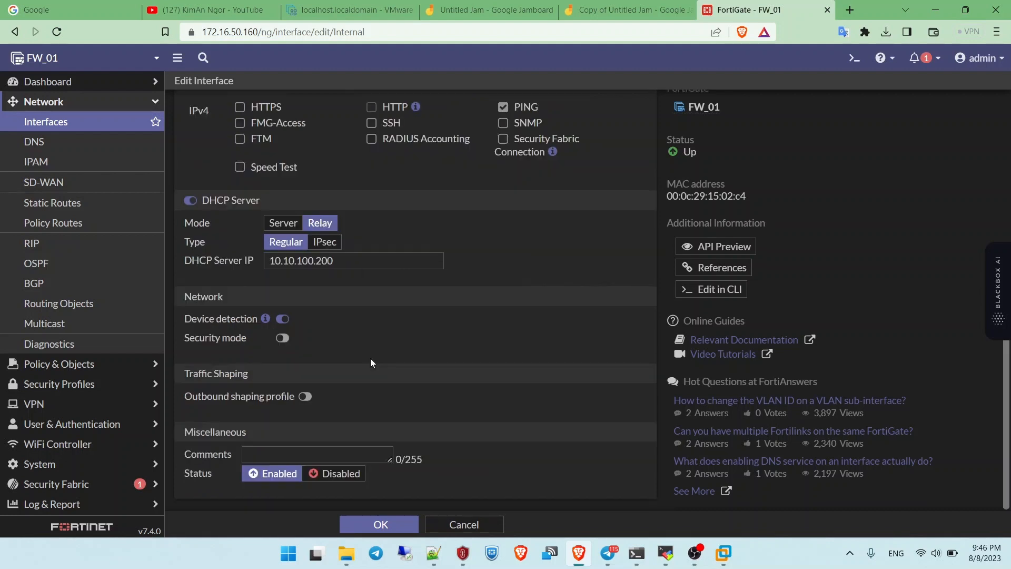
{"action": "triple_click", "coordinate": [353, 260]}
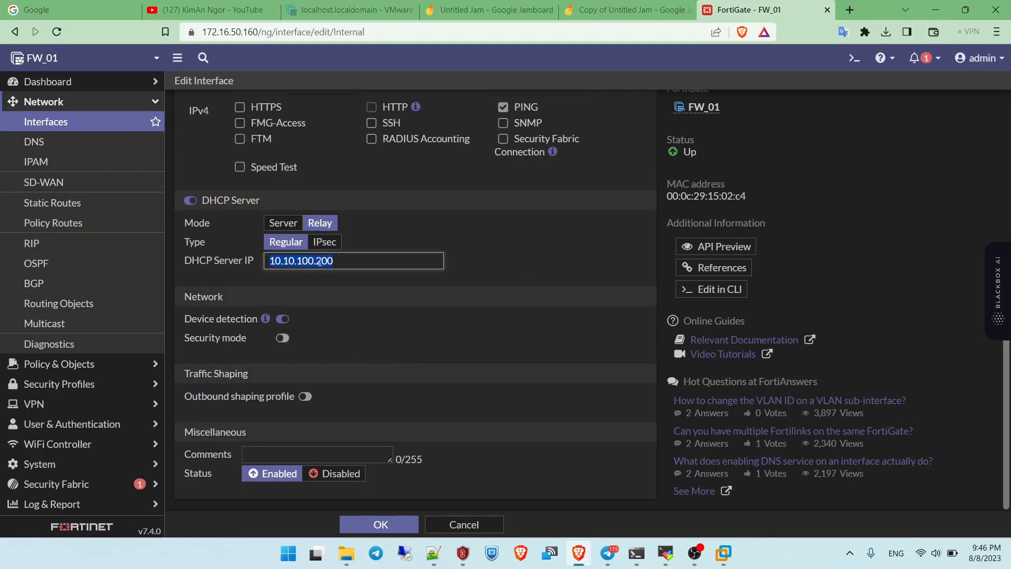
{"action": "mouse_move", "coordinate": [603, 475]}
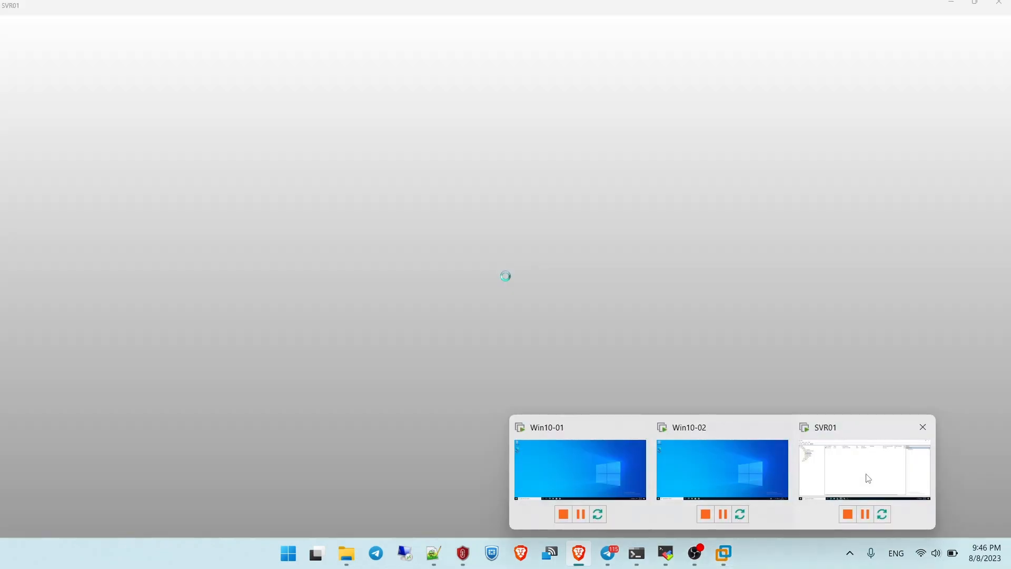
Switch to the SVR01 VM and run ipconfig there
{"action": "left_click", "coordinate": [863, 469]}
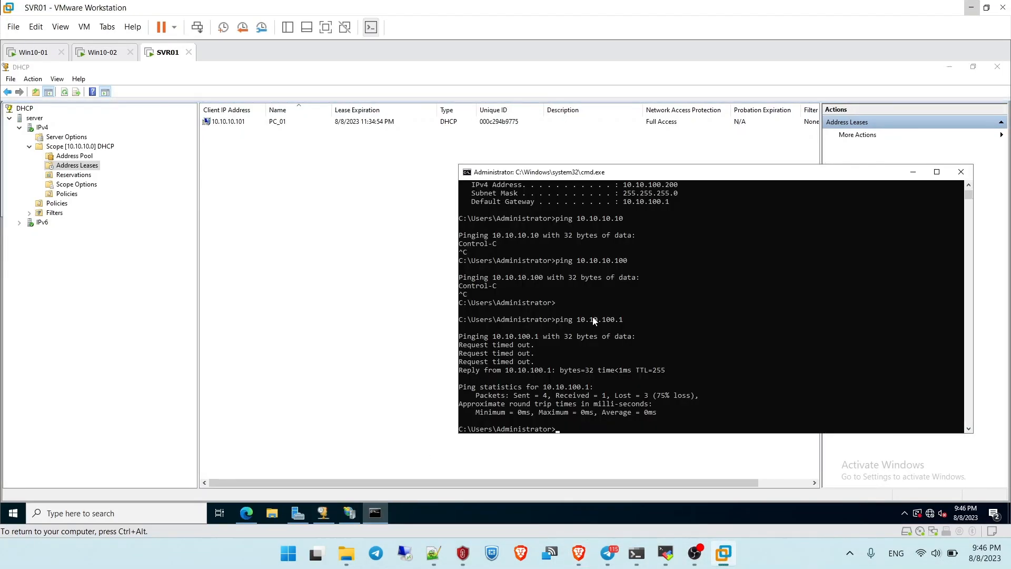
{"action": "type", "text": "ipcon"}
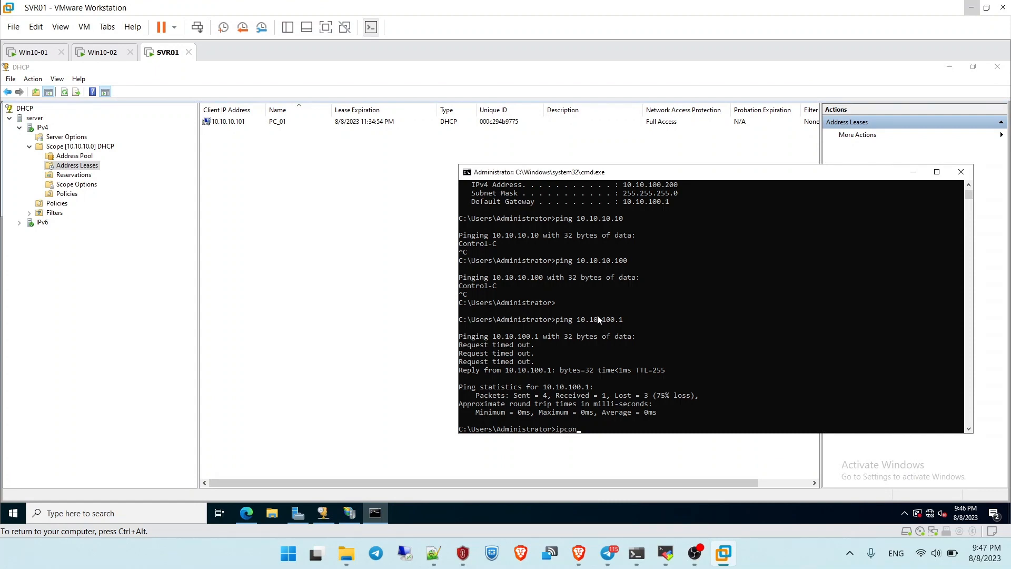
{"action": "key", "text": "Return"}
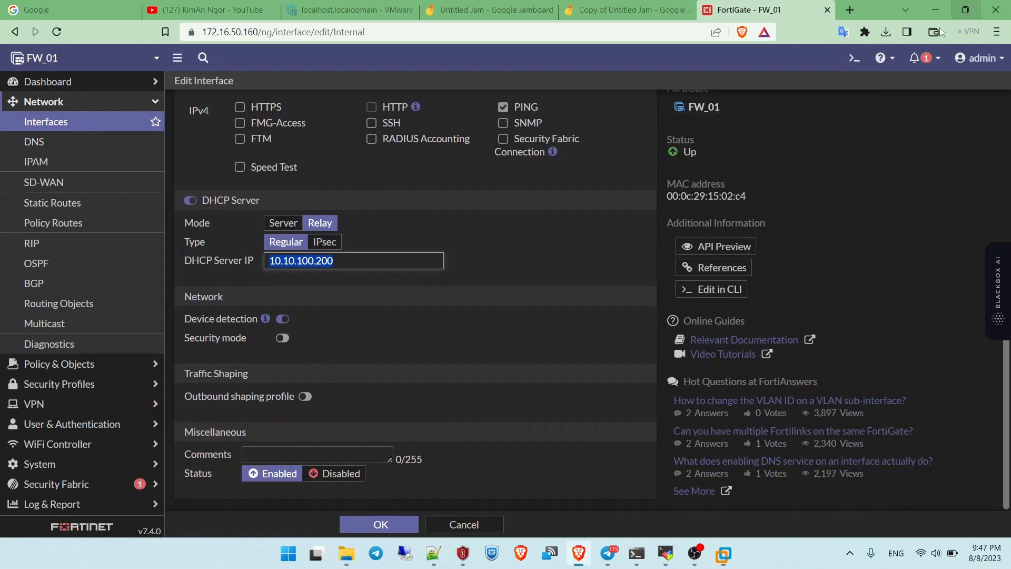
{"action": "mouse_move", "coordinate": [853, 58]}
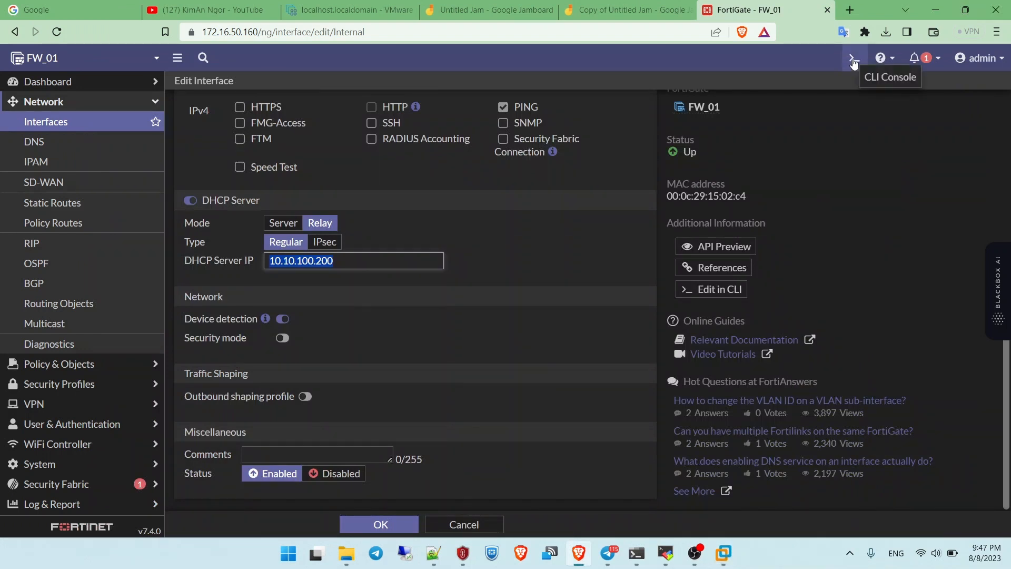
From the firewall CLI console, ping 10.10.100.200 ('exe ping') and confirm replies
{"action": "left_click", "coordinate": [851, 58]}
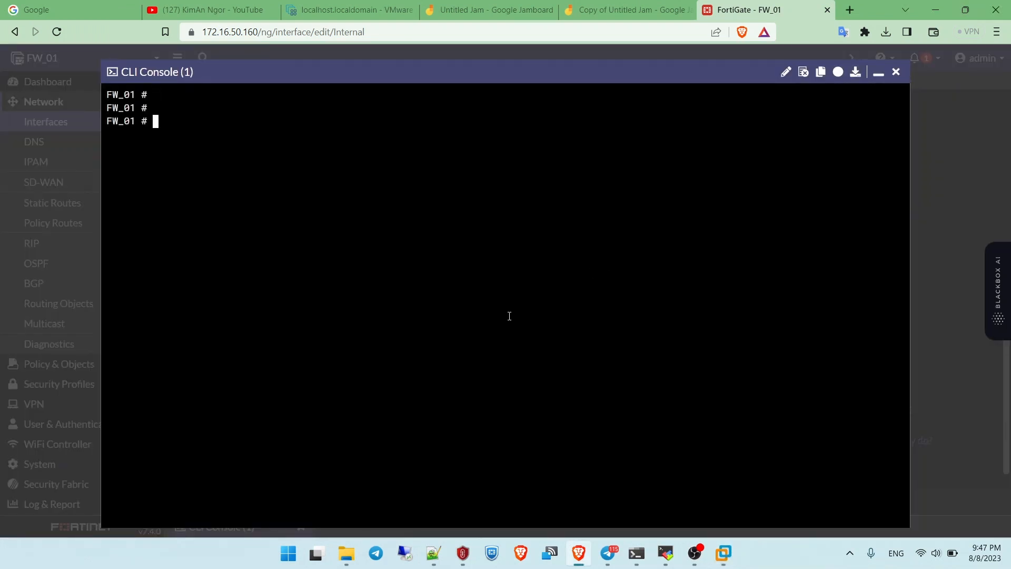
{"action": "type", "text": "exe ping"}
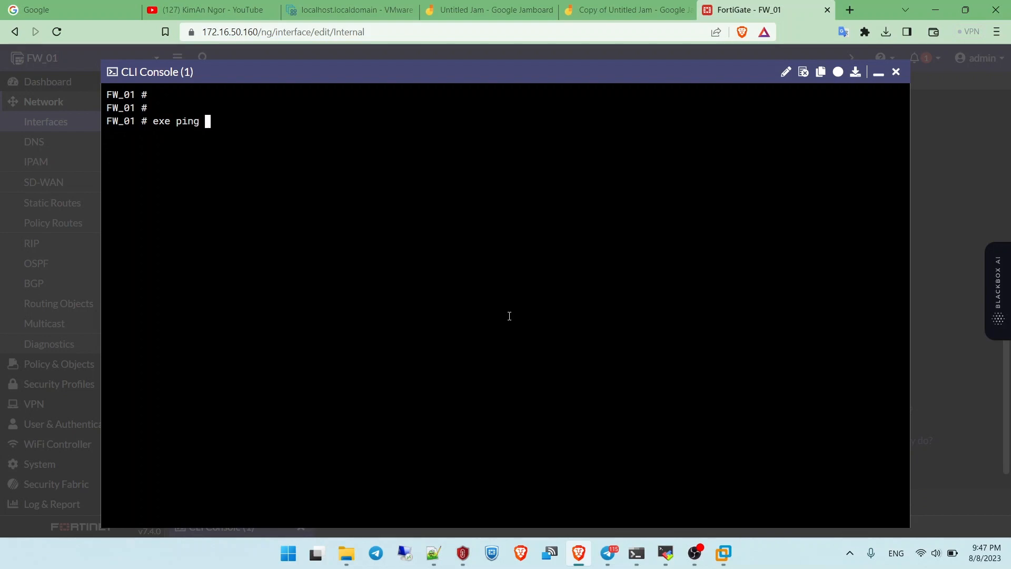
{"action": "type", "text": "10.10"}
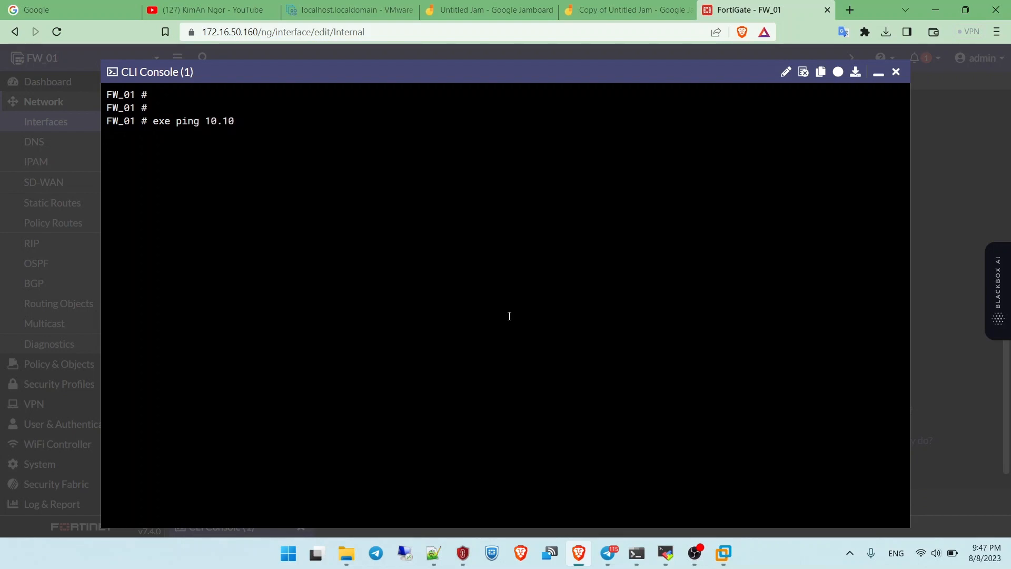
{"action": "type", "text": ".100.2"}
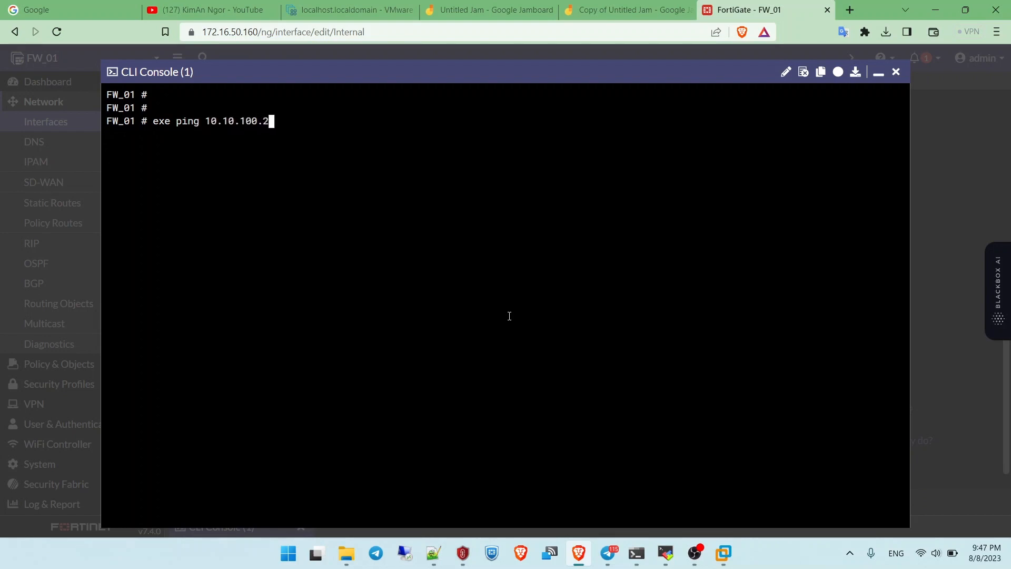
{"action": "key", "text": "Return"}
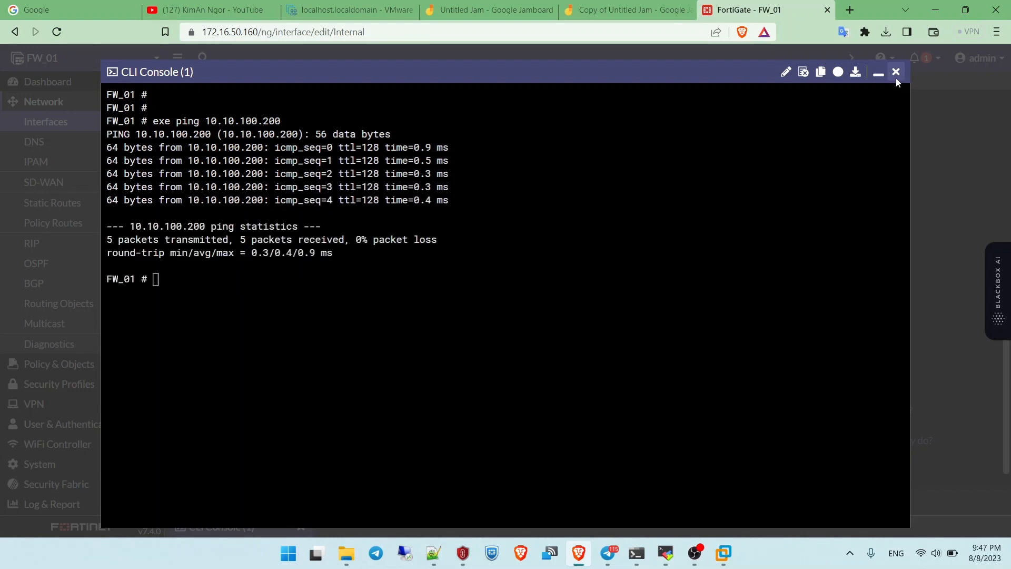
{"action": "left_click", "coordinate": [895, 72]}
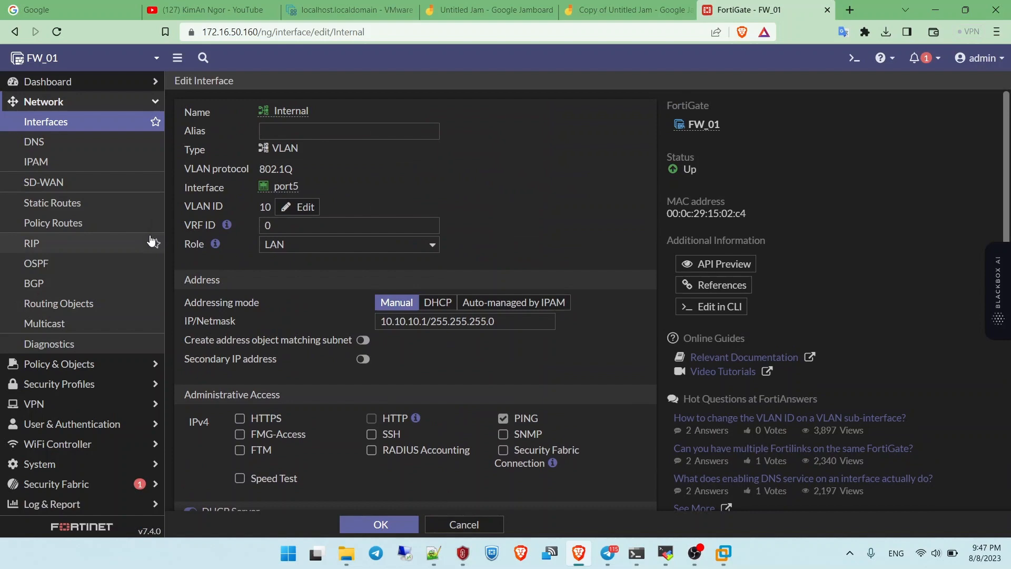
Go to the Firewall Policy list under Policy & Objects
{"action": "scroll", "scroll_direction": "down", "scroll_amount": 3}
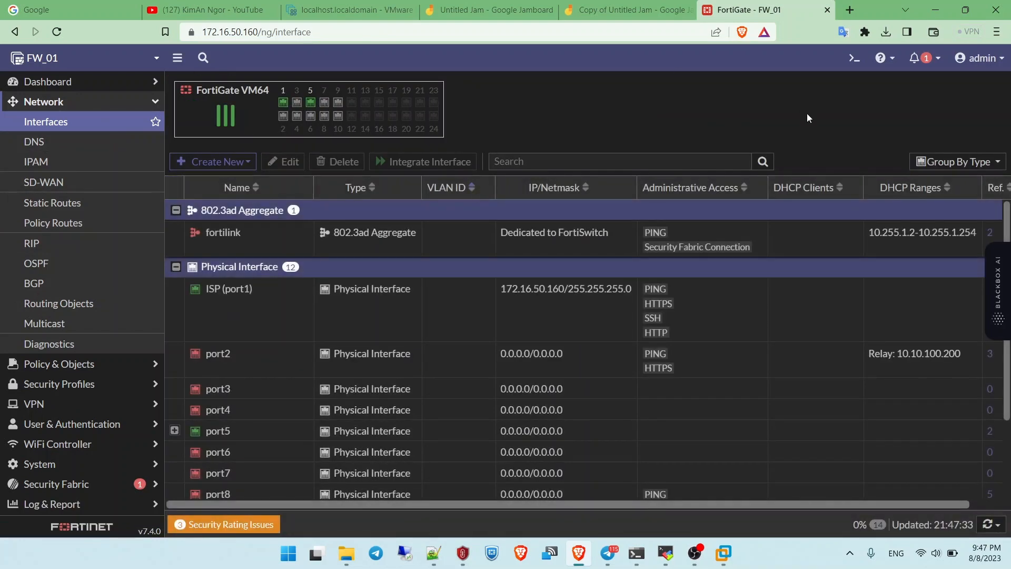
{"action": "mouse_move", "coordinate": [294, 295]}
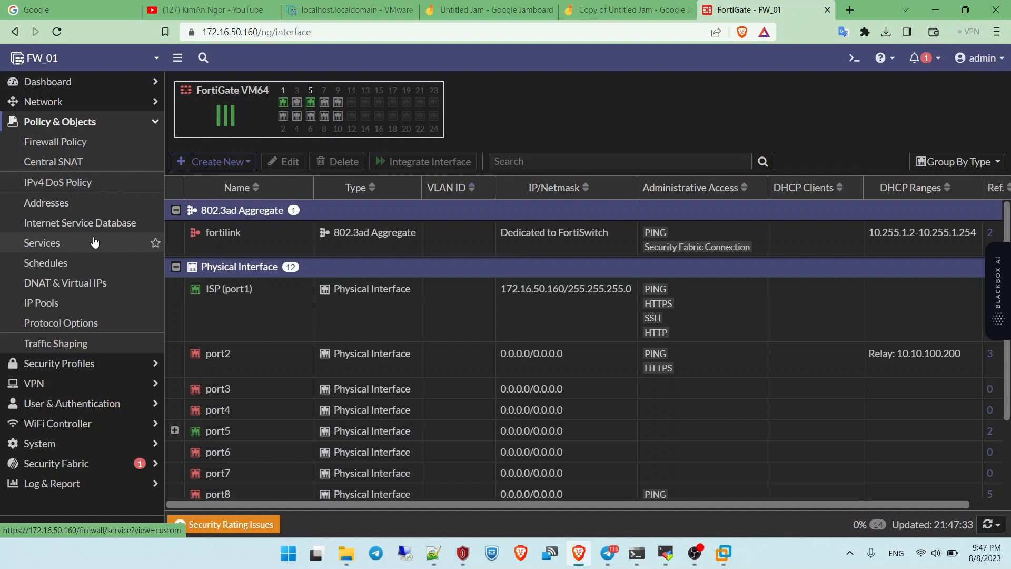
{"action": "mouse_move", "coordinate": [79, 222]}
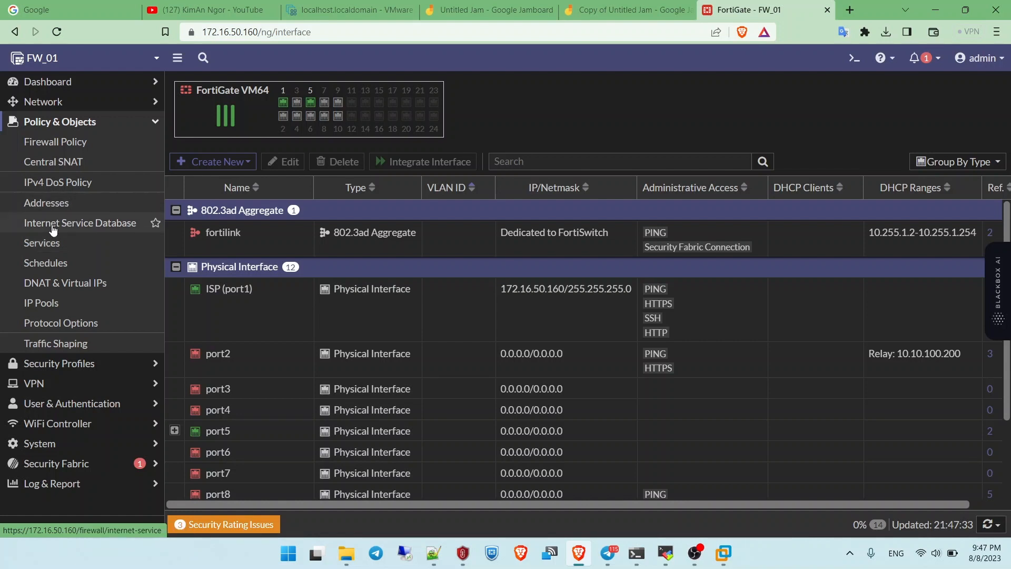
{"action": "left_click", "coordinate": [54, 141]}
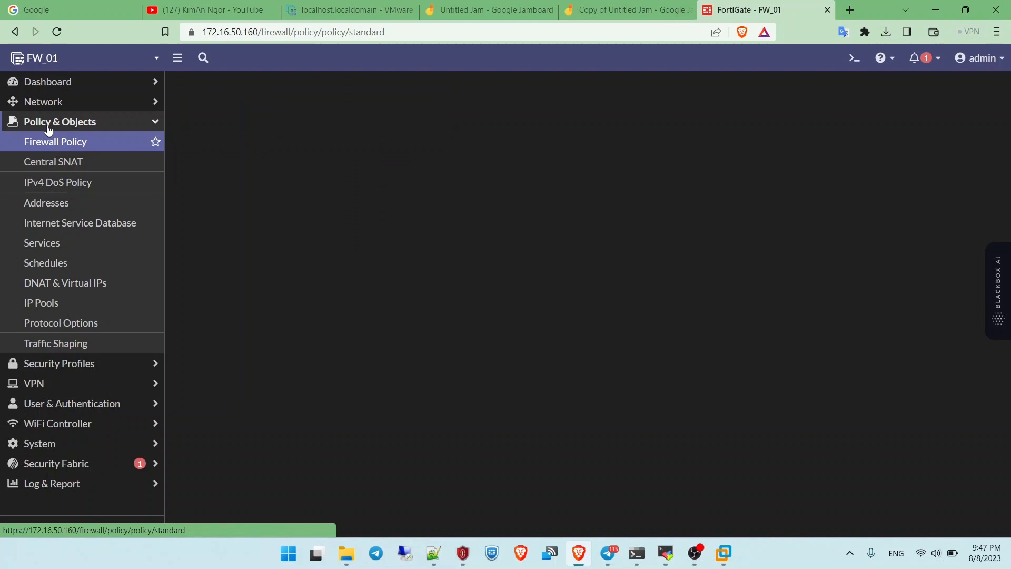
Bring up the Internal_DMZ_DHCP policy for editing
{"action": "left_click", "coordinate": [54, 141]}
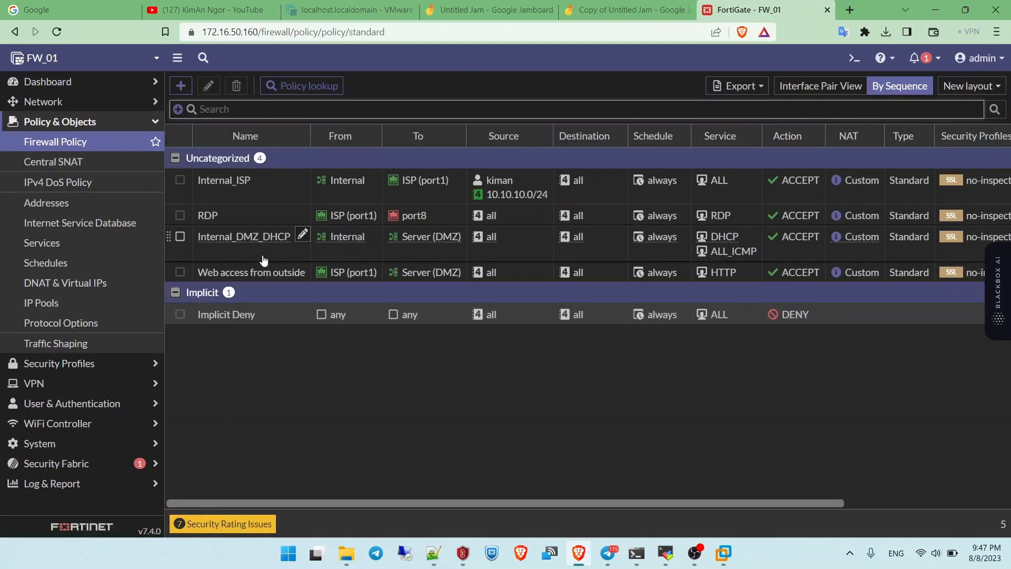
{"action": "left_click", "coordinate": [180, 237]}
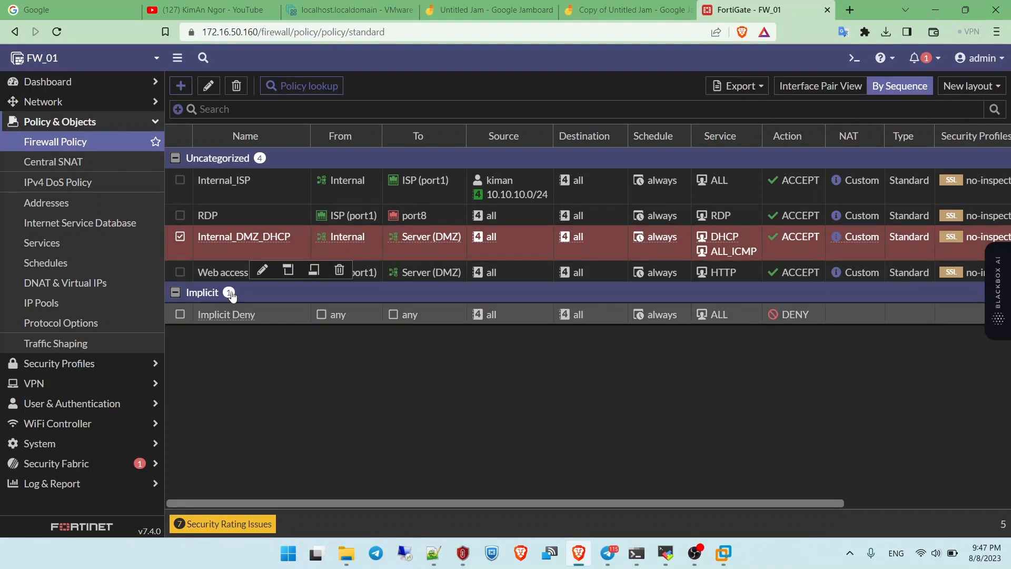
{"action": "double_click", "coordinate": [243, 236]}
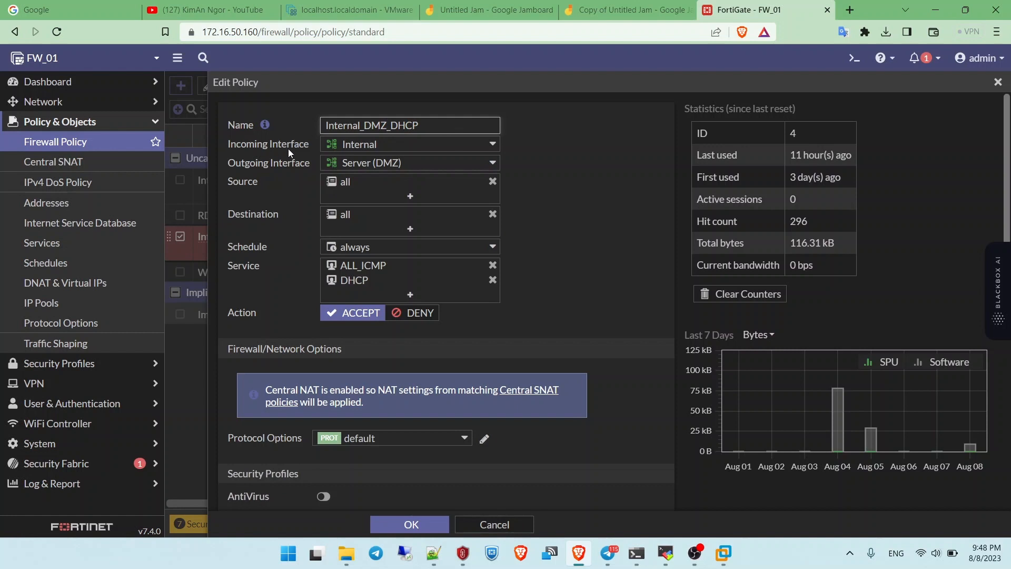
{"action": "mouse_move", "coordinate": [357, 144]}
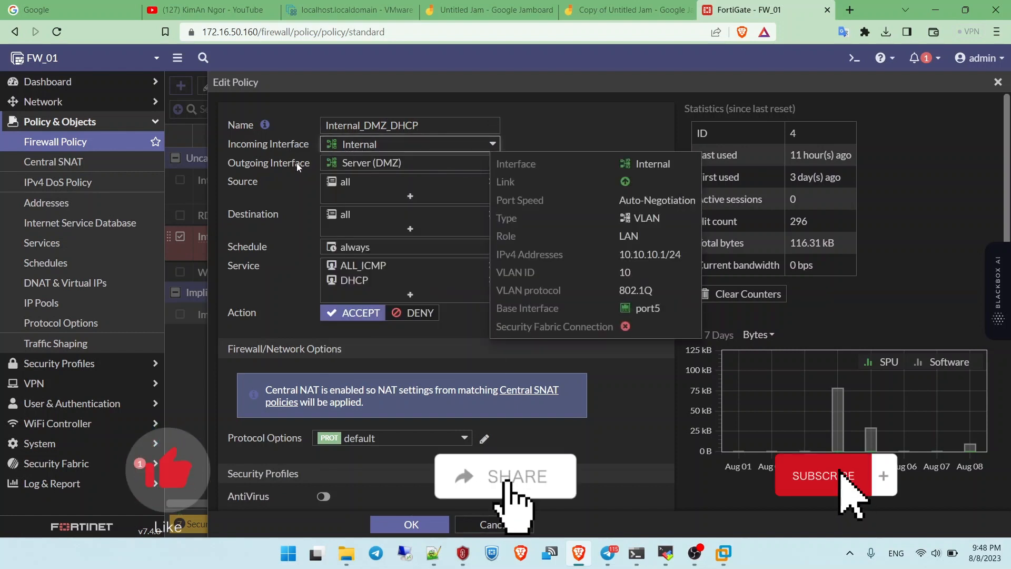
Keep Server (DMZ) as outgoing interface and save the policy with DHCP and ALL_ICMP services
{"action": "left_click", "coordinate": [410, 163]}
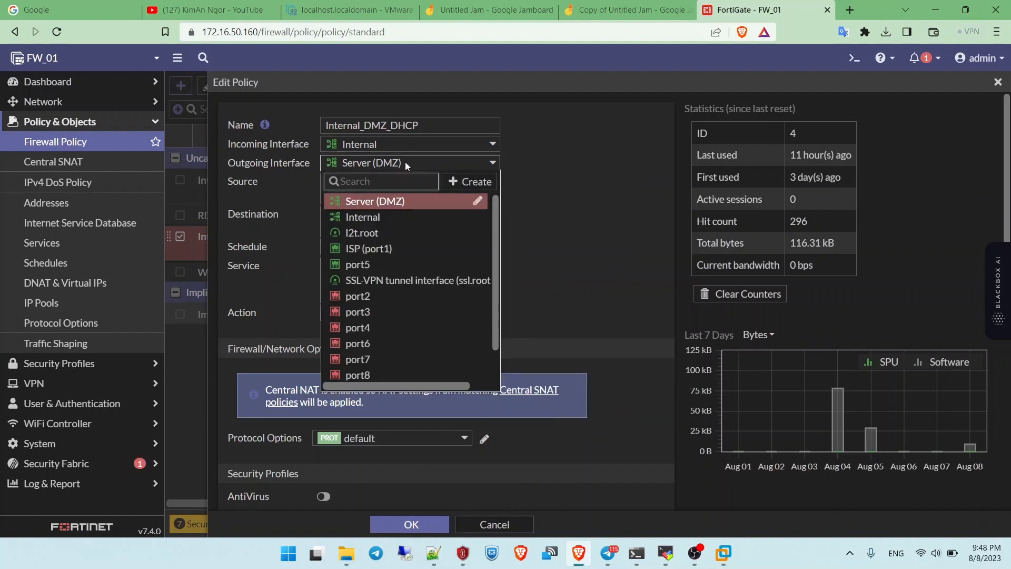
{"action": "left_click", "coordinate": [375, 200]}
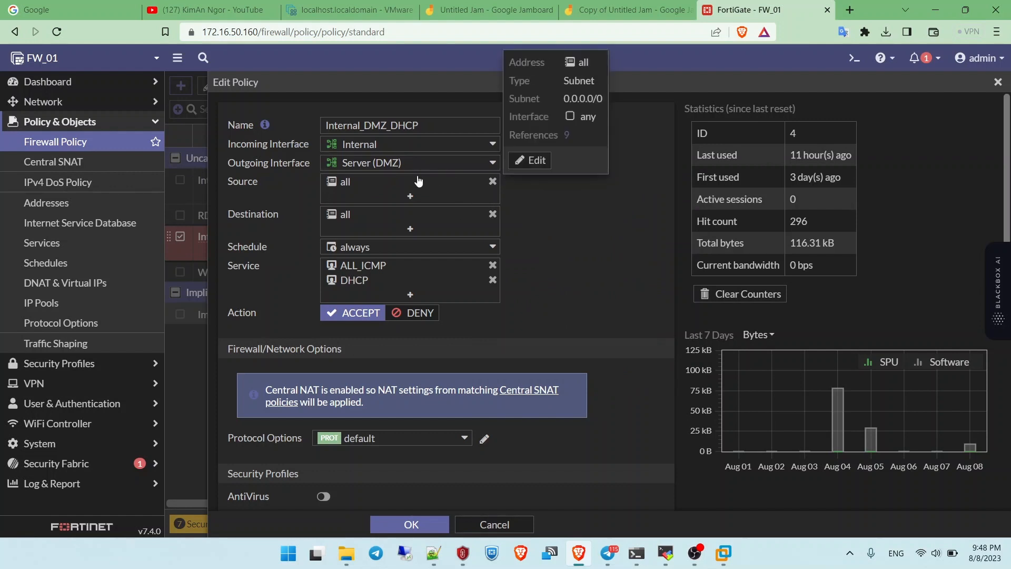
{"action": "mouse_move", "coordinate": [350, 190]}
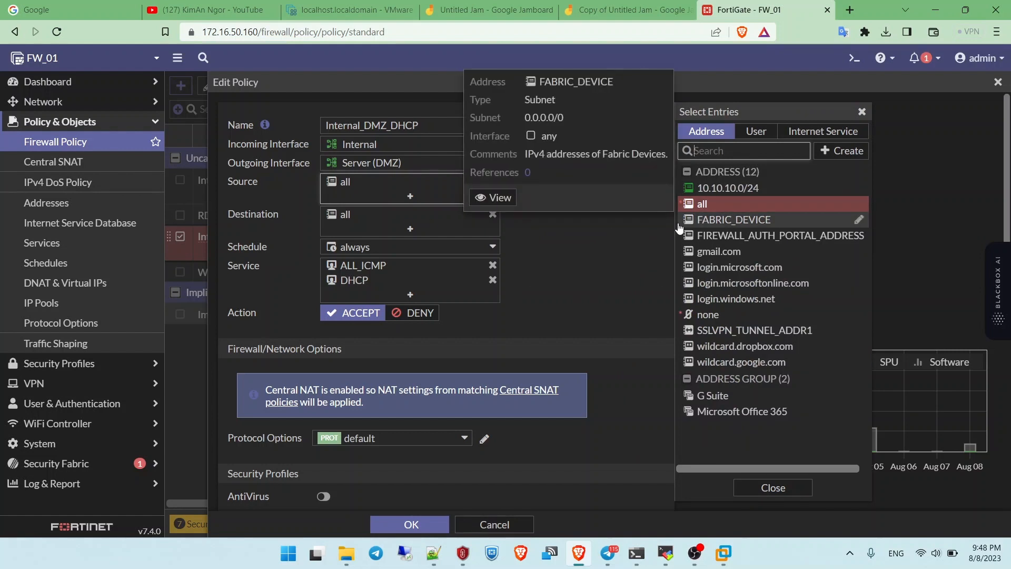
{"action": "mouse_move", "coordinate": [728, 187]}
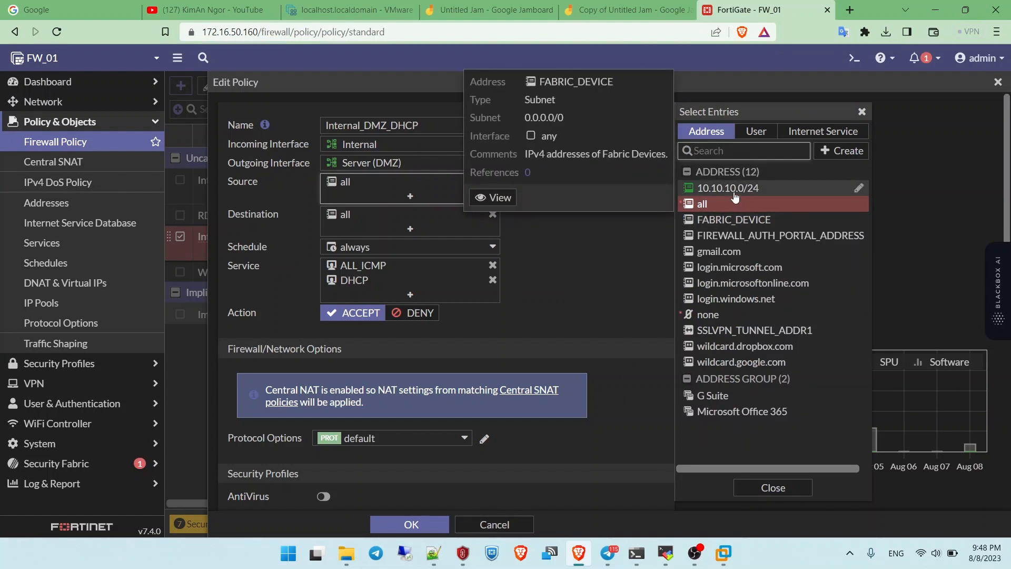
{"action": "mouse_move", "coordinate": [727, 187]}
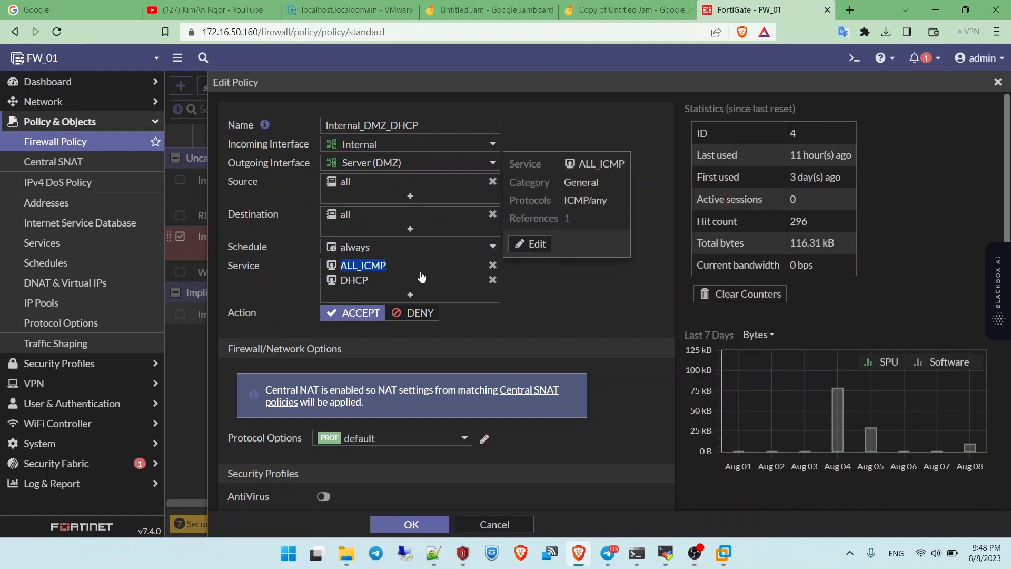
{"action": "mouse_move", "coordinate": [284, 253]}
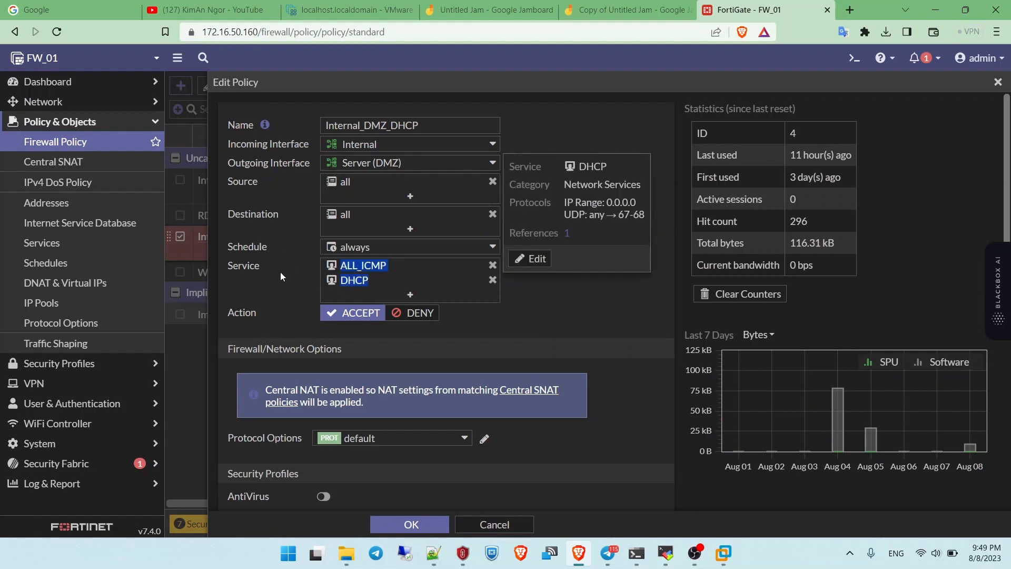
{"action": "scroll", "scroll_direction": "down", "scroll_amount": 3}
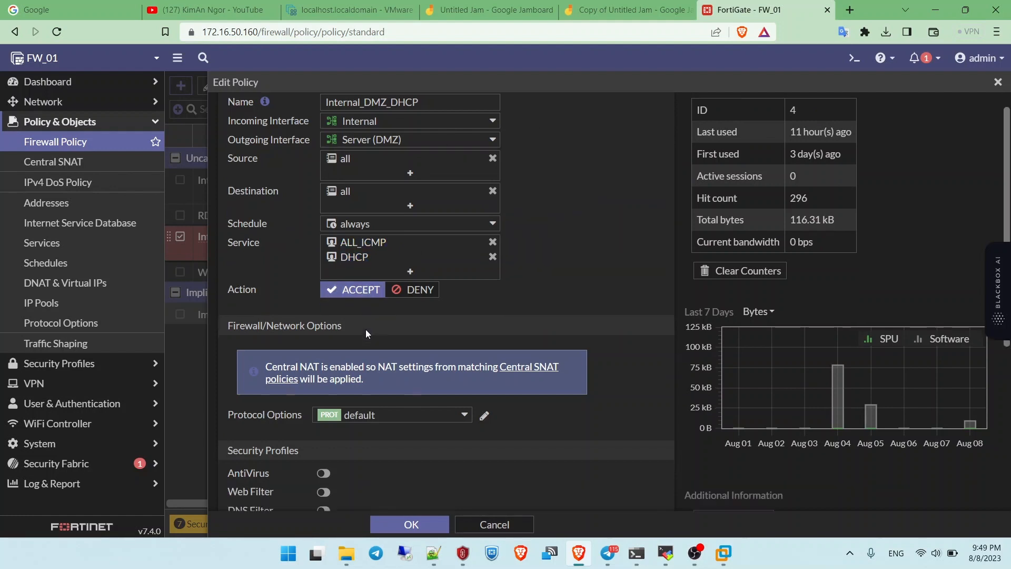
{"action": "scroll", "scroll_direction": "down", "scroll_amount": 3}
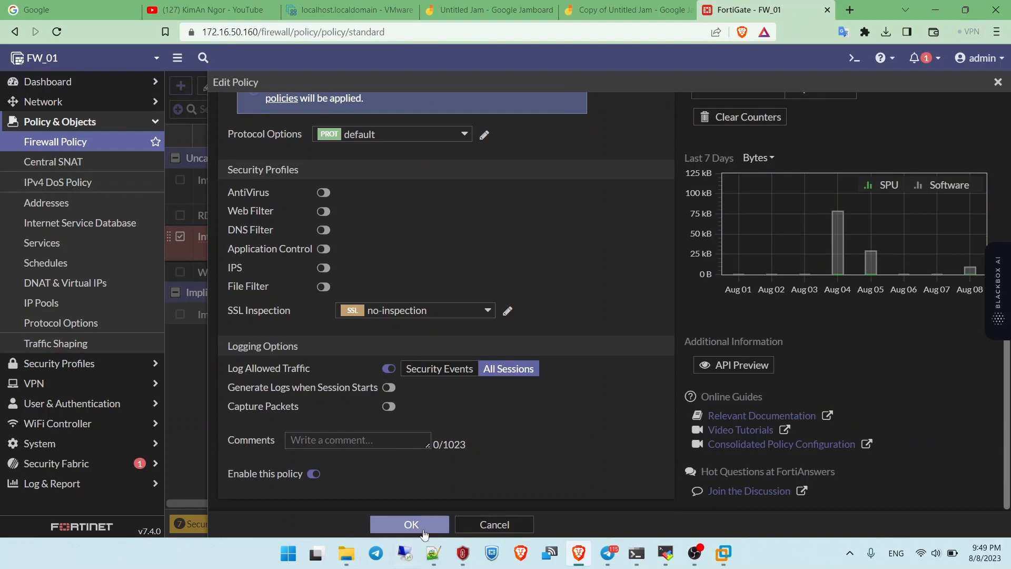
{"action": "scroll", "scroll_direction": "up", "scroll_amount": 3}
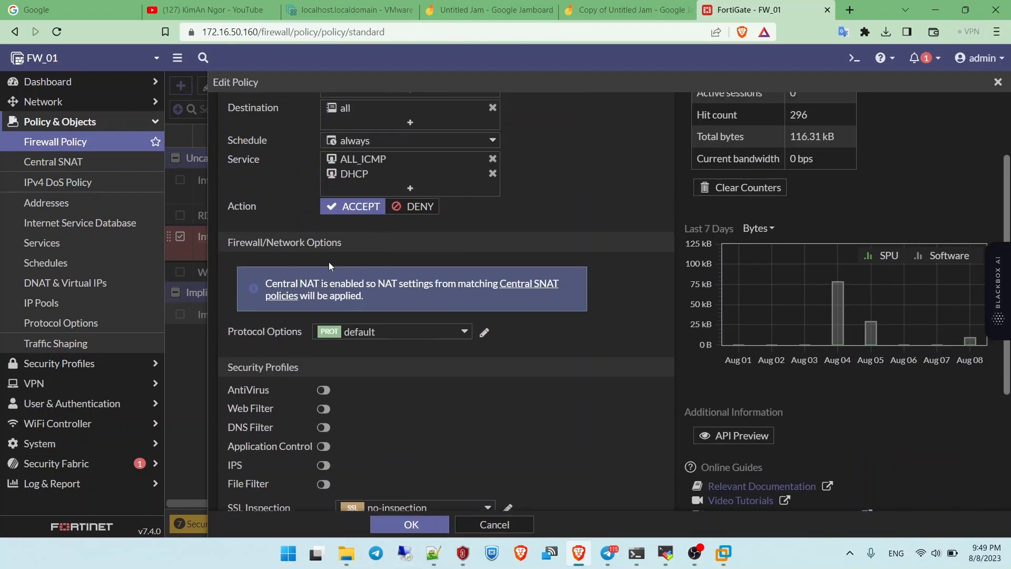
{"action": "left_click", "coordinate": [409, 524]}
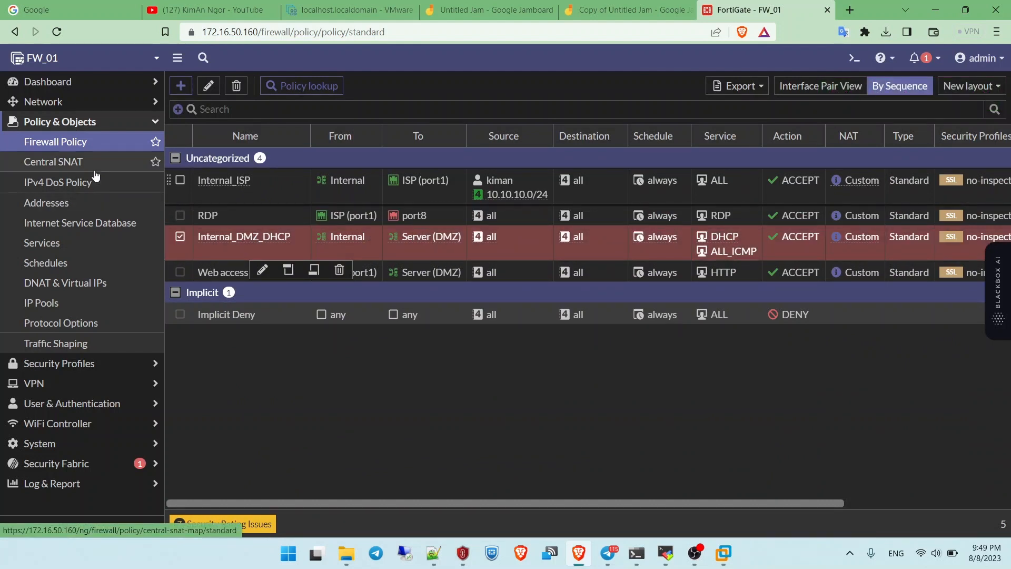
{"action": "left_click", "coordinate": [53, 161]}
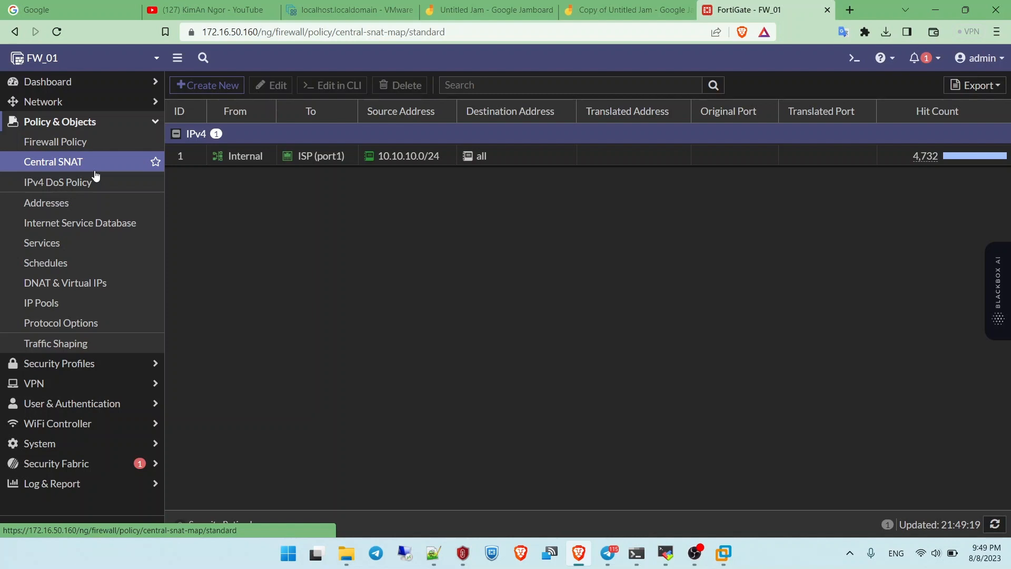
{"action": "mouse_move", "coordinate": [834, 151]}
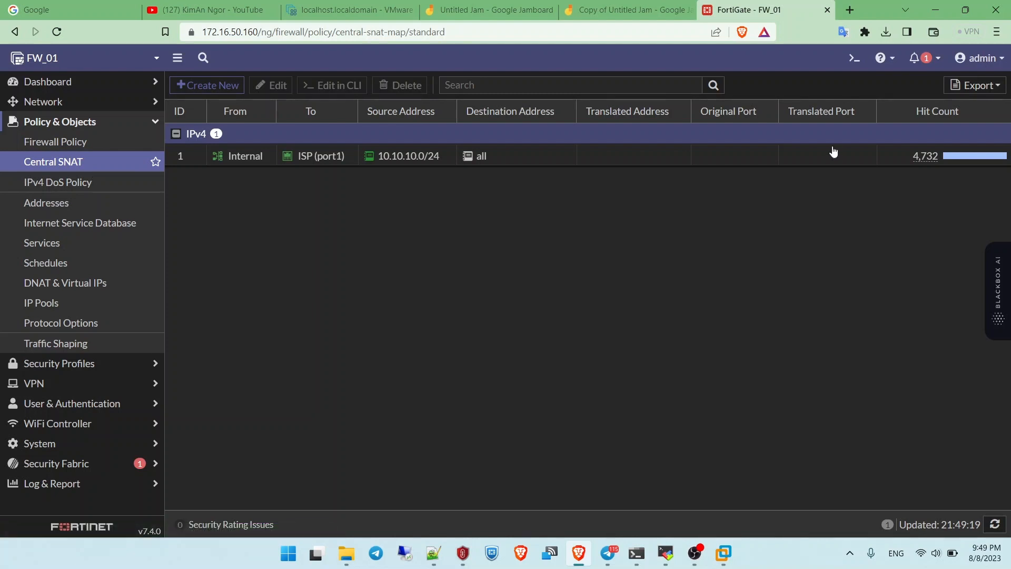
{"action": "mouse_move", "coordinate": [312, 160]}
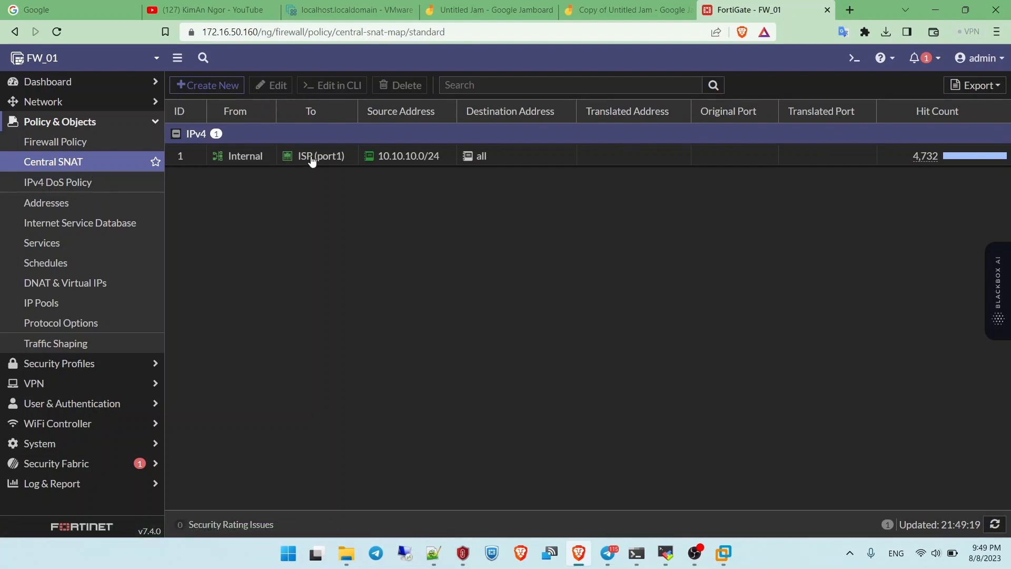
{"action": "mouse_move", "coordinate": [266, 225]}
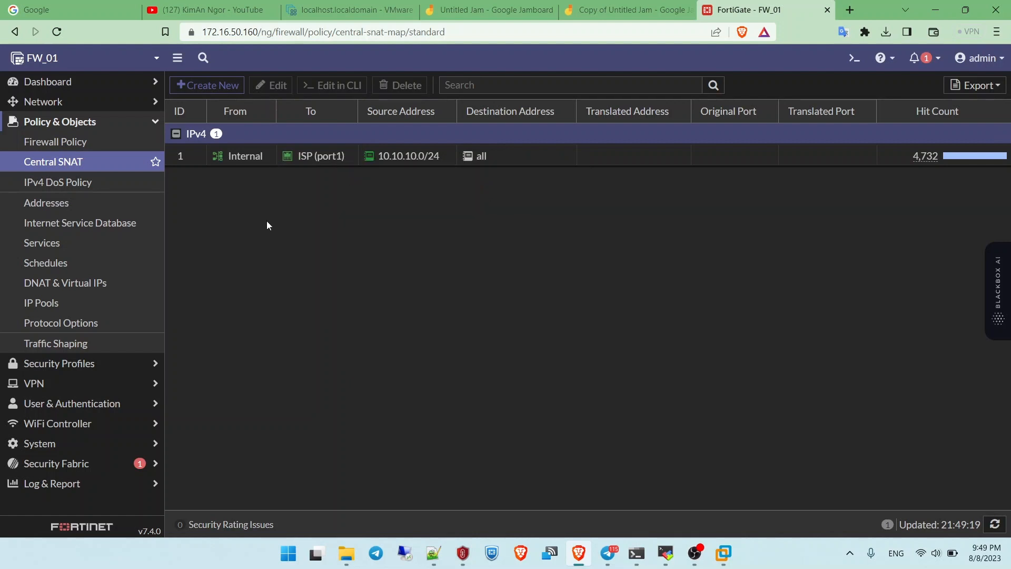
{"action": "mouse_move", "coordinate": [205, 220]}
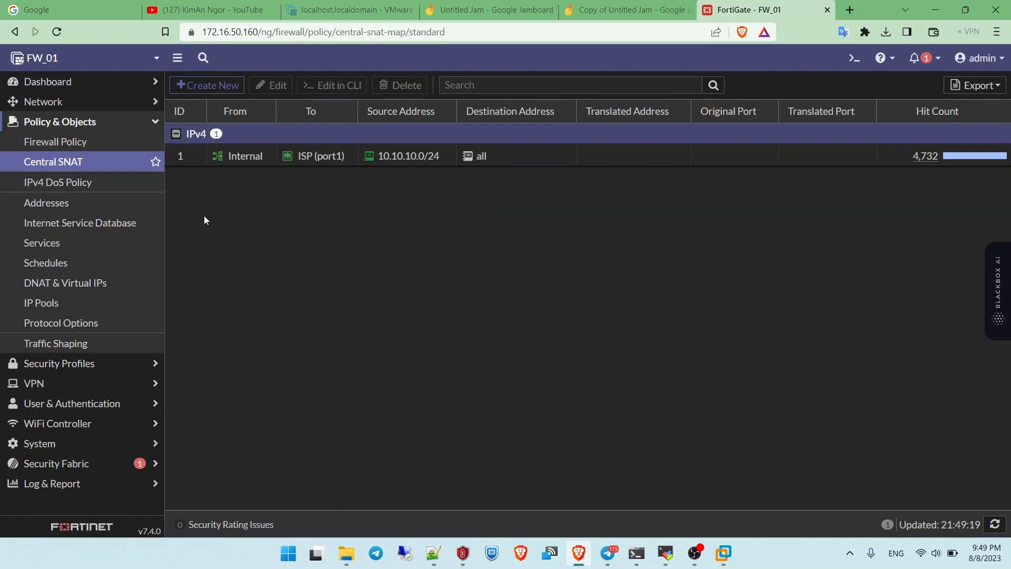
{"action": "mouse_move", "coordinate": [57, 182]}
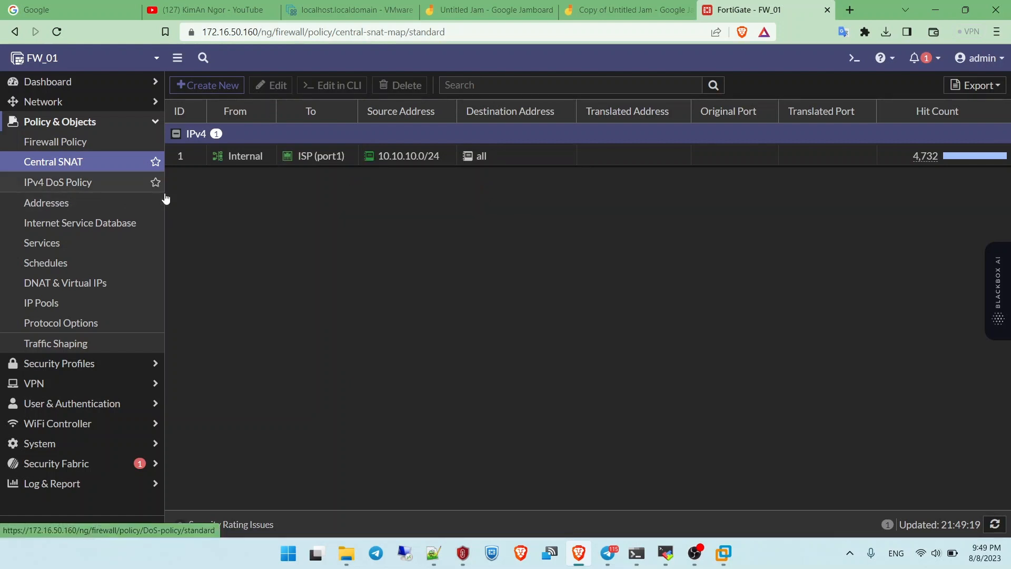
{"action": "mouse_move", "coordinate": [119, 186]}
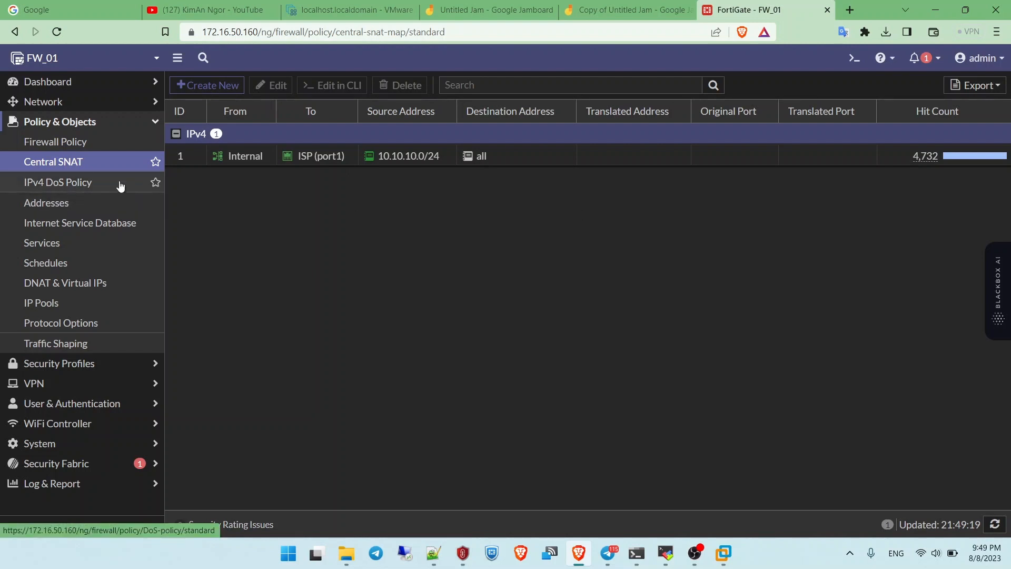
{"action": "left_click", "coordinate": [55, 141]}
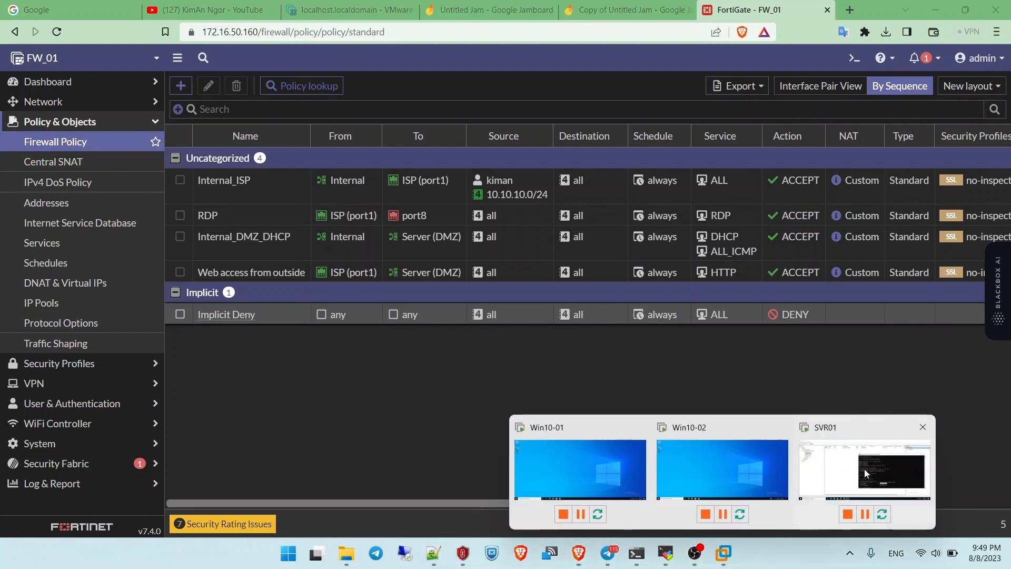
On SVR01's DHCP console, refresh the IPv4 branch view and call up its actions menu for a new scope
{"action": "left_click", "coordinate": [863, 468]}
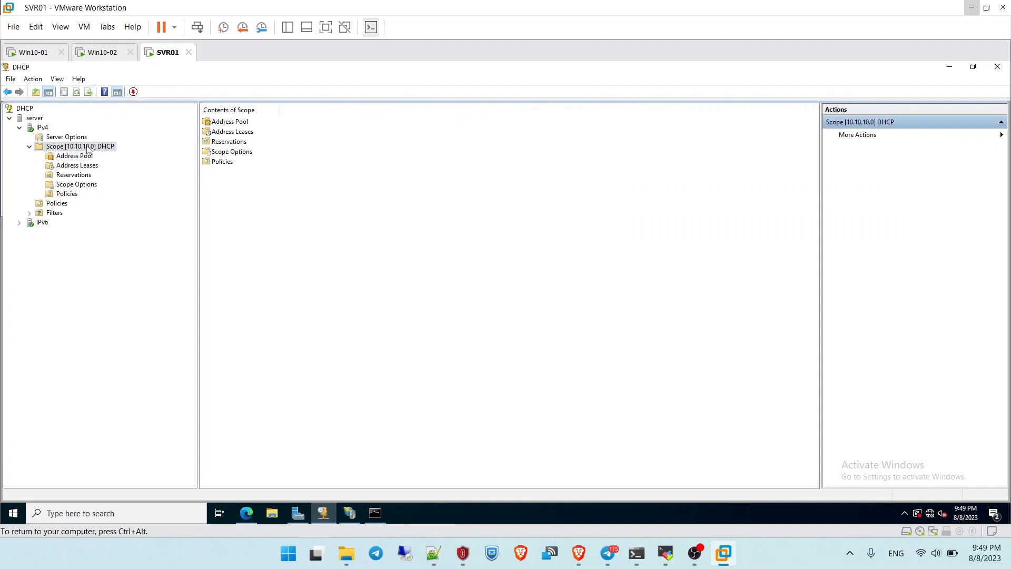
{"action": "left_click", "coordinate": [30, 146]}
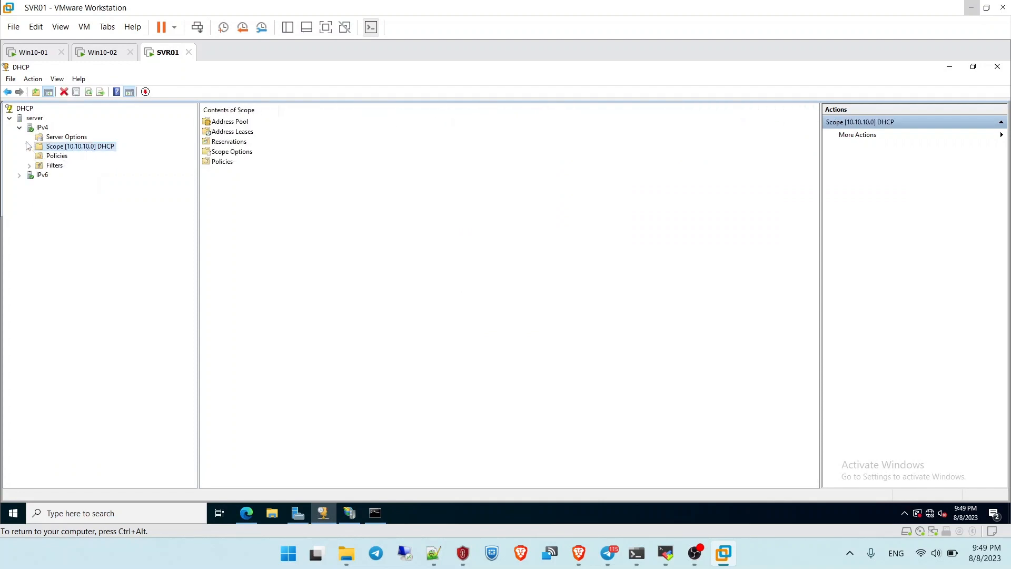
{"action": "left_click", "coordinate": [42, 127]}
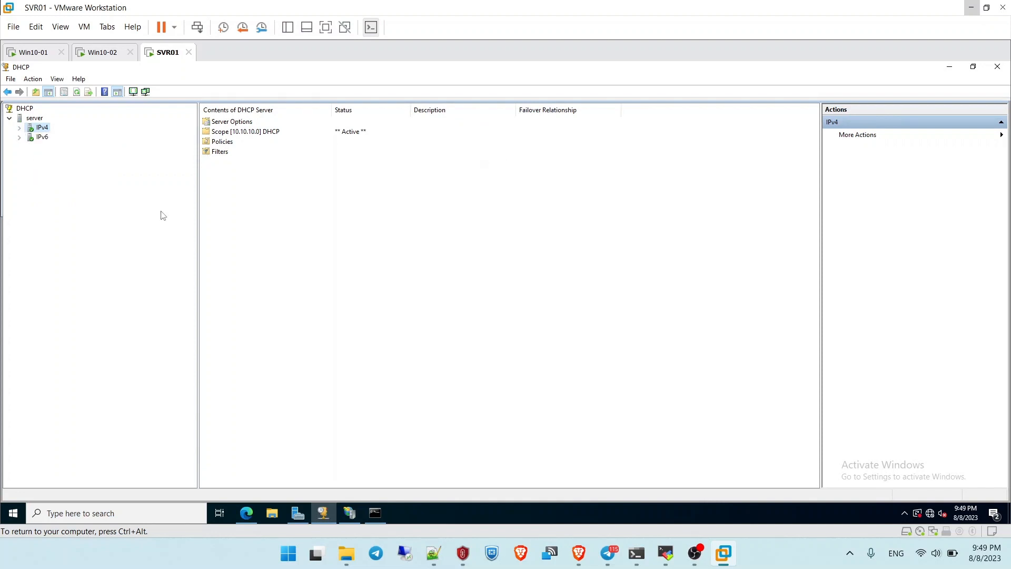
{"action": "mouse_move", "coordinate": [120, 170]}
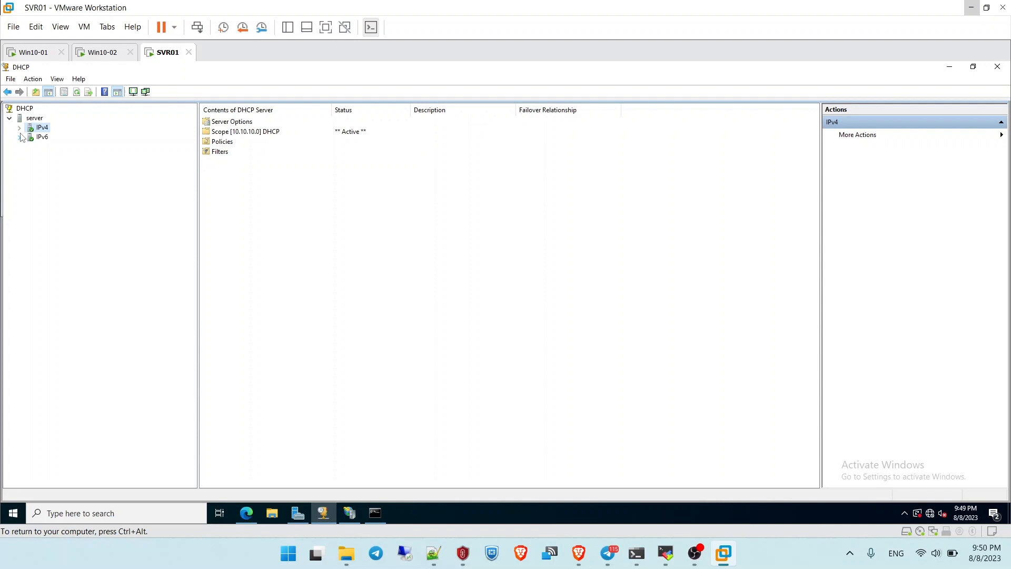
{"action": "left_click", "coordinate": [19, 127]}
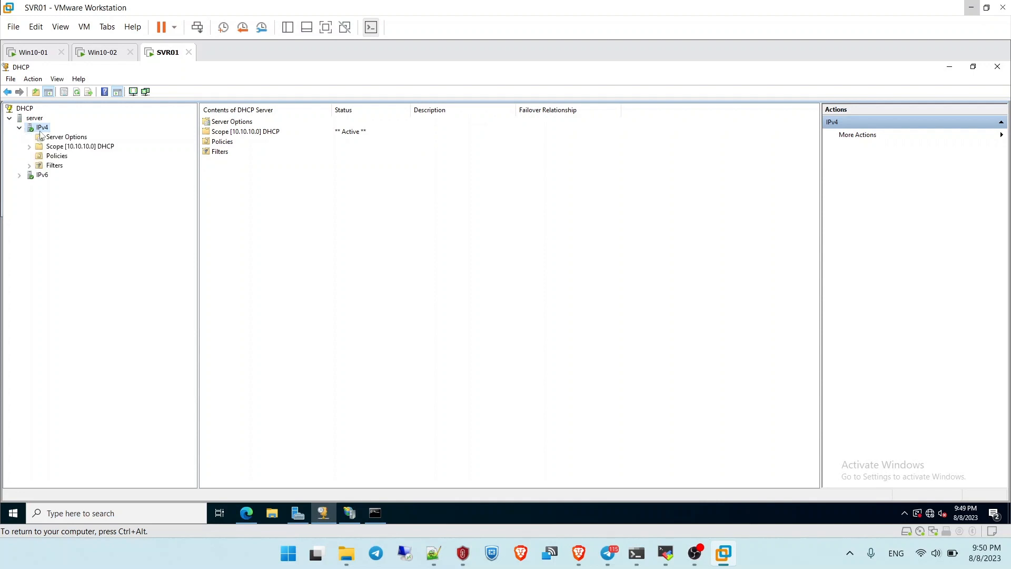
{"action": "right_click", "coordinate": [42, 127]}
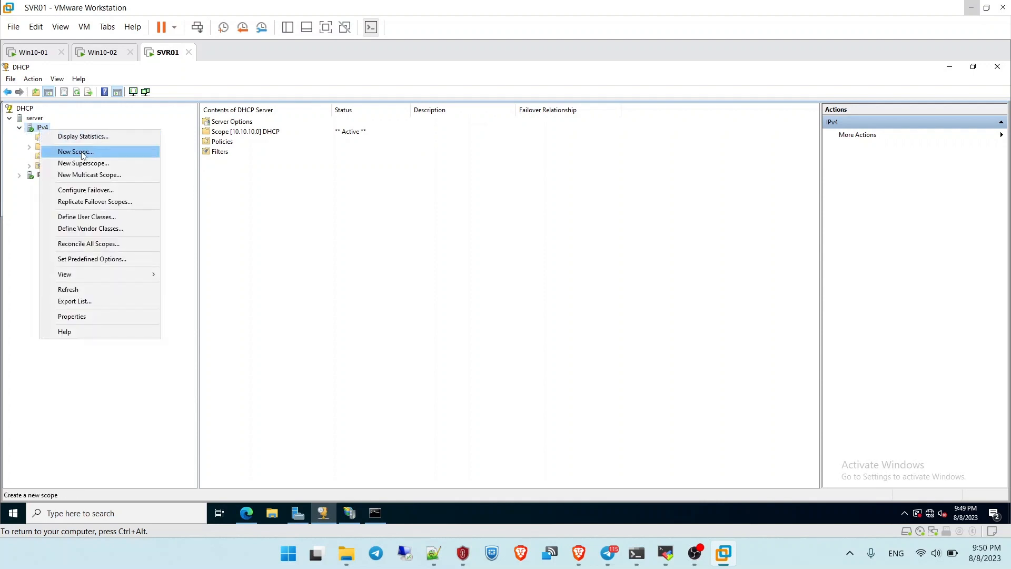
{"action": "left_click", "coordinate": [76, 151]}
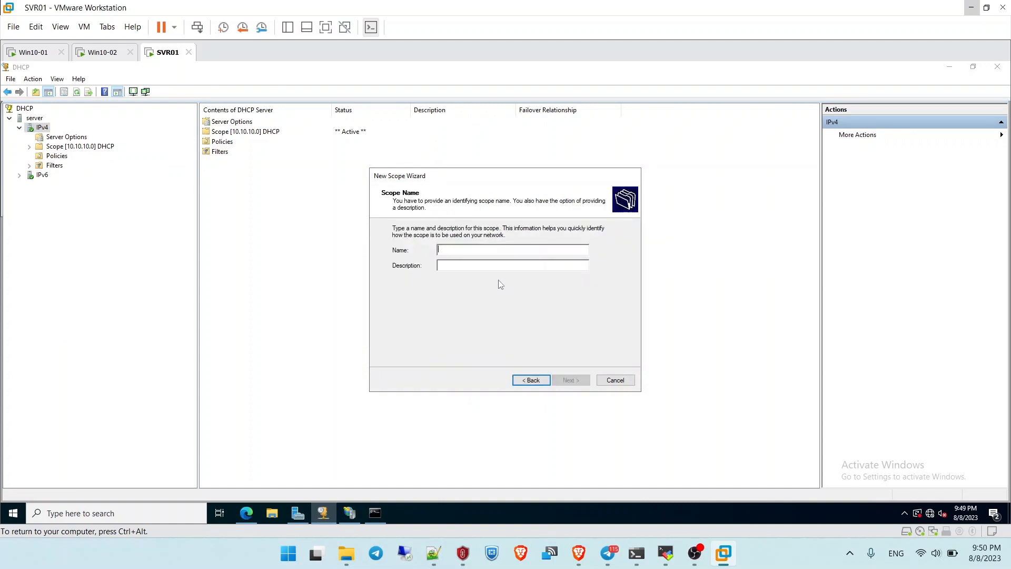
{"action": "left_click", "coordinate": [569, 380]}
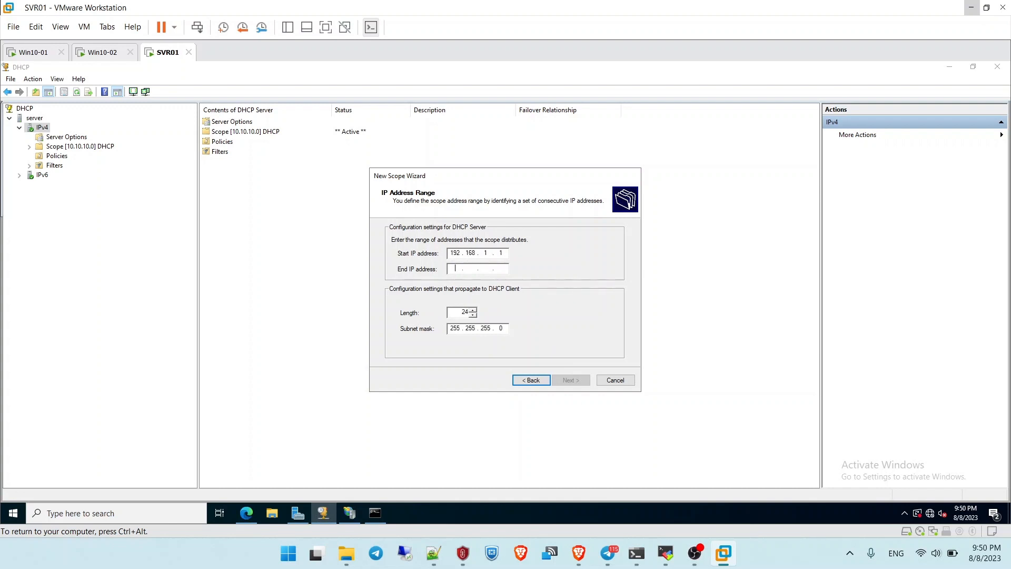
{"action": "type", "text": "192.168.1.20"}
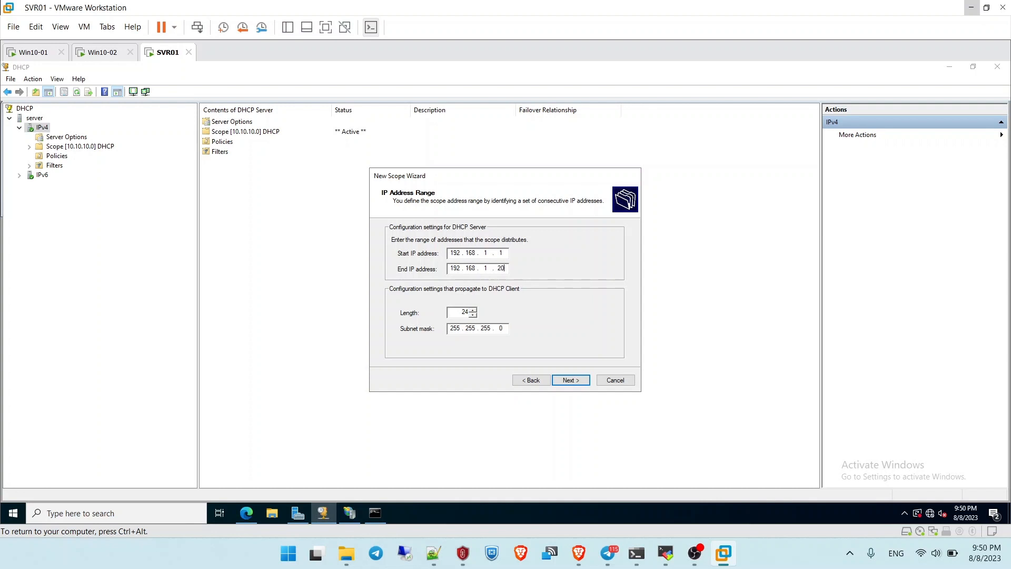
{"action": "left_click", "coordinate": [569, 380]}
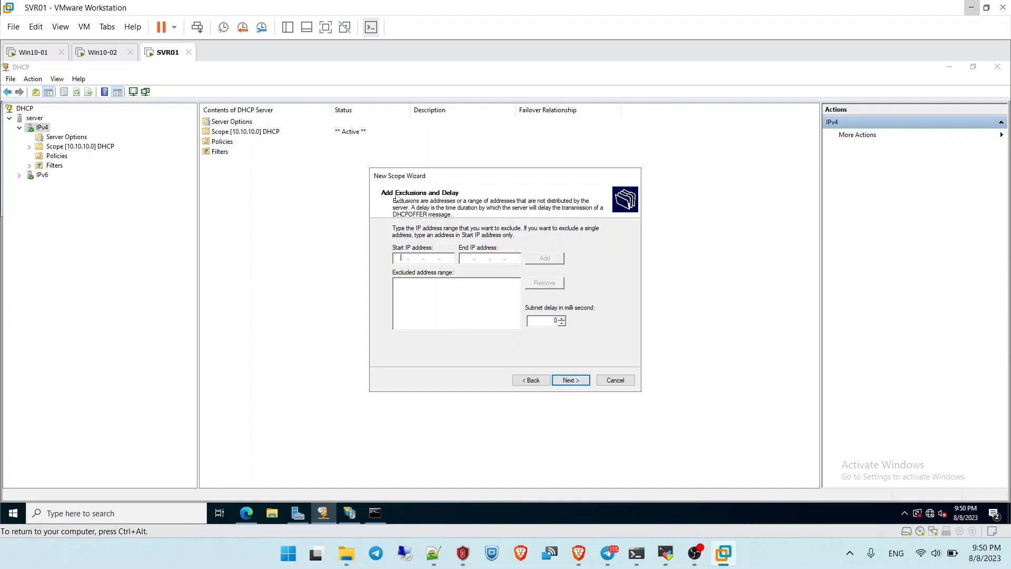
{"action": "left_click", "coordinate": [570, 380]}
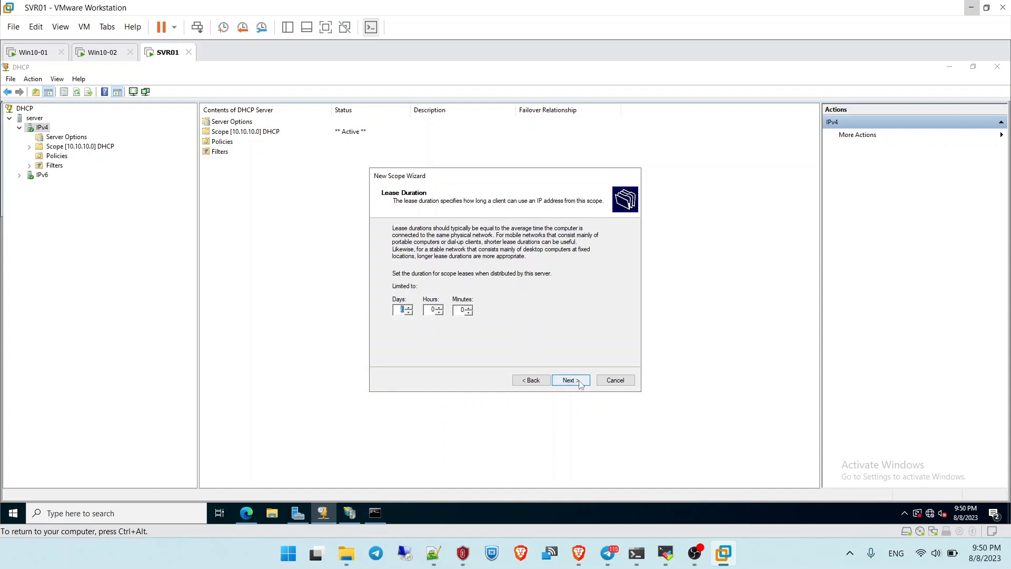
{"action": "left_click", "coordinate": [569, 380]}
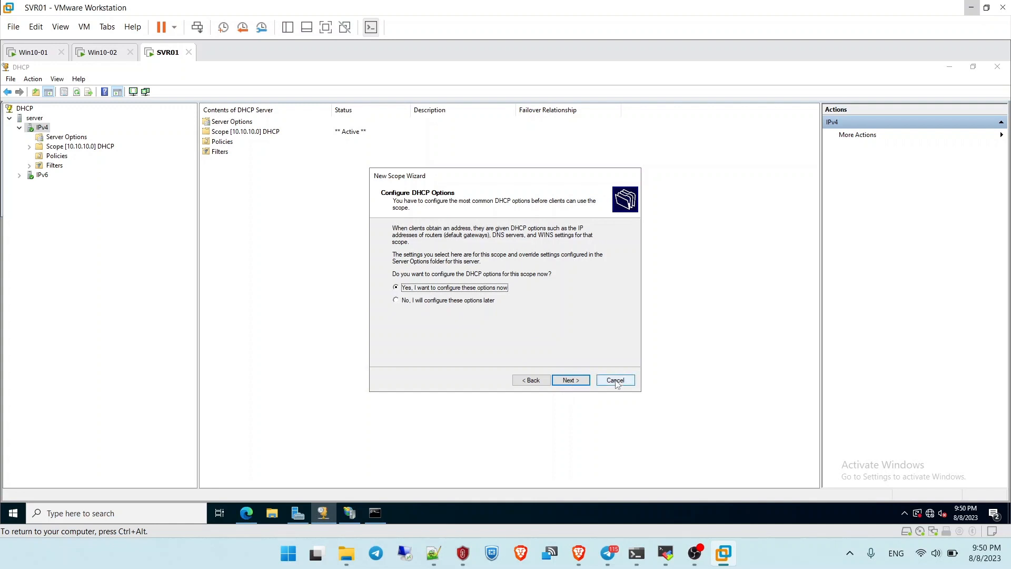
{"action": "left_click", "coordinate": [613, 379]}
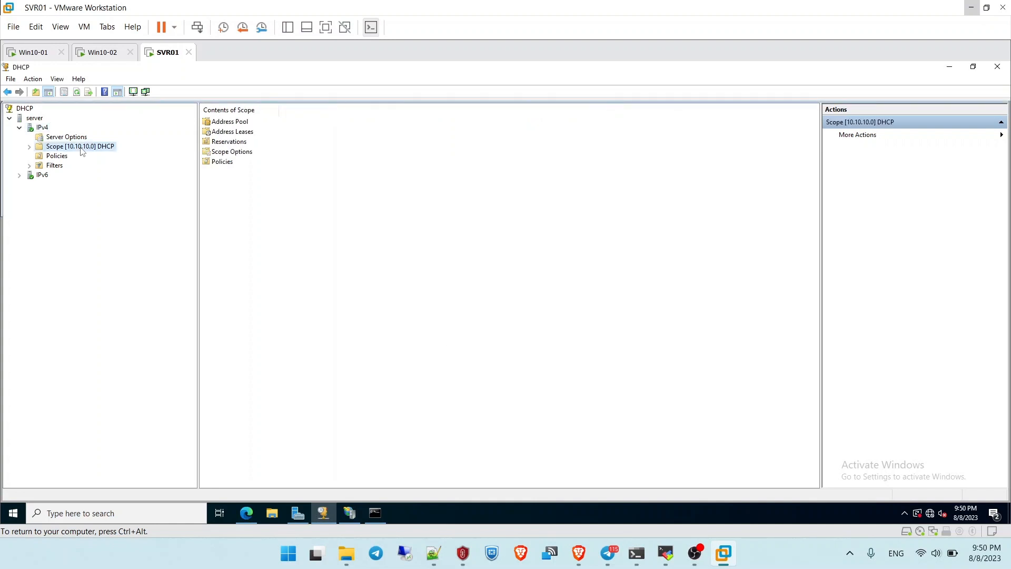
Expand Scope [10.10.10.0] and view its address pool and the leases for PC_01 and PC_02
{"action": "left_click", "coordinate": [29, 147]}
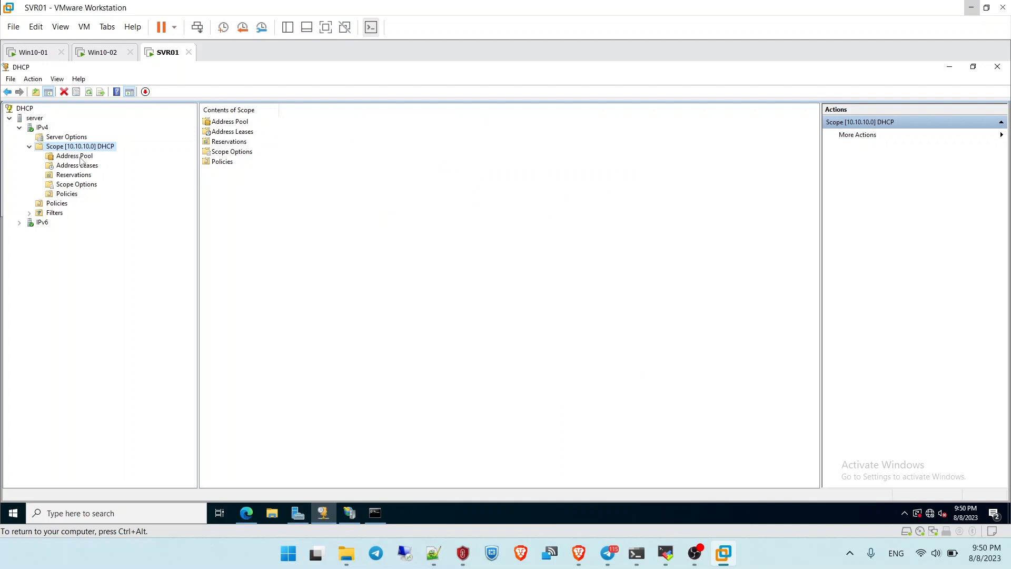
{"action": "left_click", "coordinate": [73, 156]}
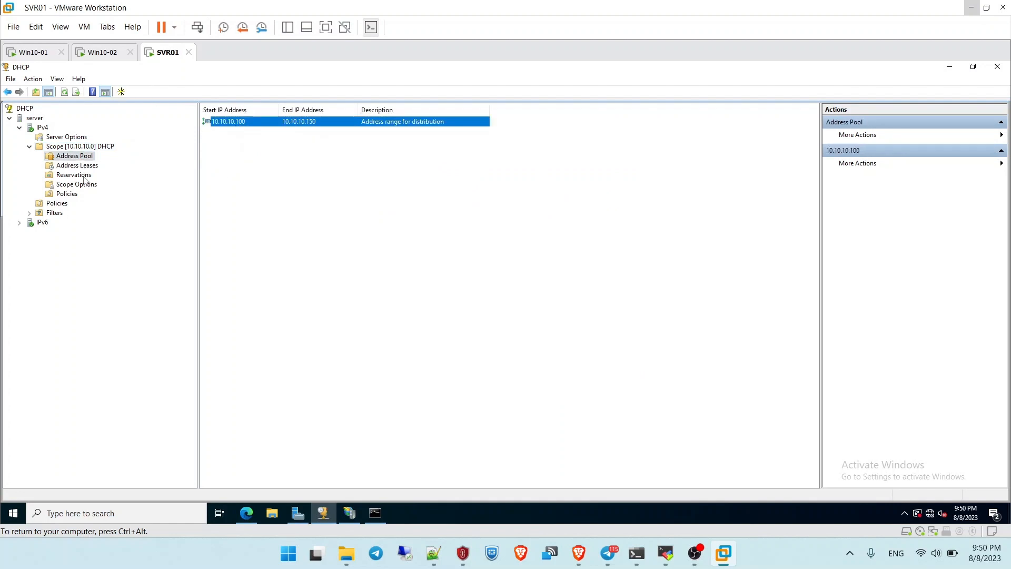
{"action": "left_click", "coordinate": [76, 165]}
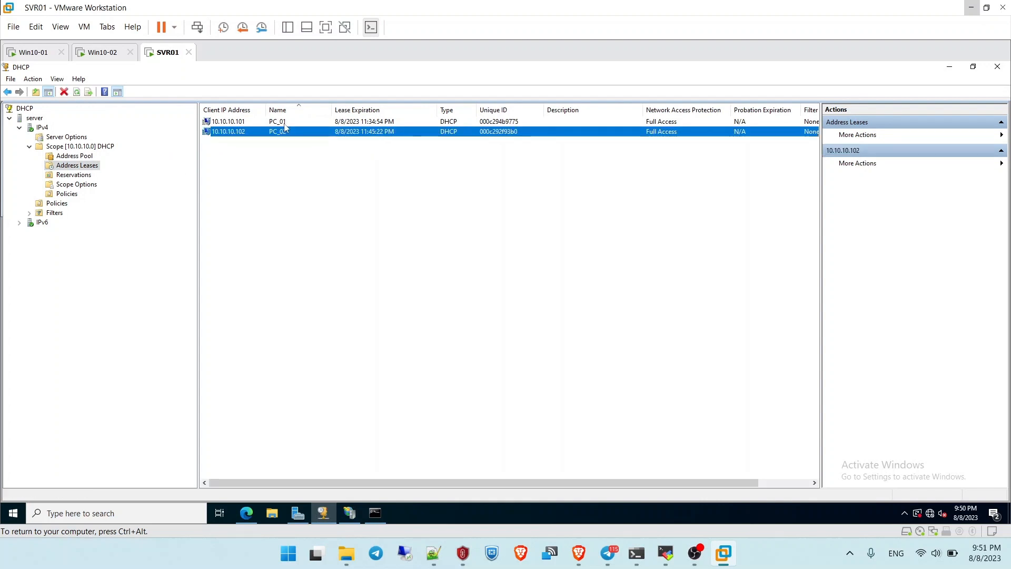
{"action": "left_click", "coordinate": [228, 121]}
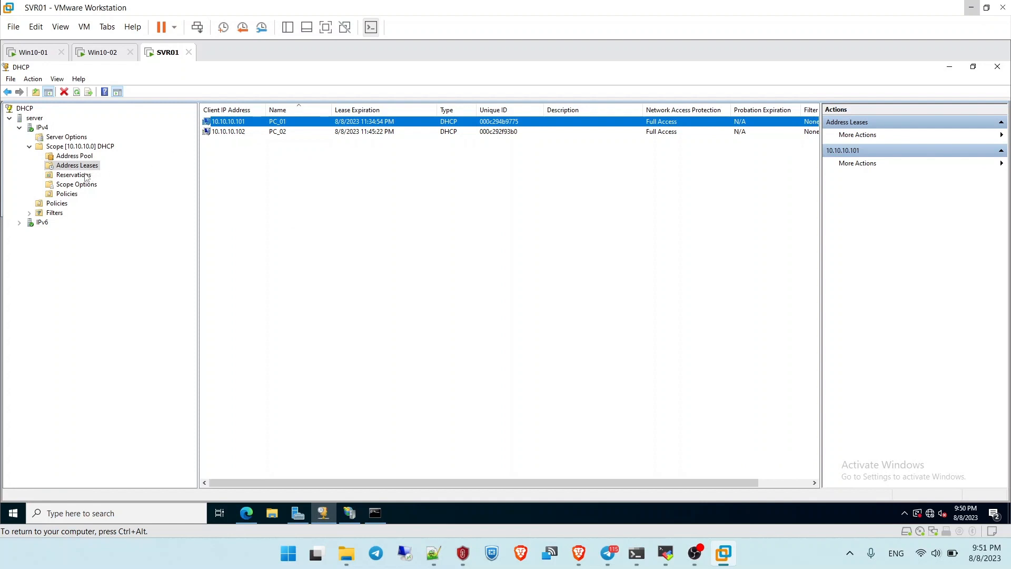
Check the scope's reservations, return to address leases, then its scope options
{"action": "left_click", "coordinate": [72, 175]}
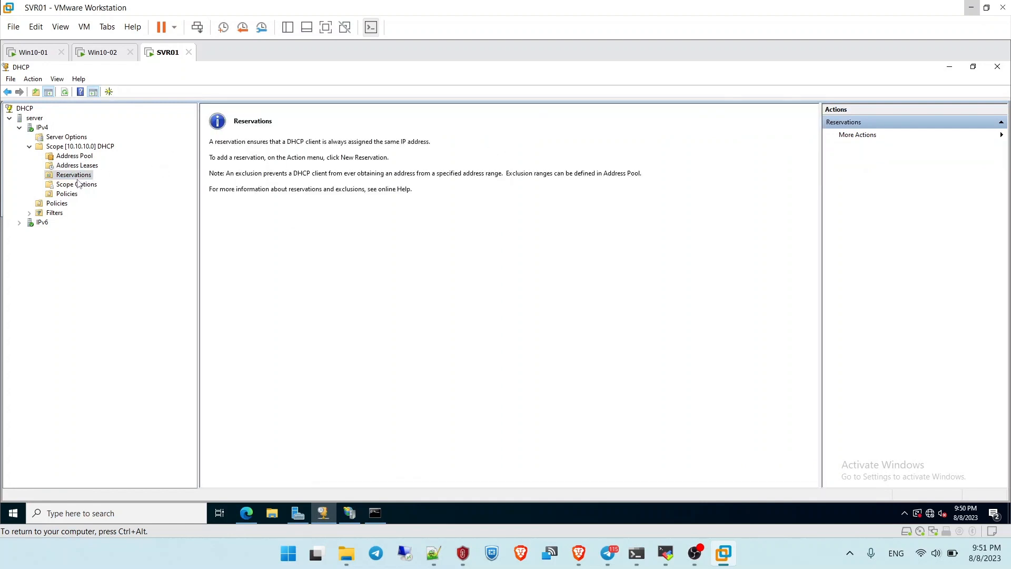
{"action": "left_click", "coordinate": [76, 165]}
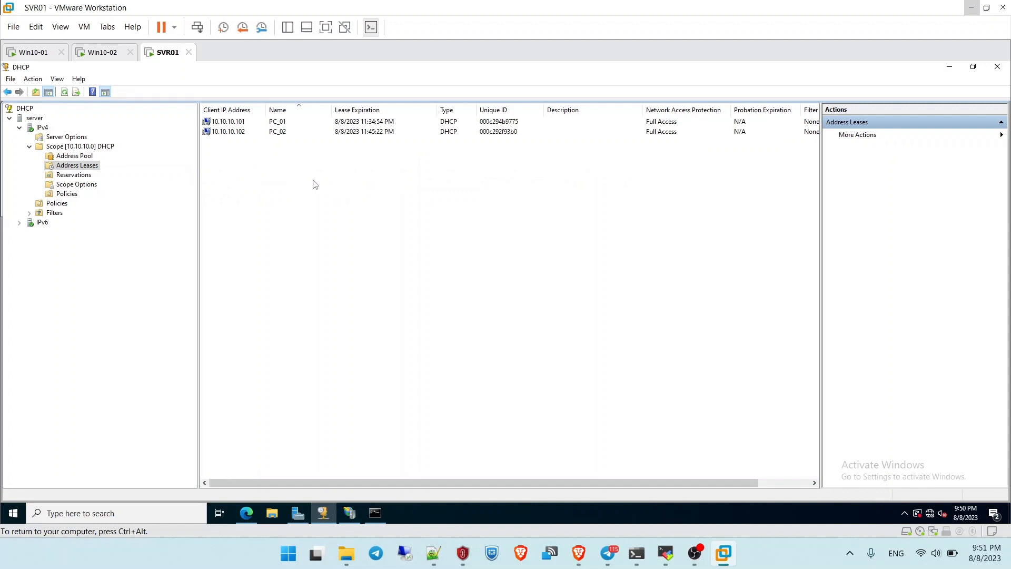
{"action": "mouse_move", "coordinate": [271, 146]}
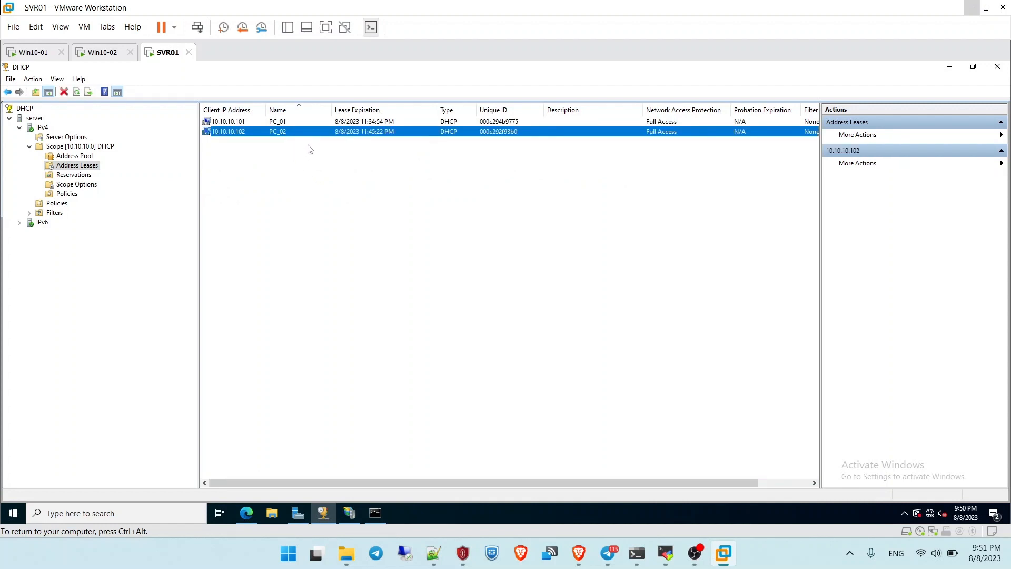
{"action": "mouse_move", "coordinate": [513, 140]}
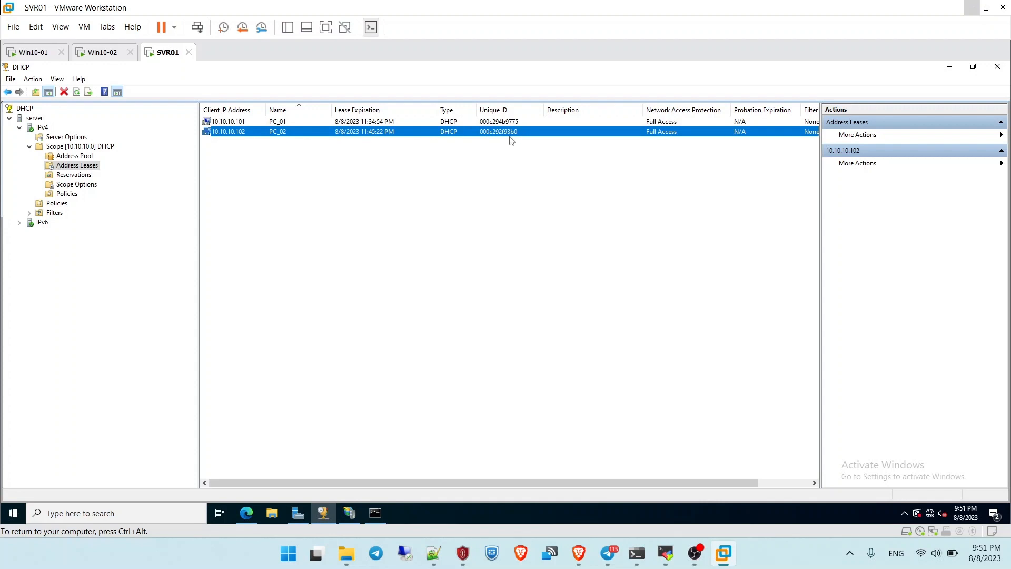
{"action": "mouse_move", "coordinate": [418, 137]}
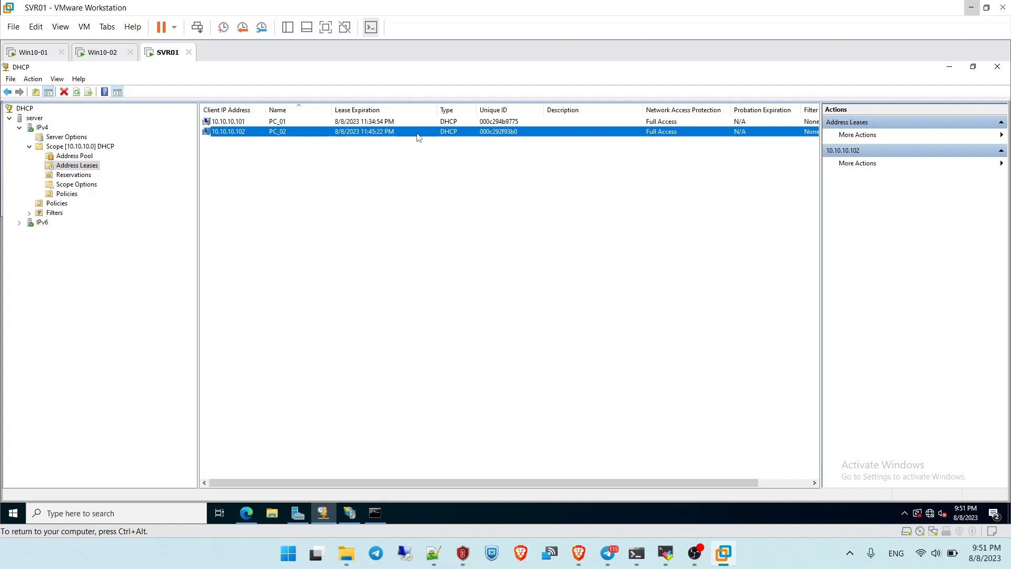
{"action": "left_click", "coordinate": [76, 183]}
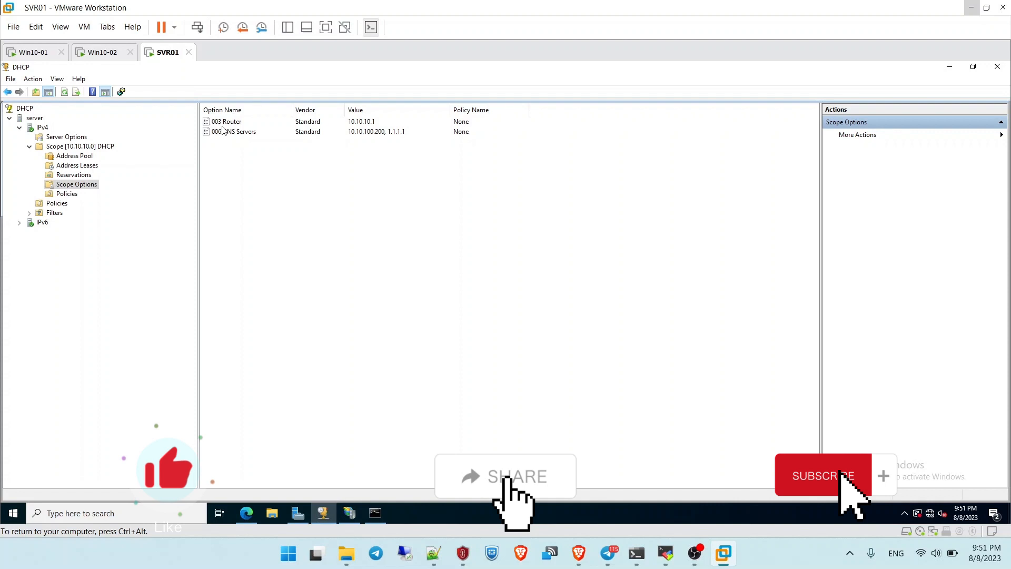
Inspect the 003 Router (10.10.10.1) and 006 DNS Servers (10.10.100.200, 1.1.1.1) options
{"action": "left_click", "coordinate": [226, 121]}
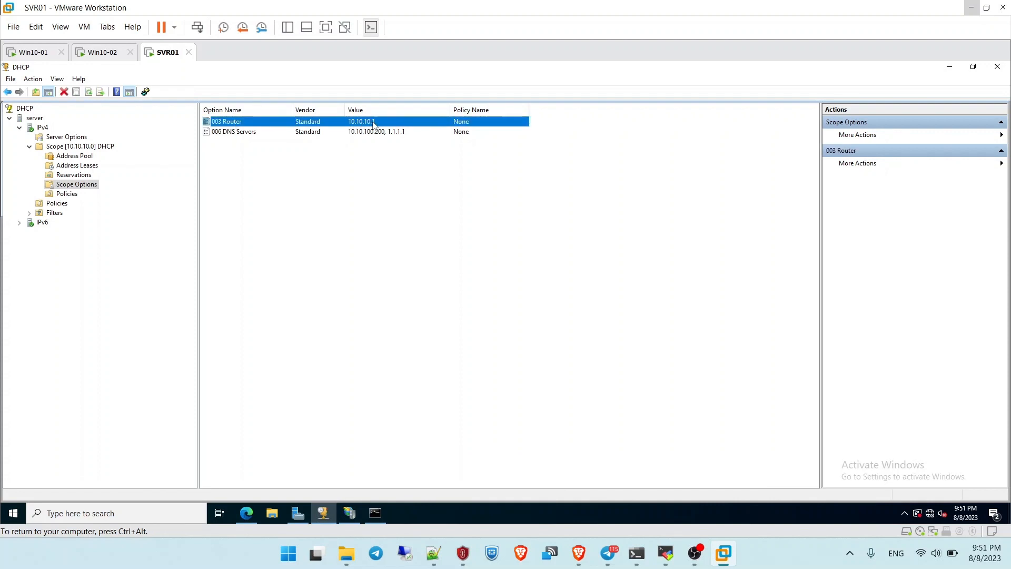
{"action": "mouse_move", "coordinate": [328, 140]}
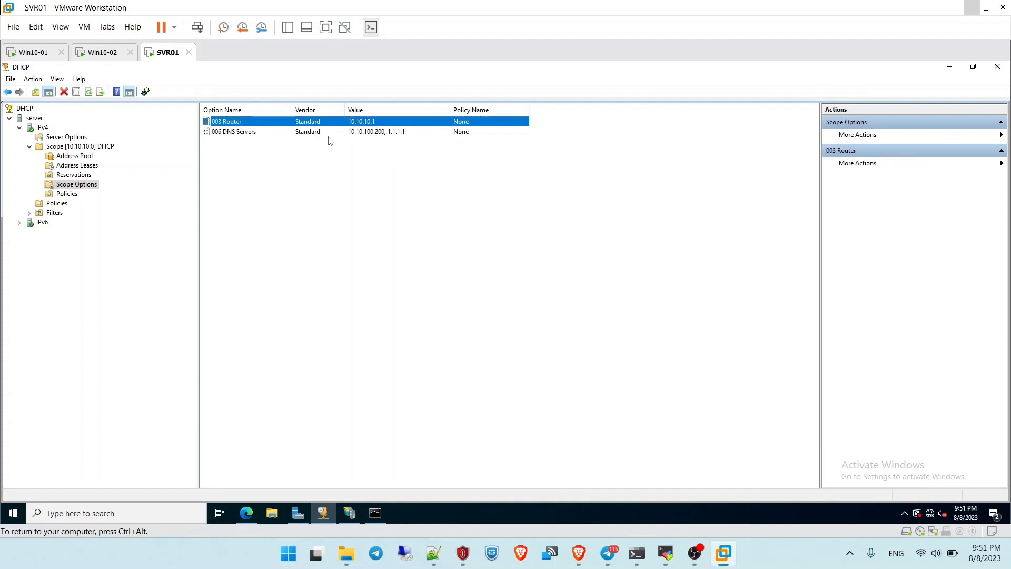
{"action": "left_click", "coordinate": [234, 132]}
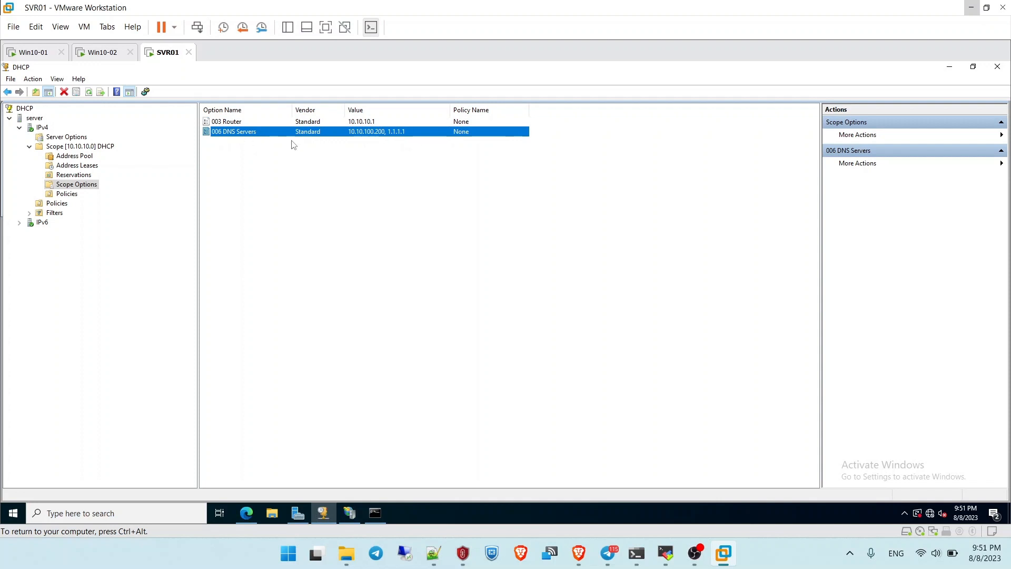
{"action": "mouse_move", "coordinate": [966, 9]}
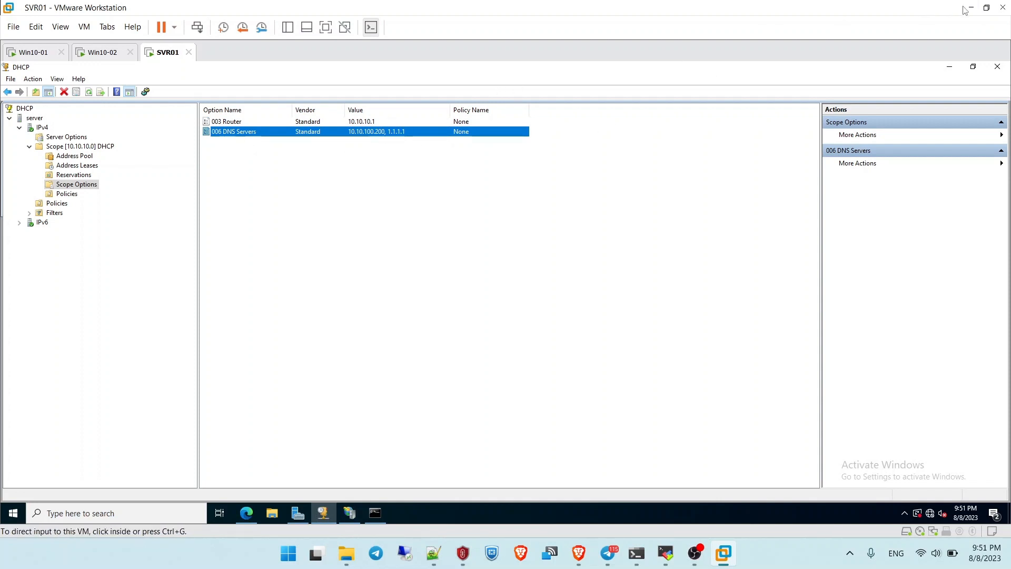
{"action": "mouse_move", "coordinate": [576, 553]}
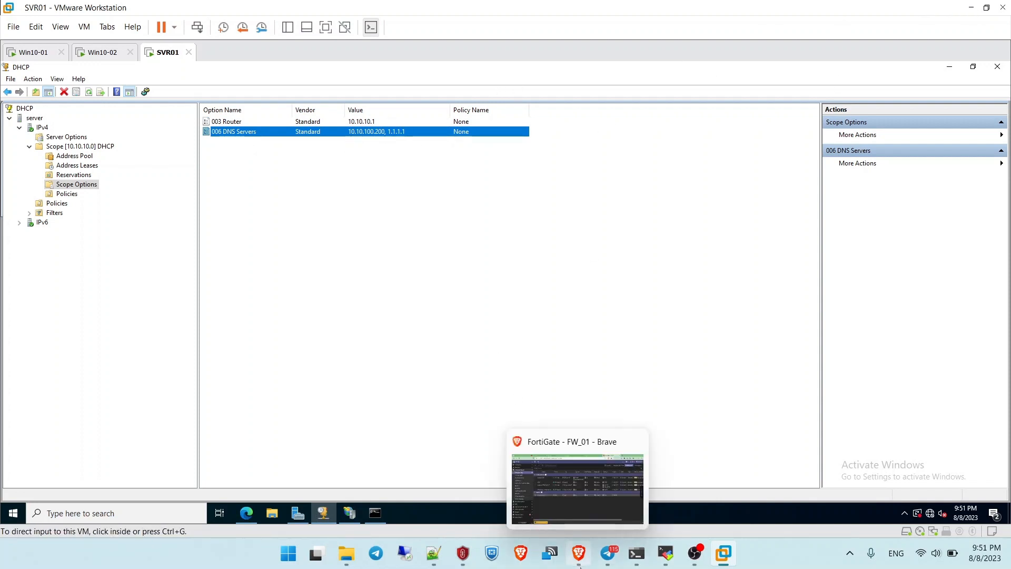
Revisit the Jamboard DHCP Relay diagram, tracing the firewall–server link, then return to the VM
{"action": "left_click", "coordinate": [575, 476]}
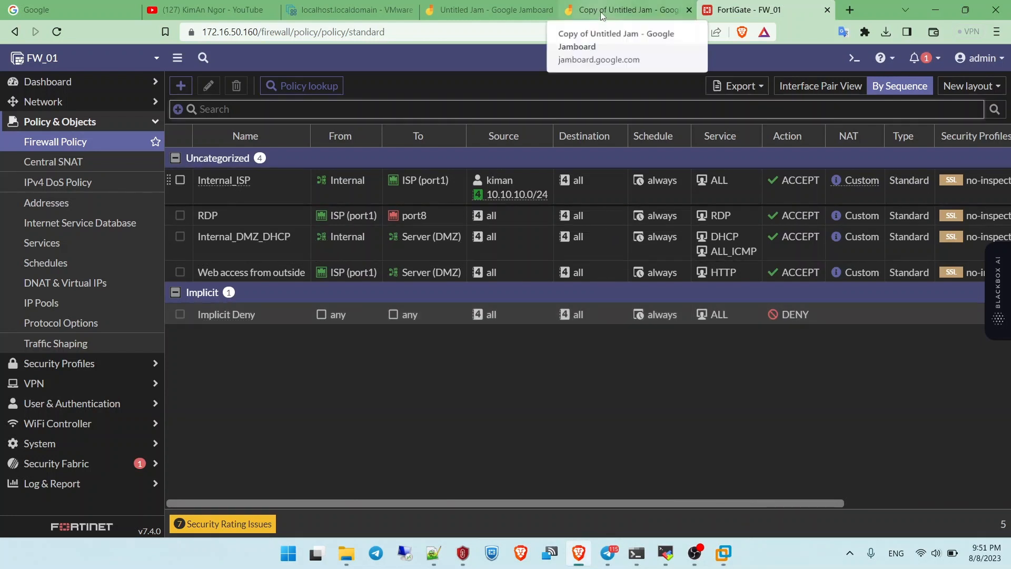
{"action": "left_click", "coordinate": [622, 10]}
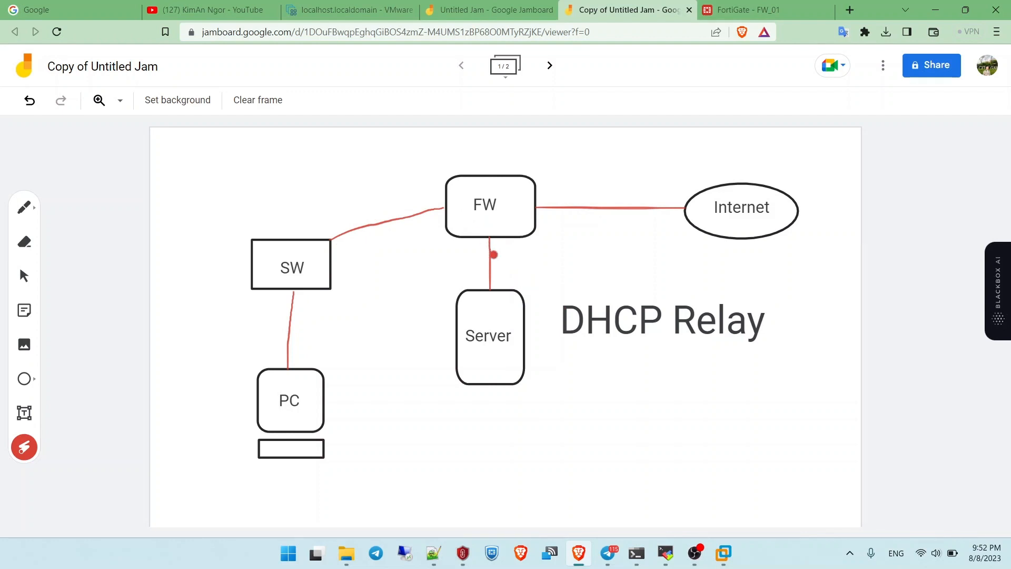
{"action": "left_click_drag", "start_coordinate": [425, 222], "coordinate": [431, 211]}
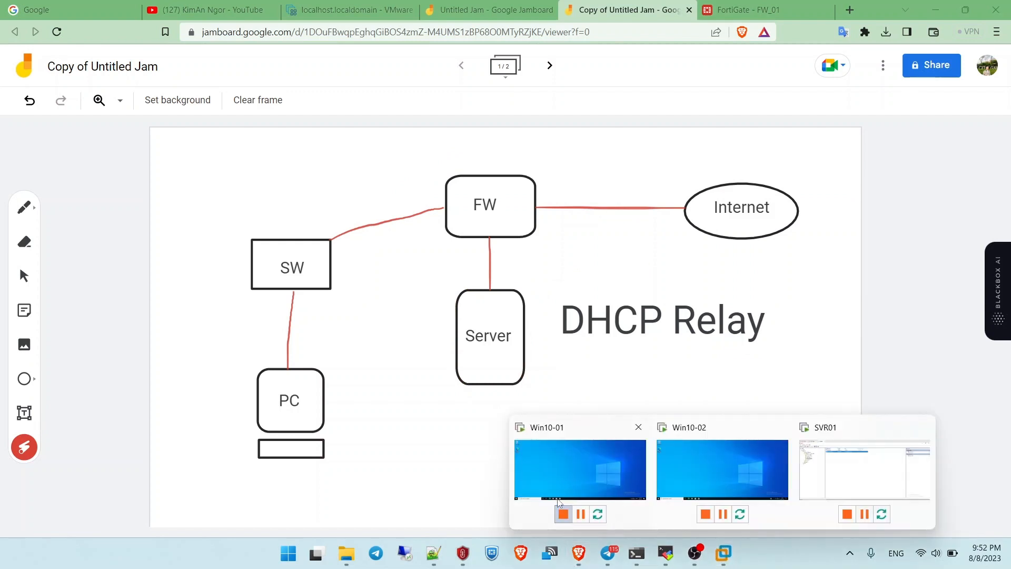
{"action": "left_click", "coordinate": [863, 469]}
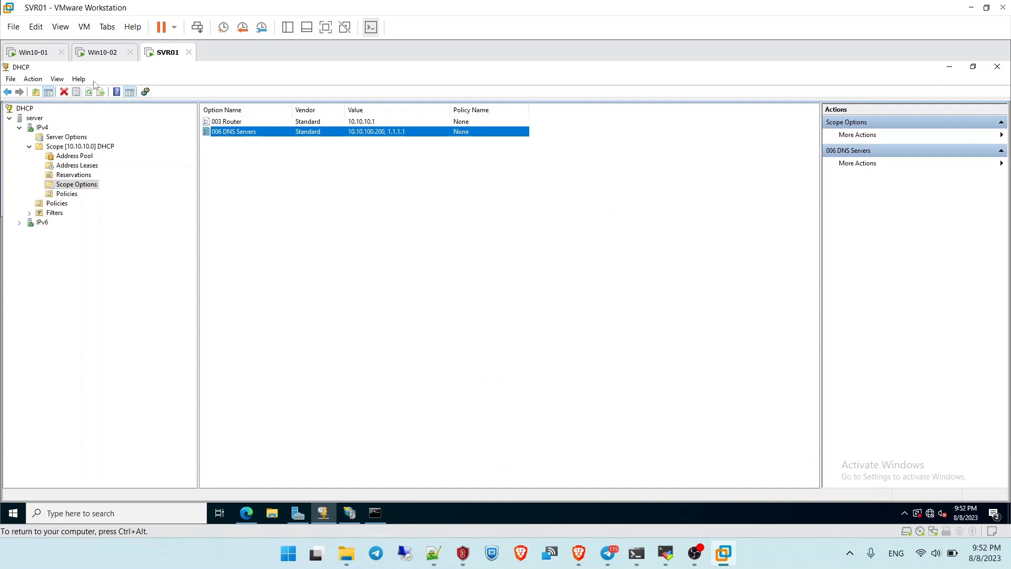
On Win10-01, run ipconfig /all showing lease 10.10.10.101 from 10.10.100.200, then return to SVR01
{"action": "left_click", "coordinate": [31, 52]}
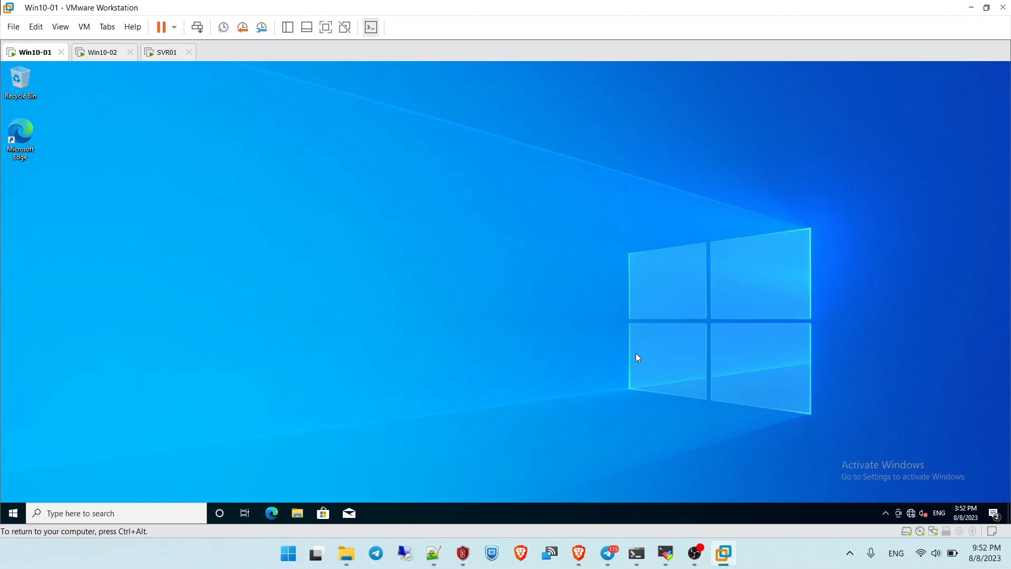
{"action": "key", "text": "Win+r"}
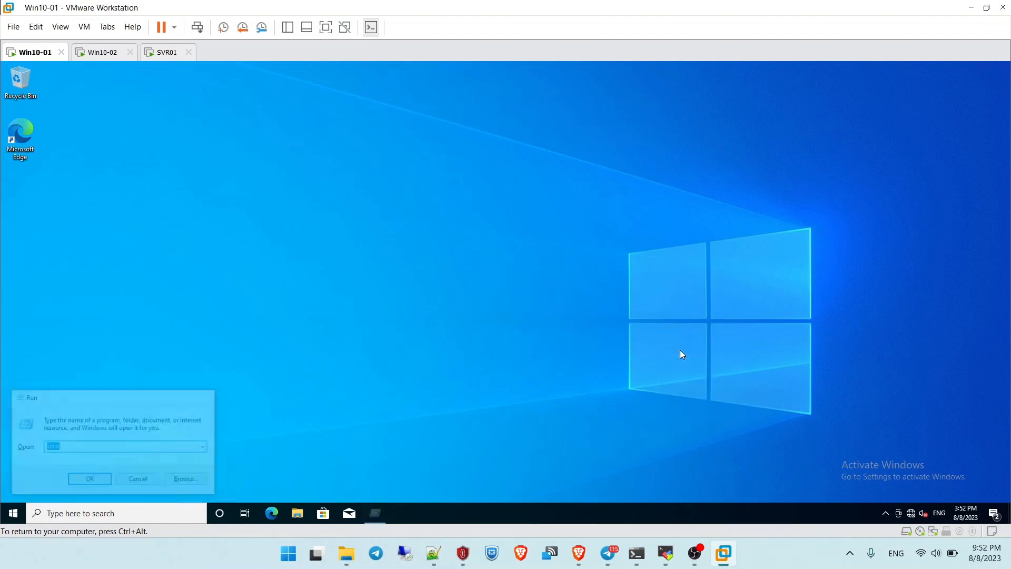
{"action": "left_click", "coordinate": [89, 478]}
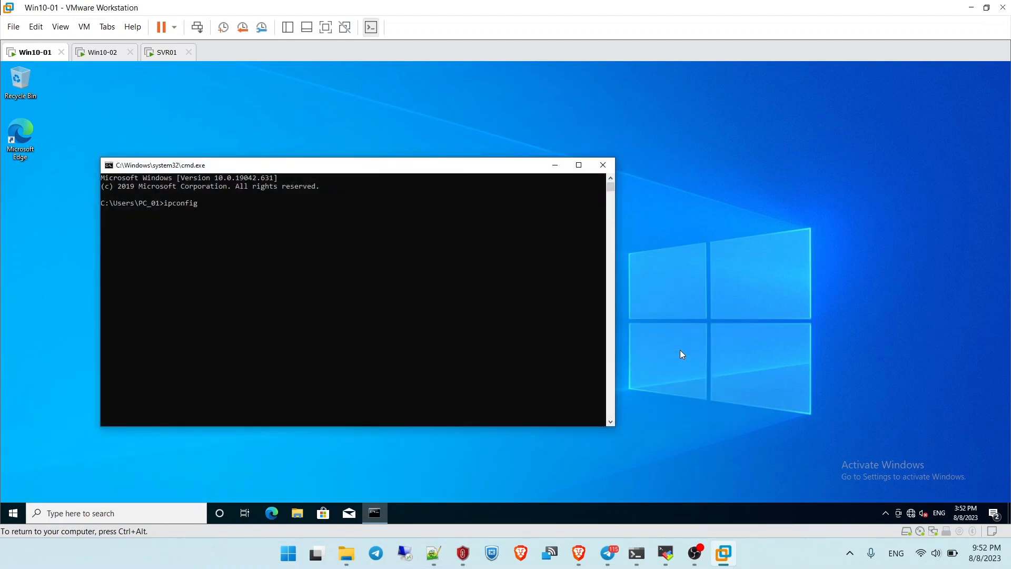
{"action": "key", "text": "Return"}
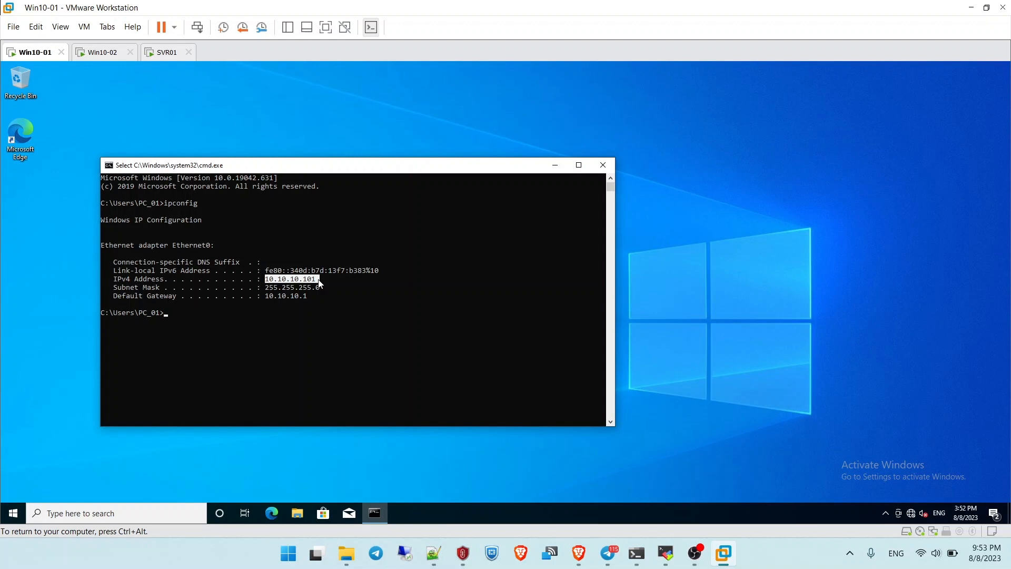
{"action": "type", "text": "ip"}
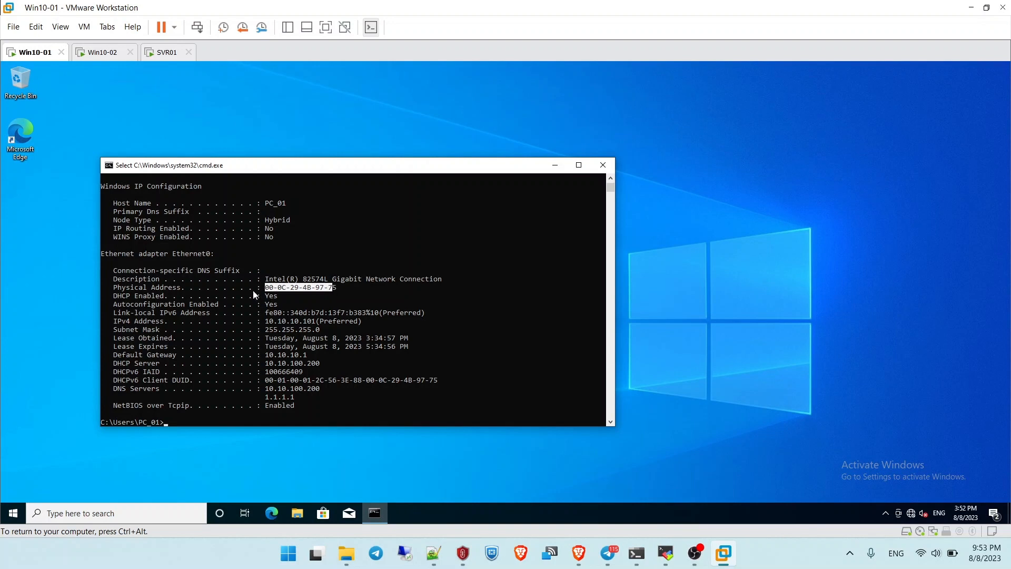
{"action": "left_click", "coordinate": [331, 288]}
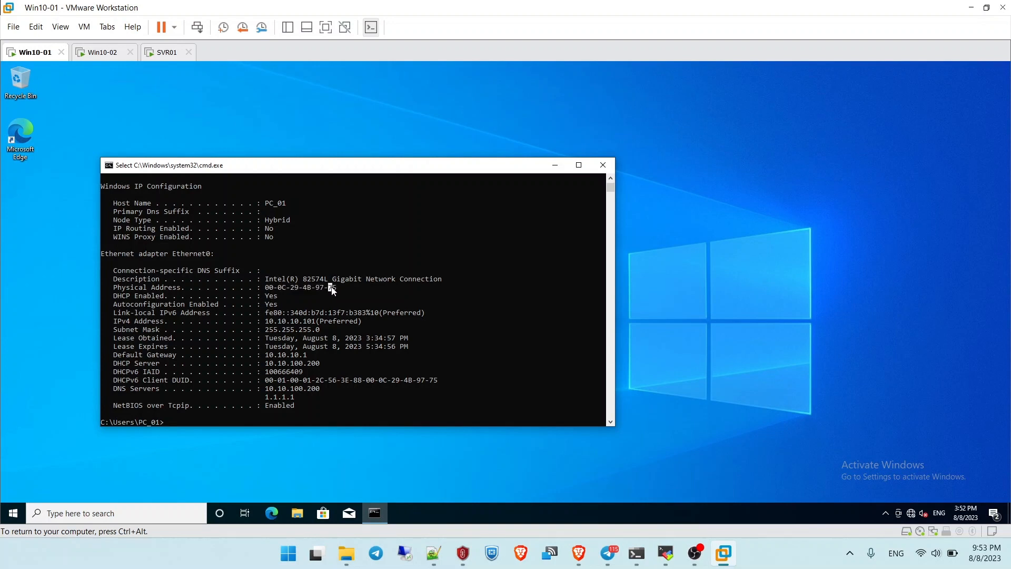
{"action": "left_click", "coordinate": [167, 52]}
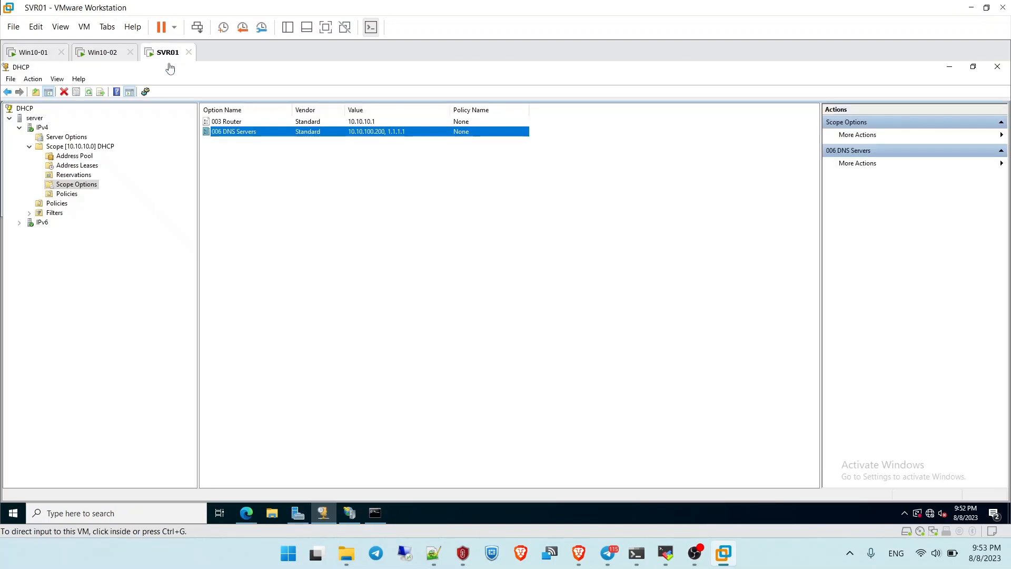
Check SVR01's leases, then on Win10-02 run ipconfig /all showing 10.10.10.102 and mark its physical address
{"action": "left_click", "coordinate": [76, 165]}
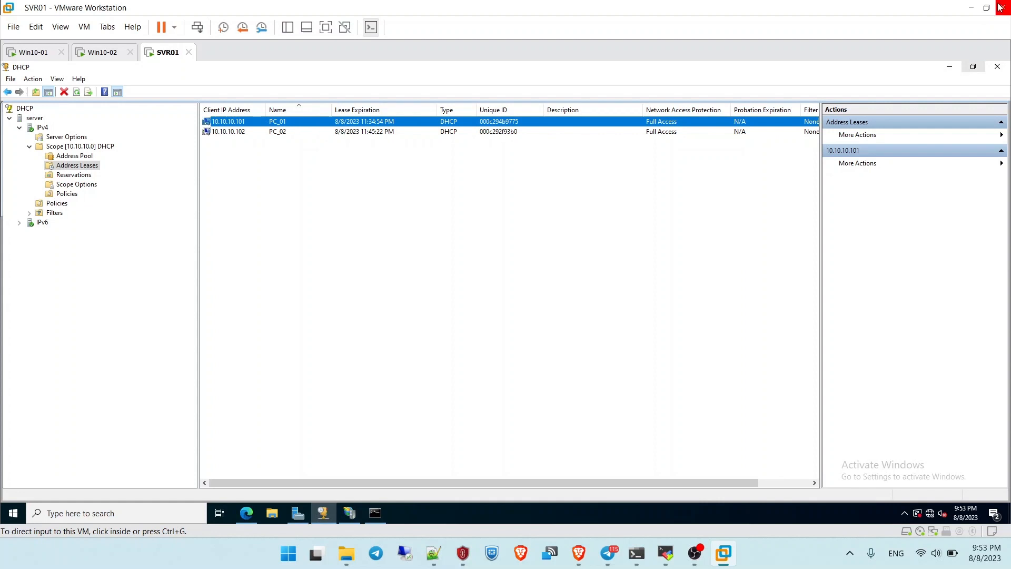
{"action": "left_click", "coordinate": [103, 52]}
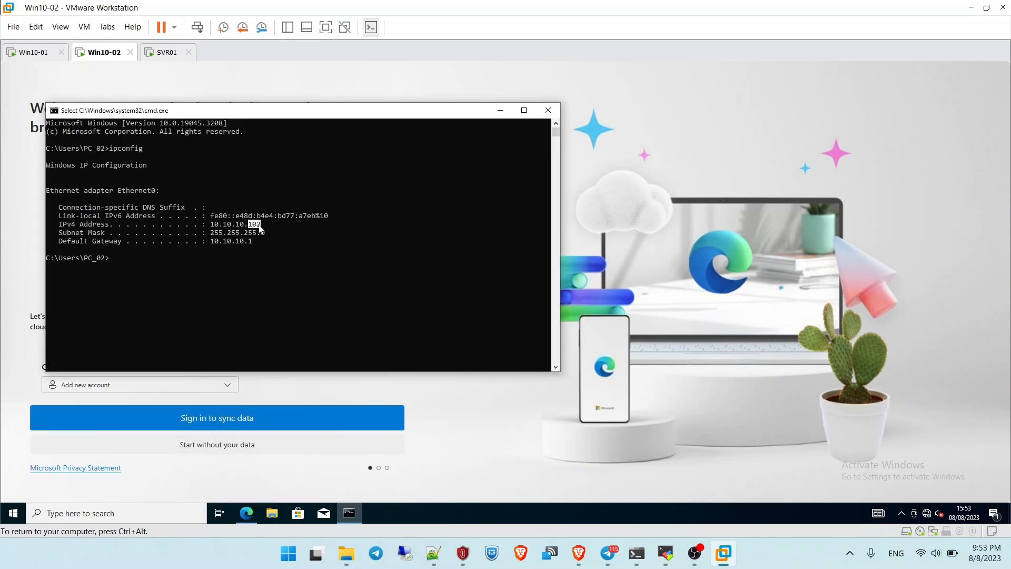
{"action": "type", "text": "ipconfig"}
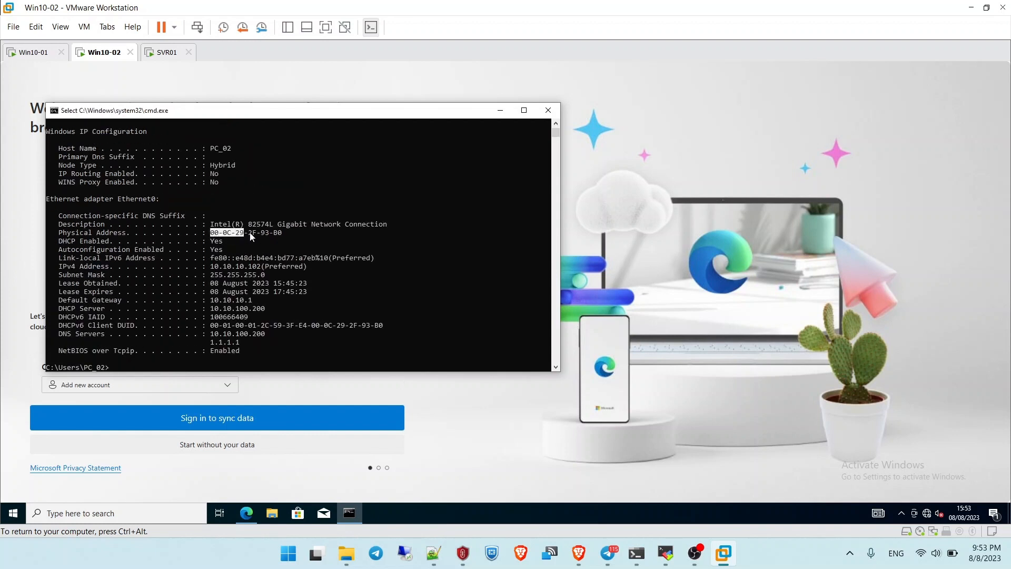
{"action": "double_click", "coordinate": [245, 232]}
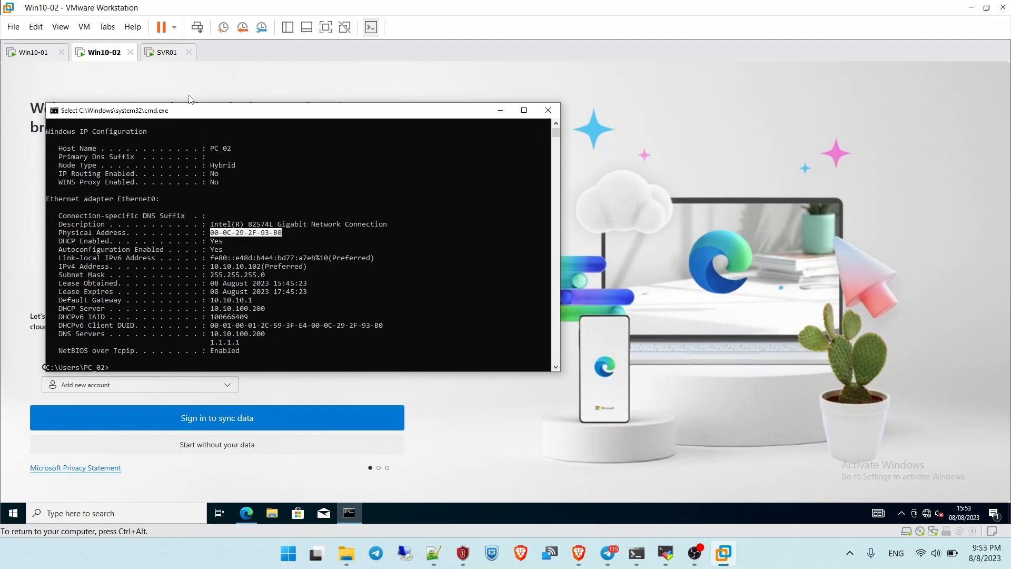
{"action": "left_click", "coordinate": [168, 52]}
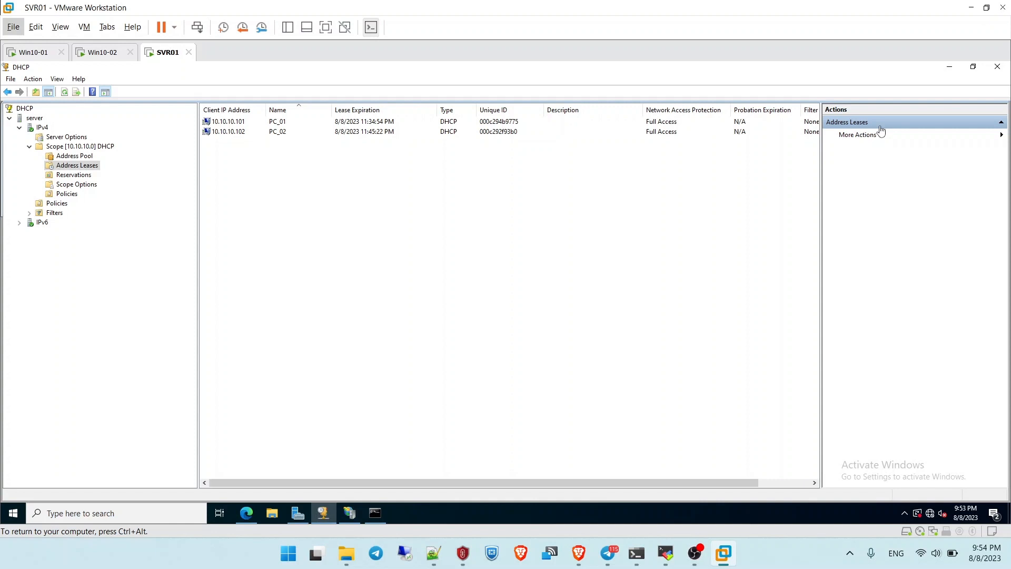
{"action": "mouse_move", "coordinate": [767, 182]}
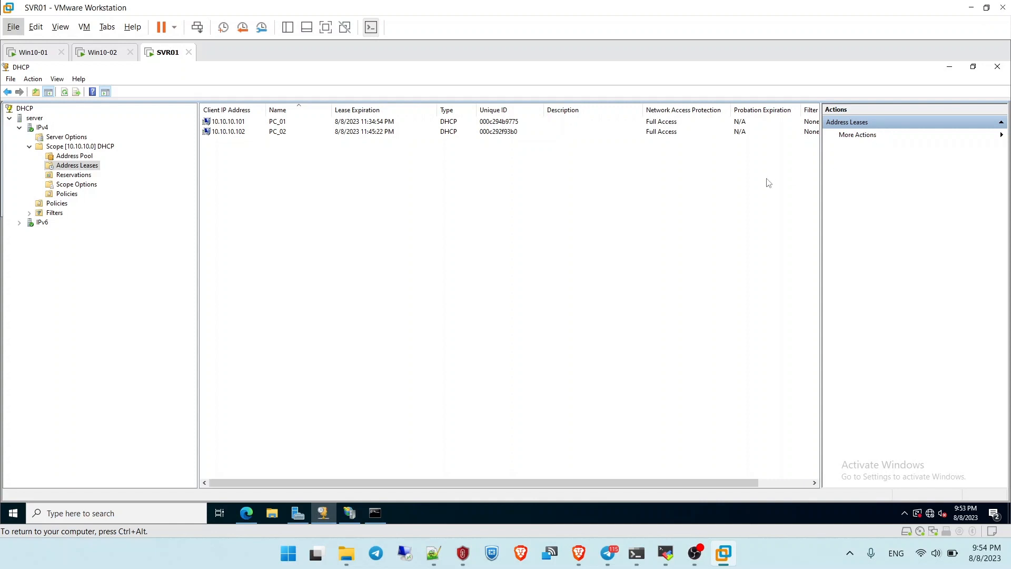